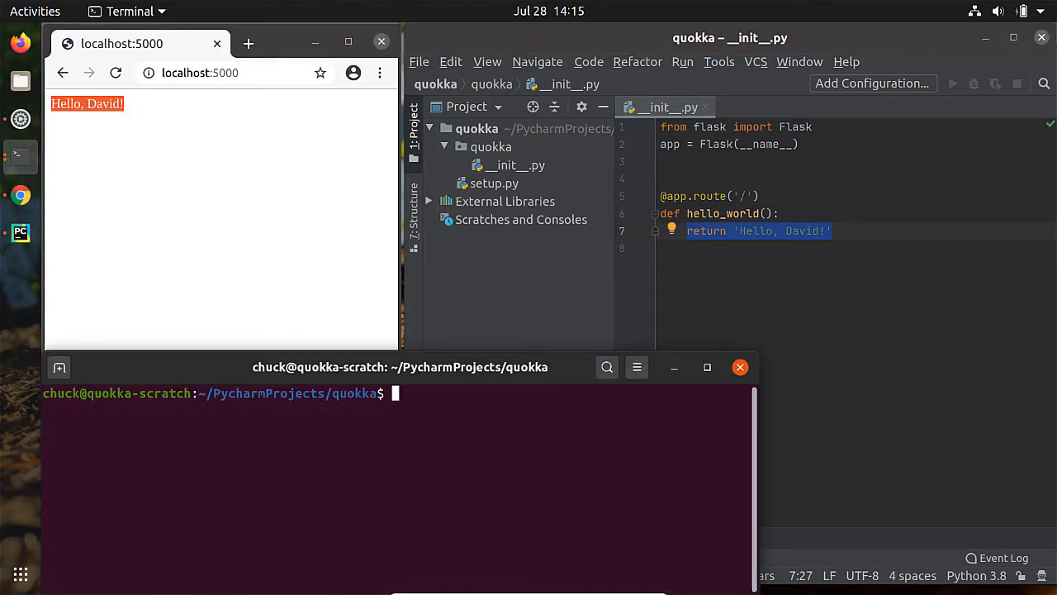
Start the quokka app with flask run, reload localhost:5000 to show Quokka, then stop the server
{"action": "type", "text": "flask run"}
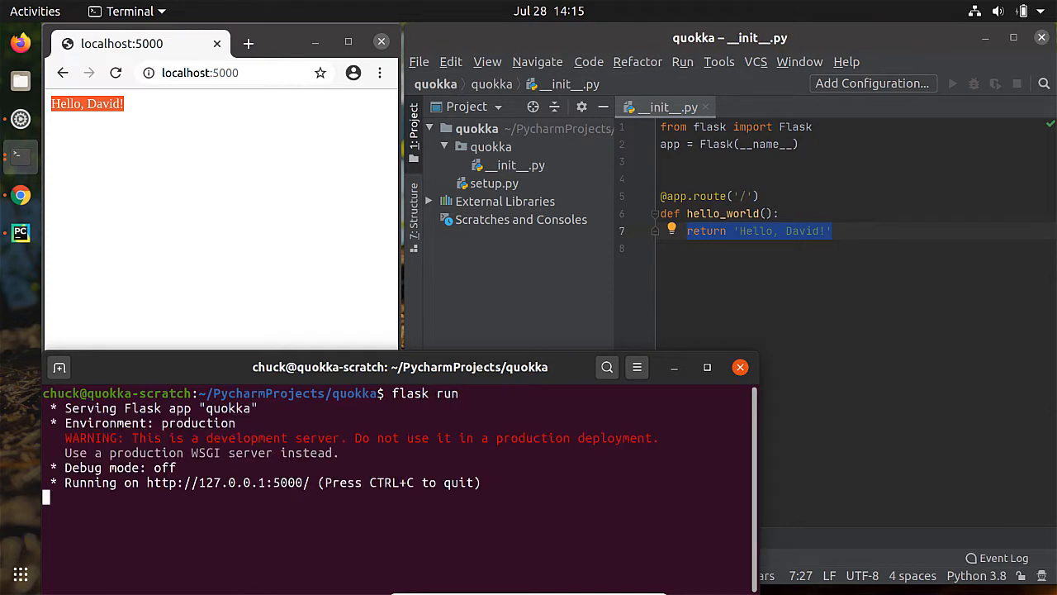
{"action": "left_click", "coordinate": [116, 73]}
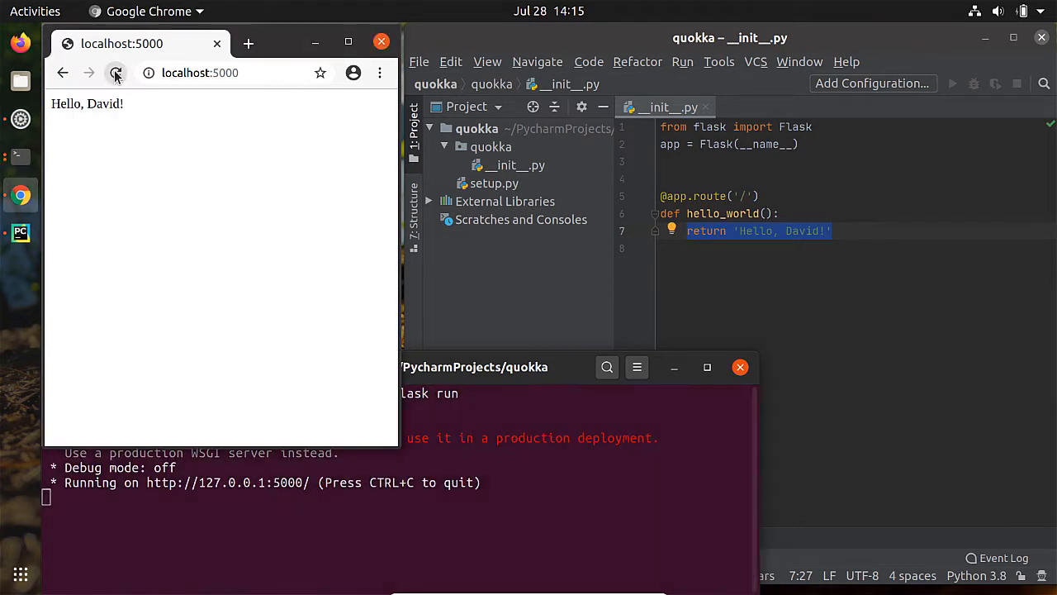
{"action": "left_click", "coordinate": [116, 73]}
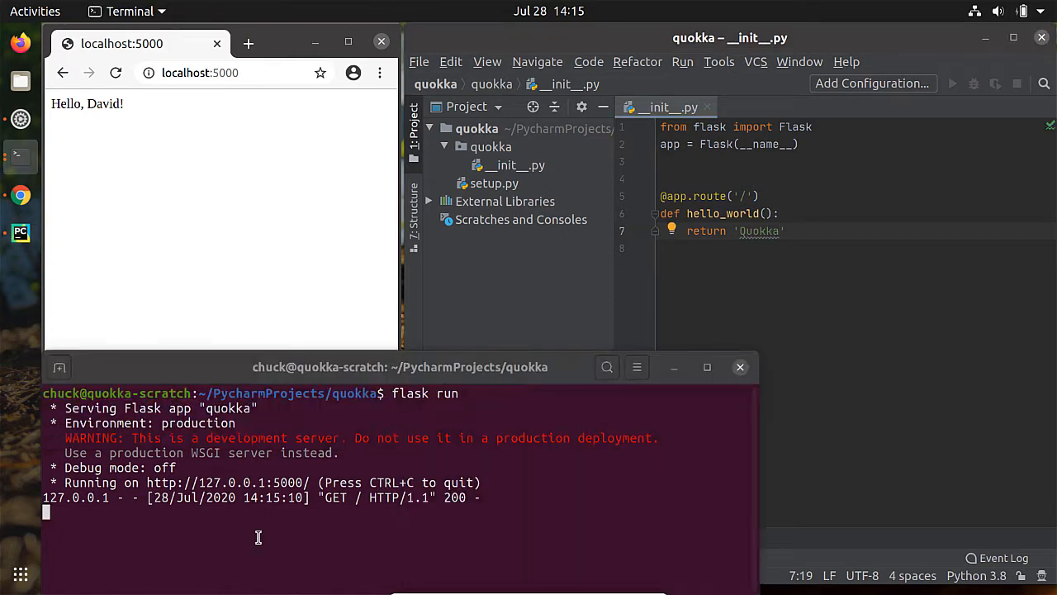
{"action": "key", "text": "ctrl+c"}
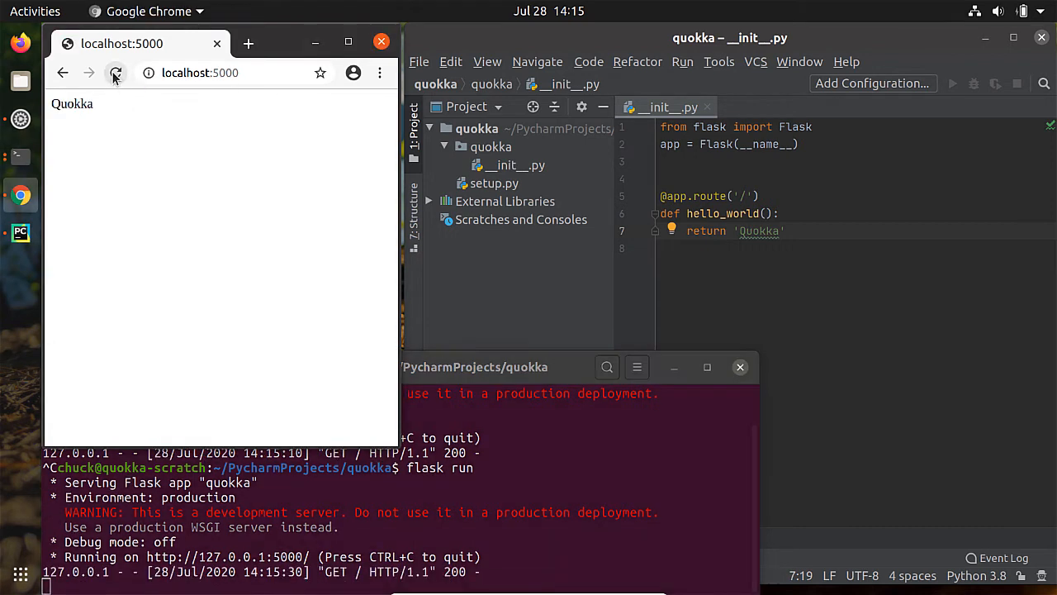
{"action": "left_click", "coordinate": [816, 244]}
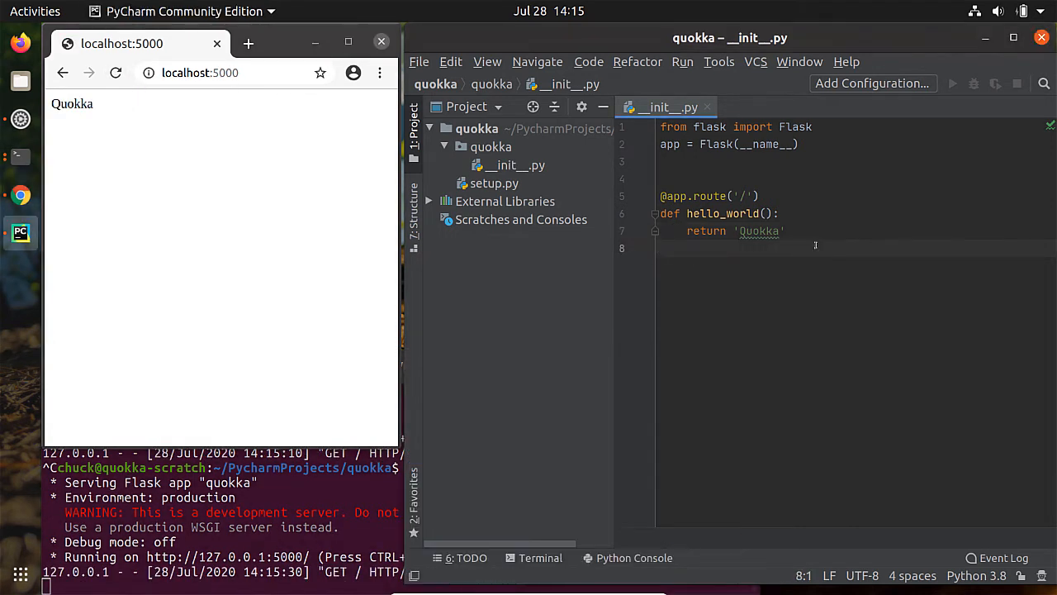
Make hello_world return a device dict and reload localhost:5000 to see it as JSON
{"action": "left_click", "coordinate": [779, 213]}
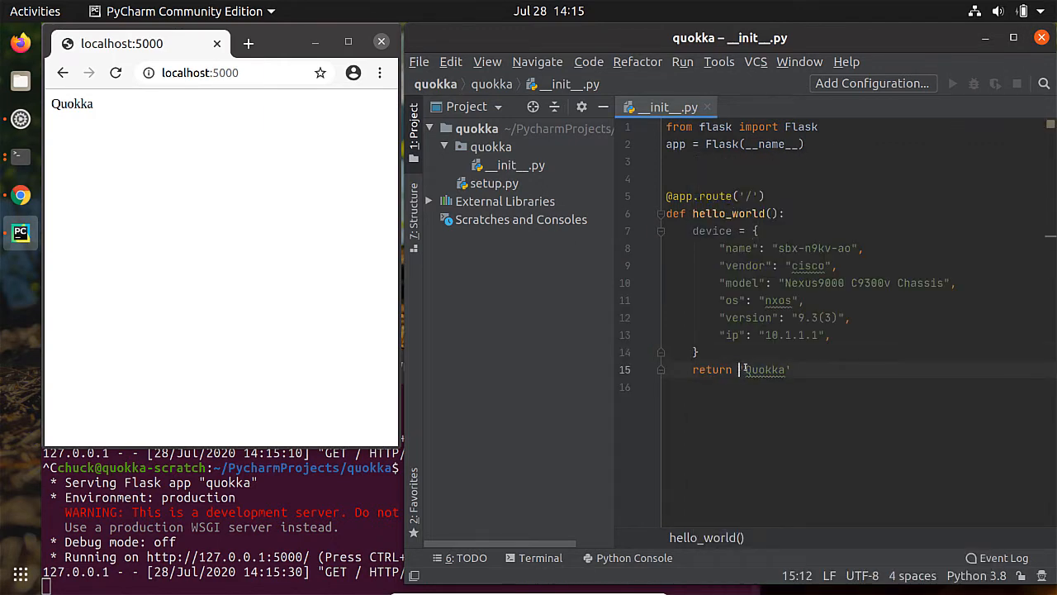
{"action": "type", "text": "d"}
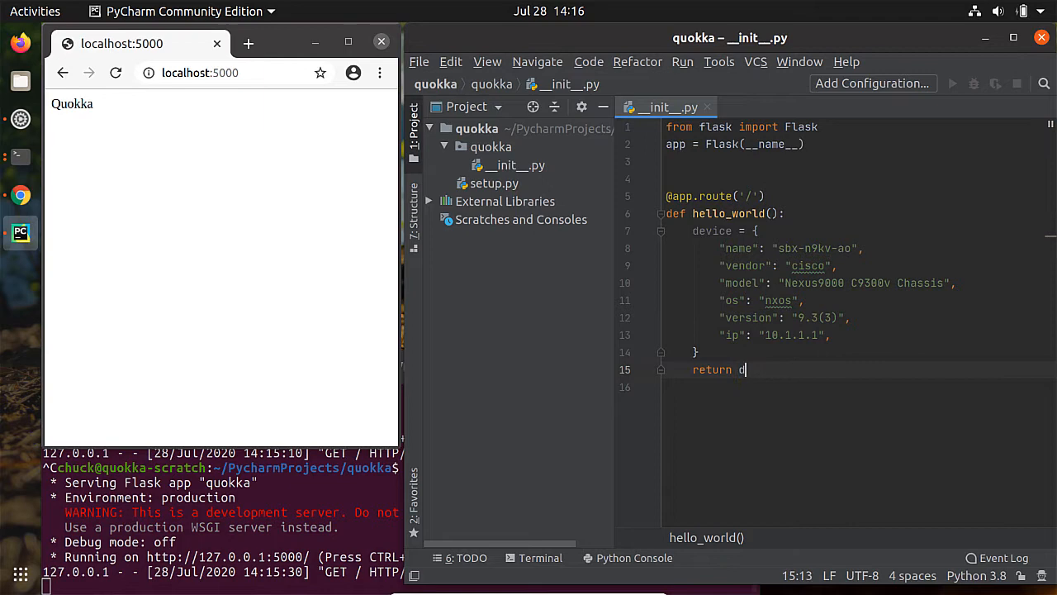
{"action": "type", "text": "evice"}
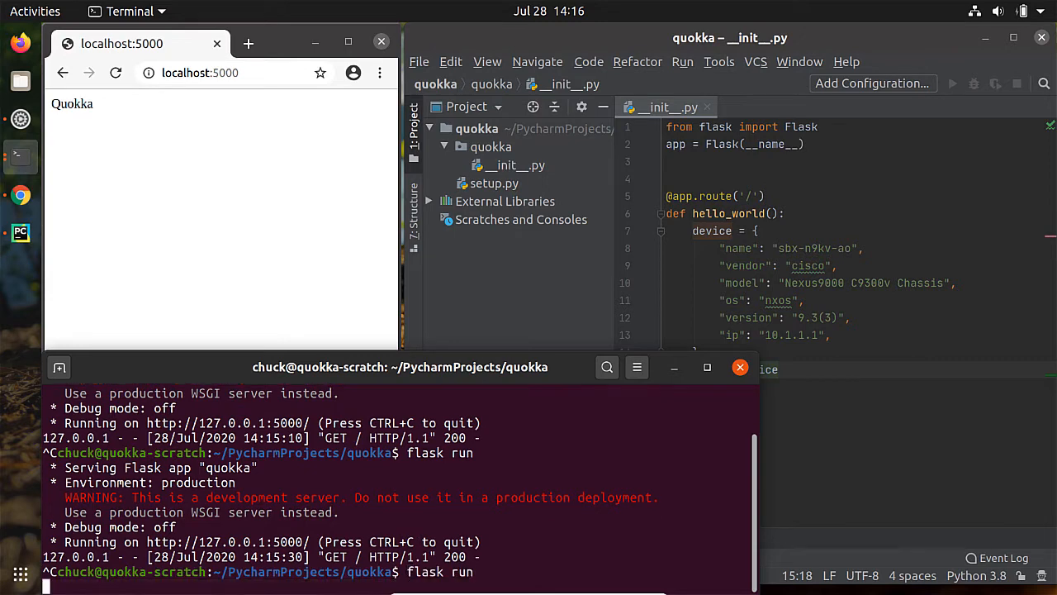
{"action": "left_click", "coordinate": [116, 73]}
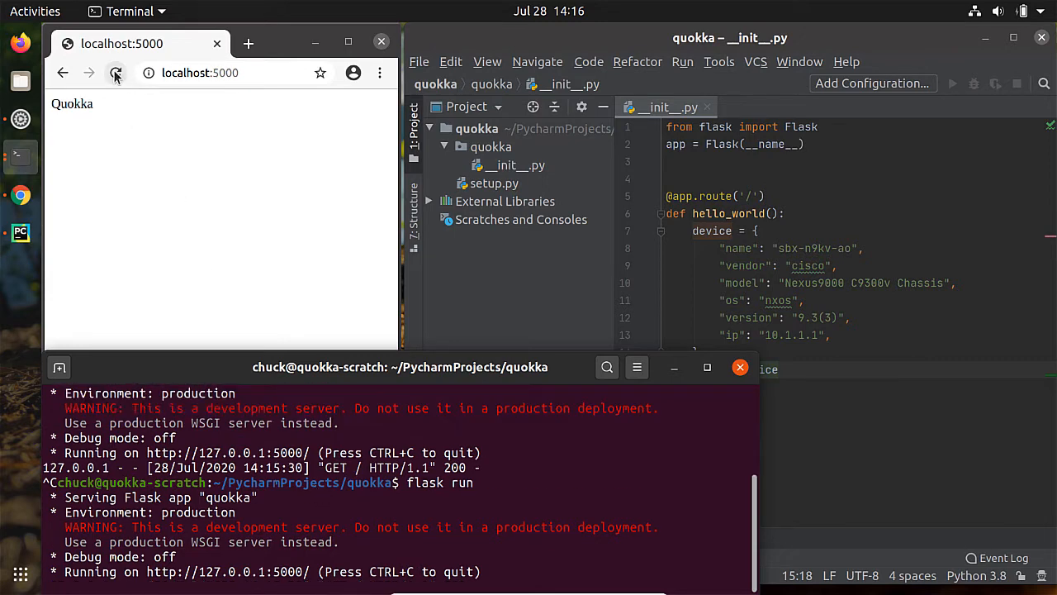
{"action": "left_click", "coordinate": [115, 73]}
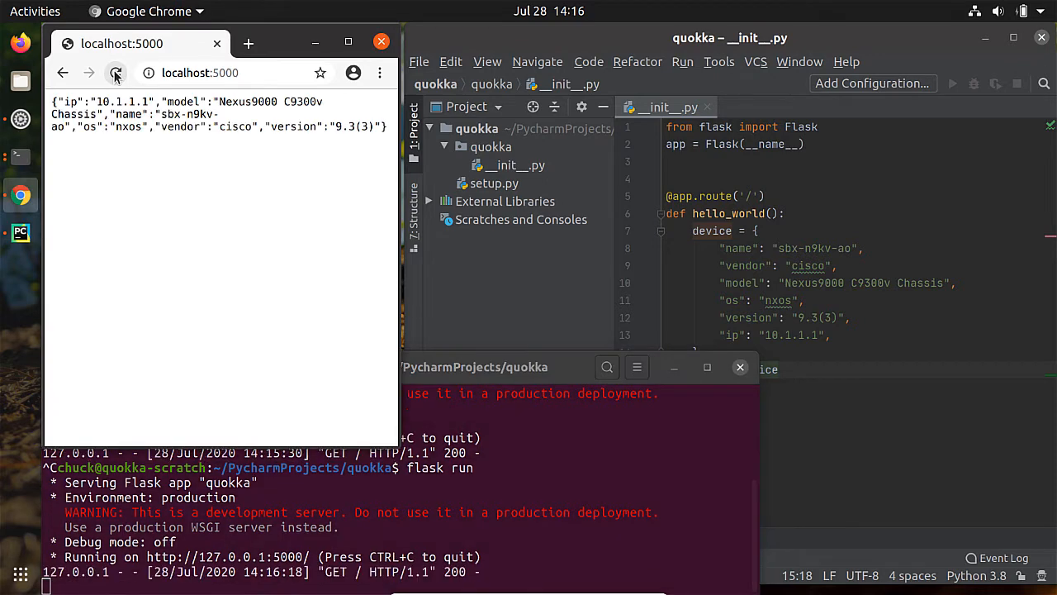
{"action": "left_click", "coordinate": [116, 73]}
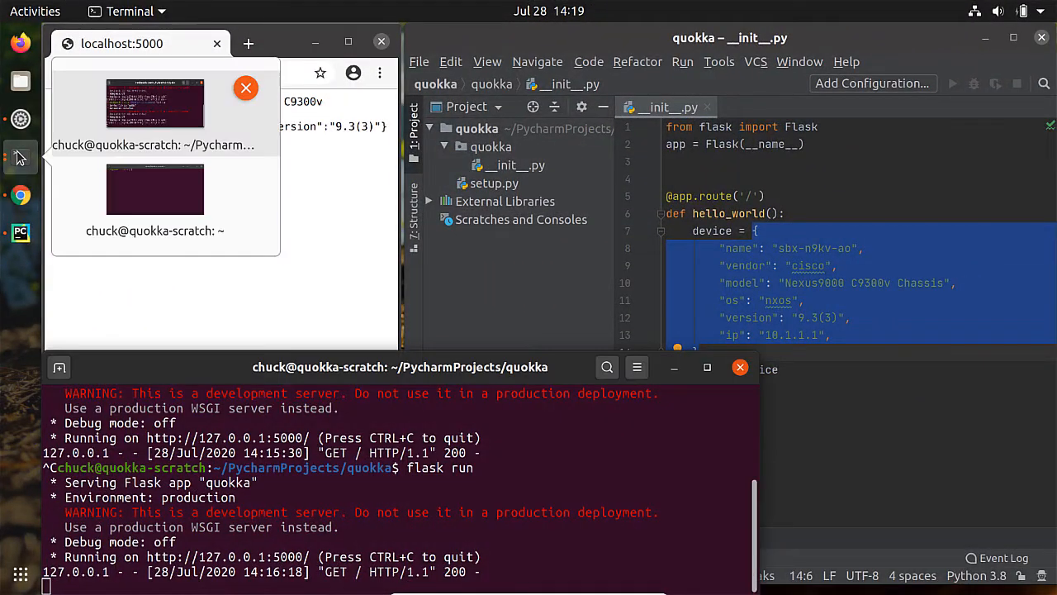
Run snap install postman in a new Terminal and authenticate with the admin password
{"action": "left_click", "coordinate": [155, 189]}
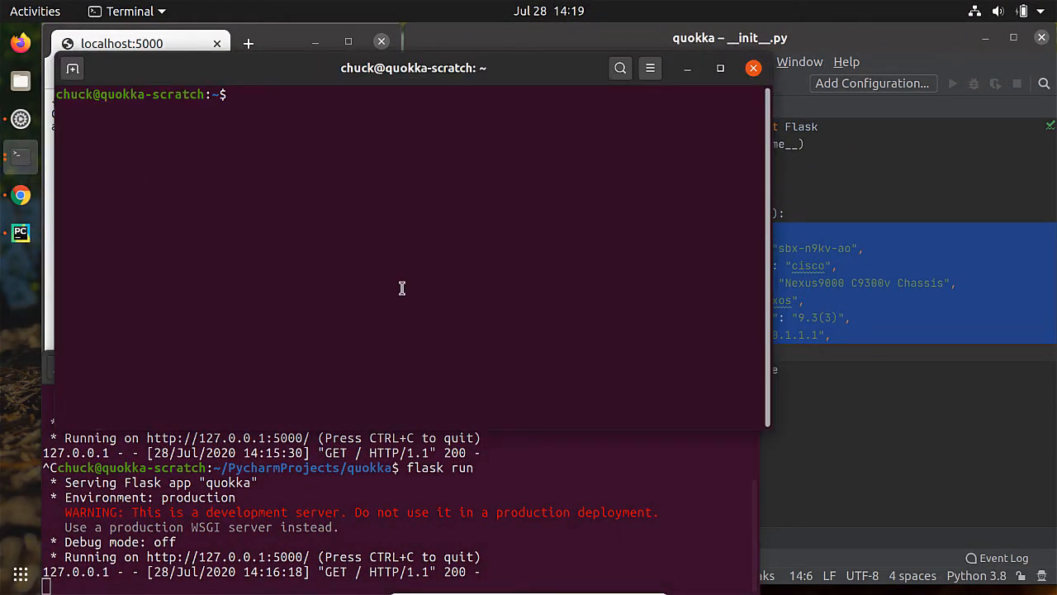
{"action": "type", "text": "snap"}
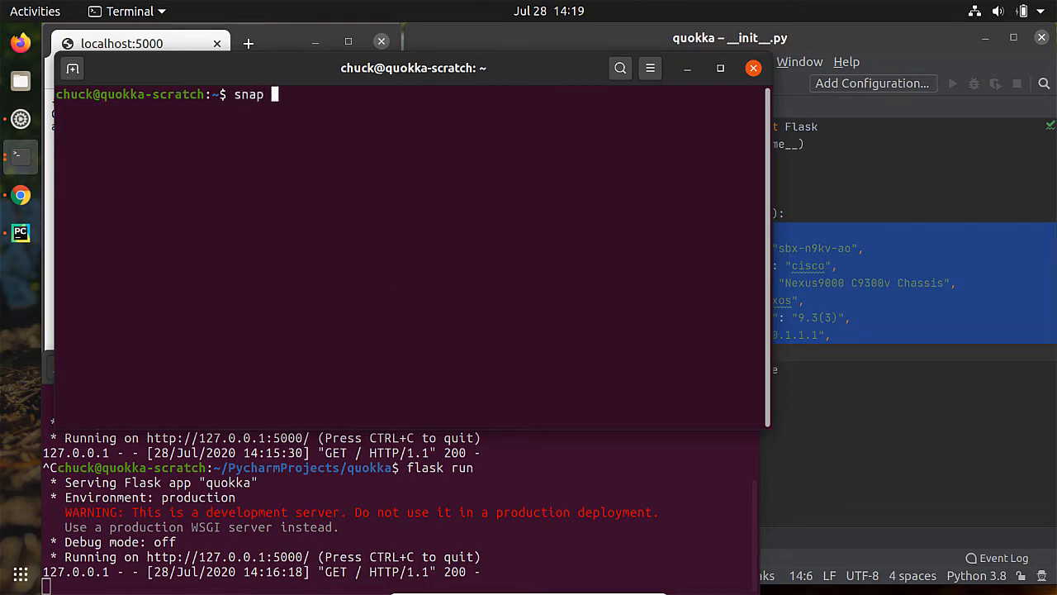
{"action": "type", "text": "install postman"}
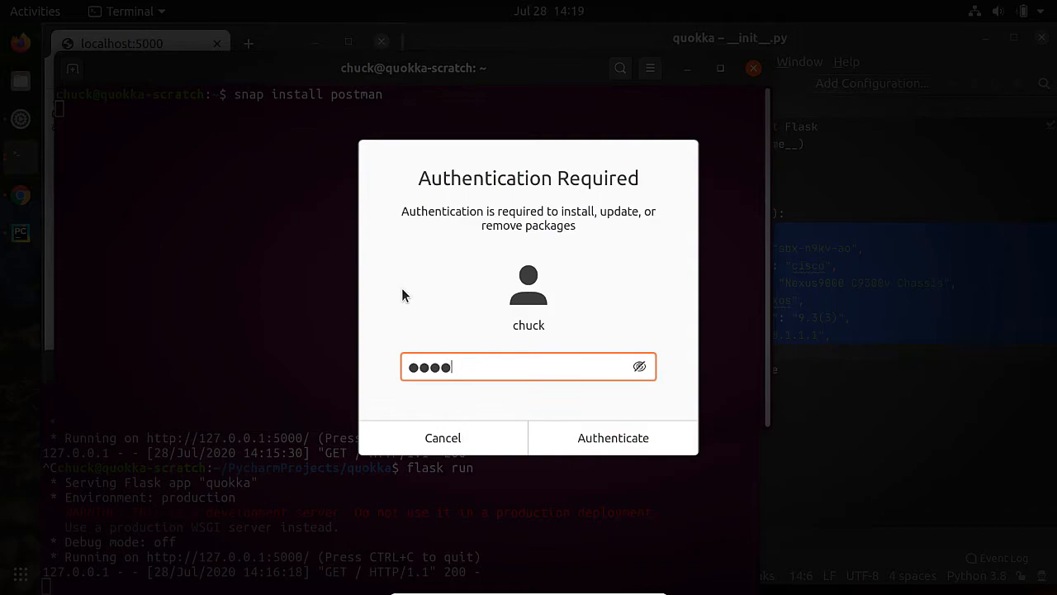
{"action": "type", "text": "password"}
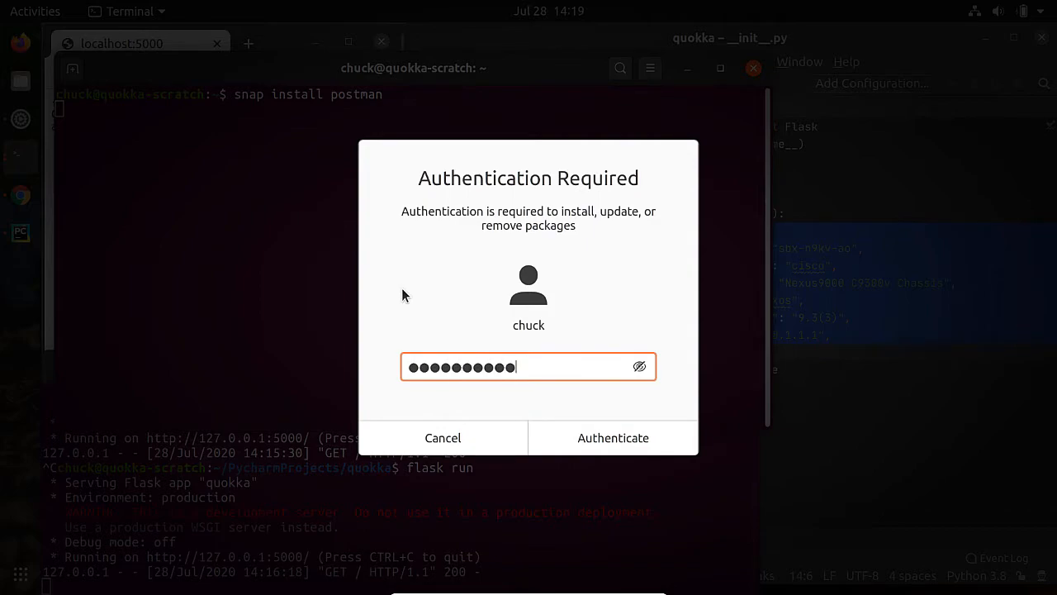
{"action": "left_click", "coordinate": [613, 438]}
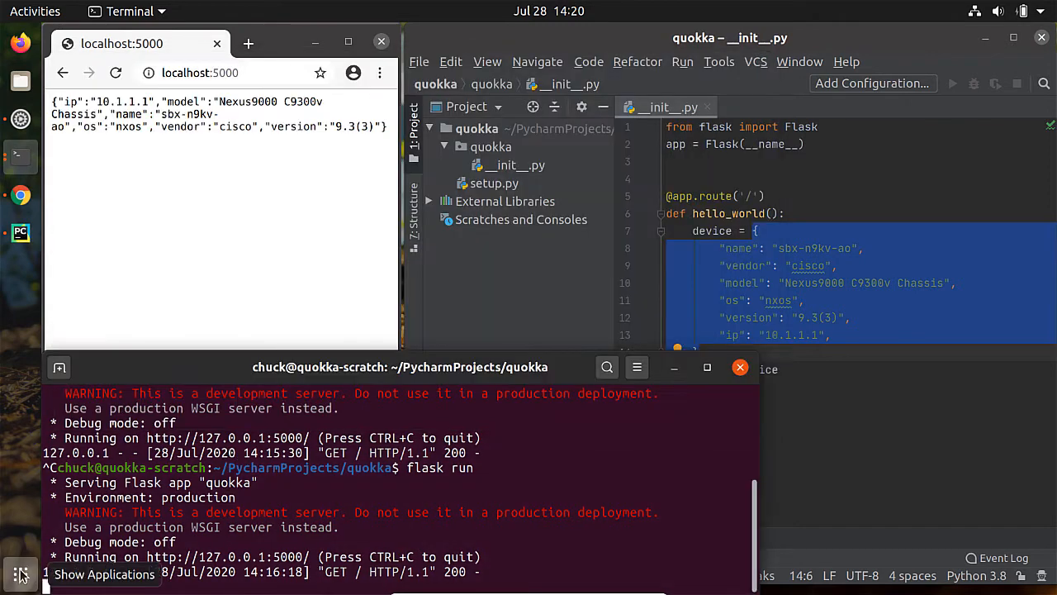
Launch Postman from the app launcher and skip signing in to reach the workspace
{"action": "left_click", "coordinate": [20, 575]}
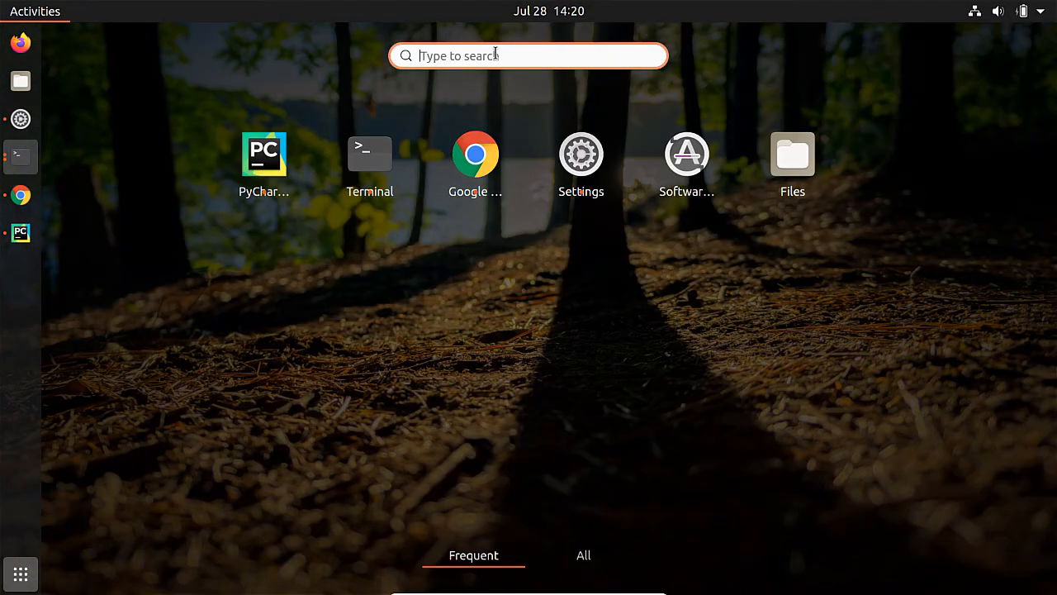
{"action": "type", "text": "postman"}
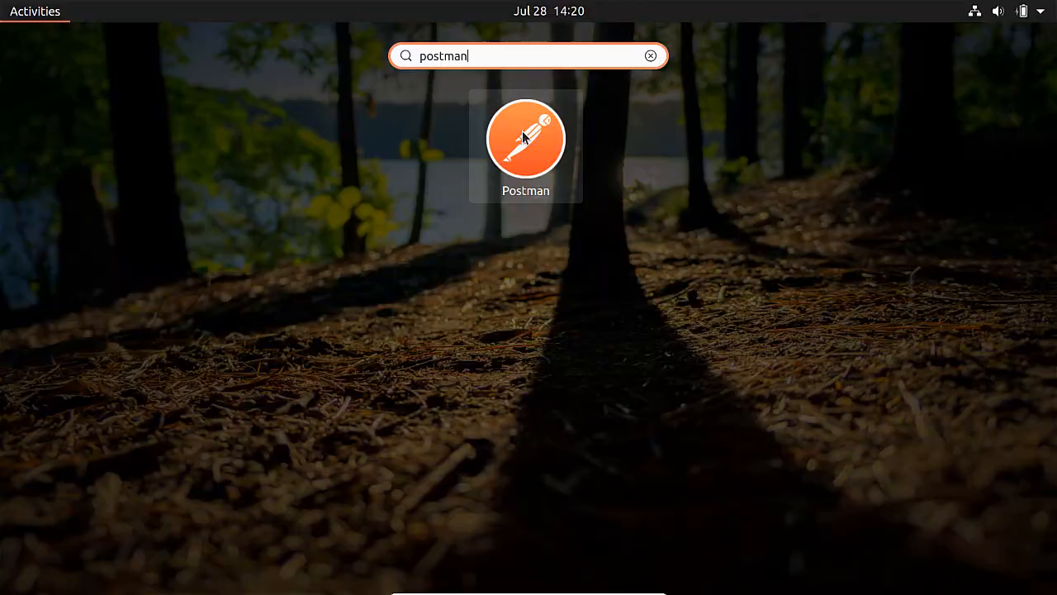
{"action": "left_click", "coordinate": [526, 139]}
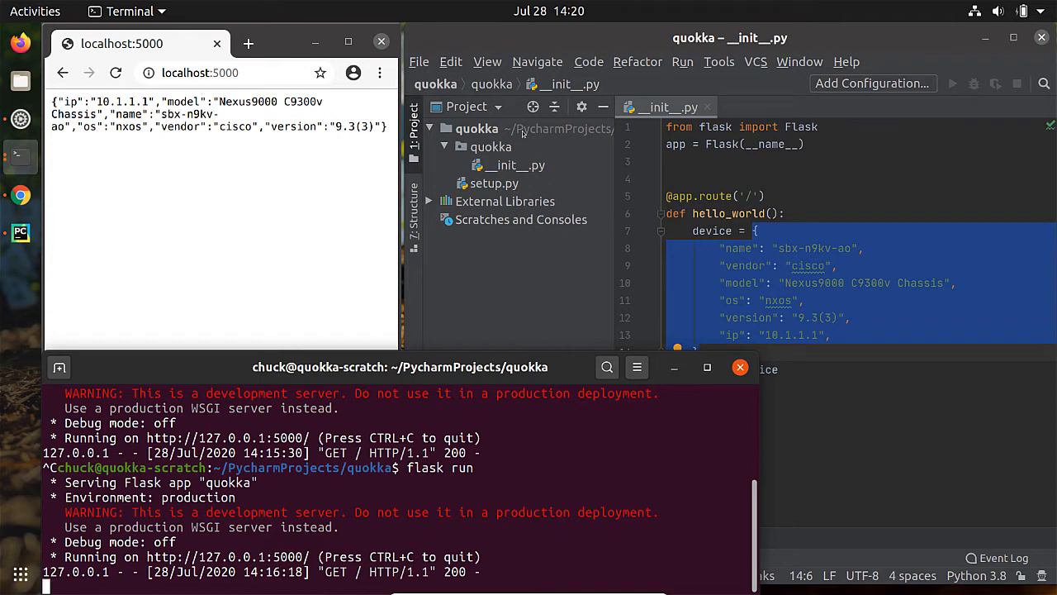
{"action": "left_click", "coordinate": [20, 271]}
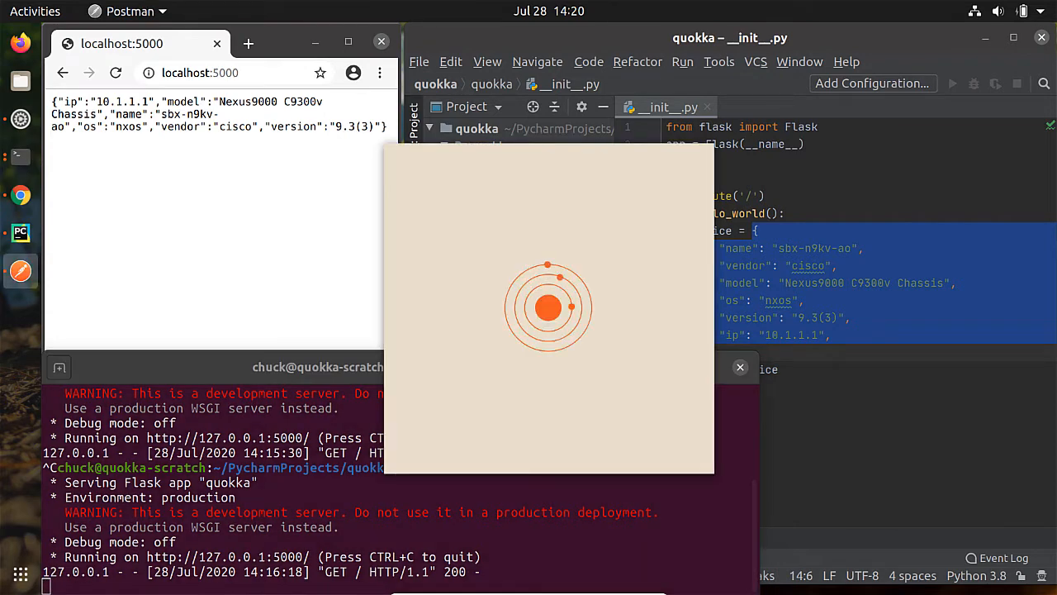
{"action": "right_click", "coordinate": [20, 271]}
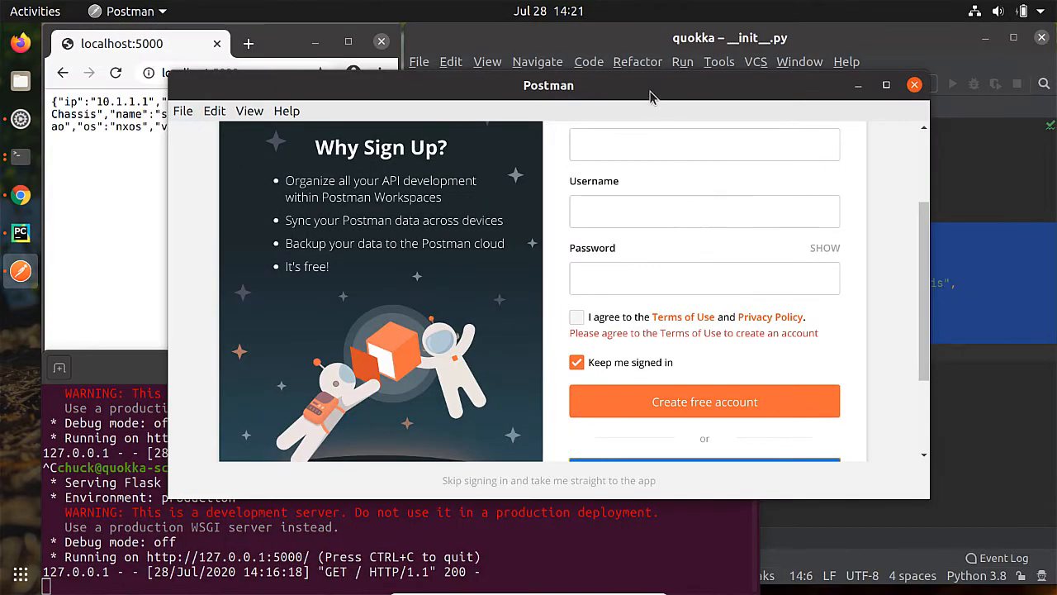
{"action": "mouse_move", "coordinate": [588, 479]}
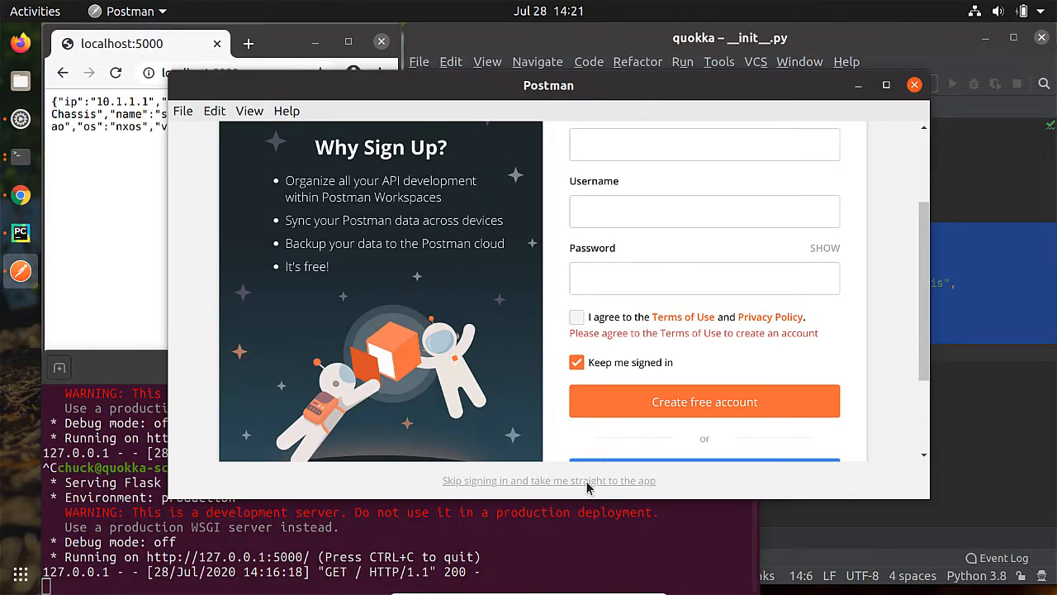
{"action": "left_click", "coordinate": [548, 479]}
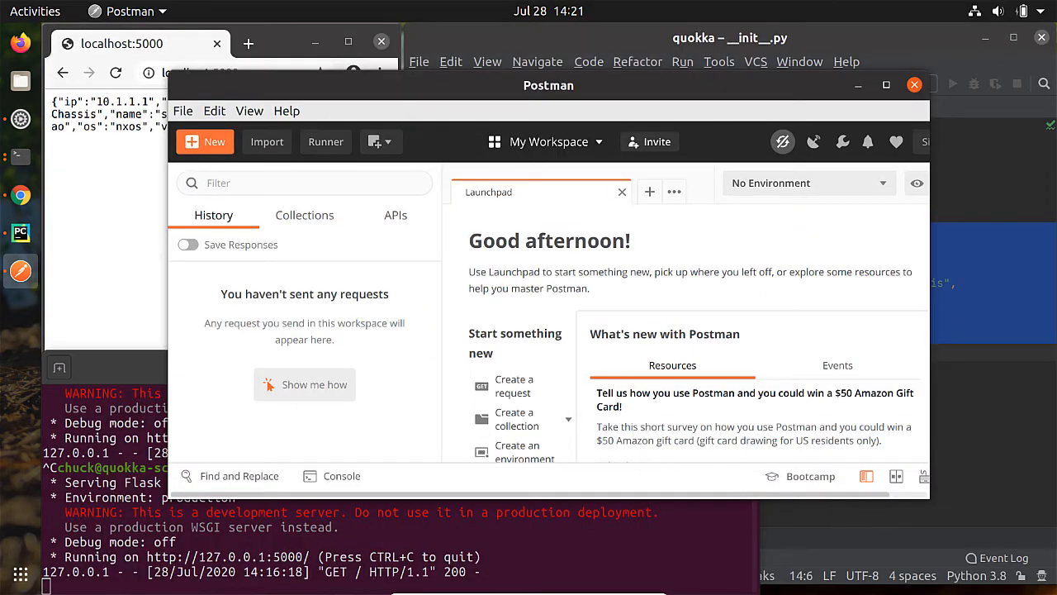
{"action": "mouse_move", "coordinate": [410, 324]}
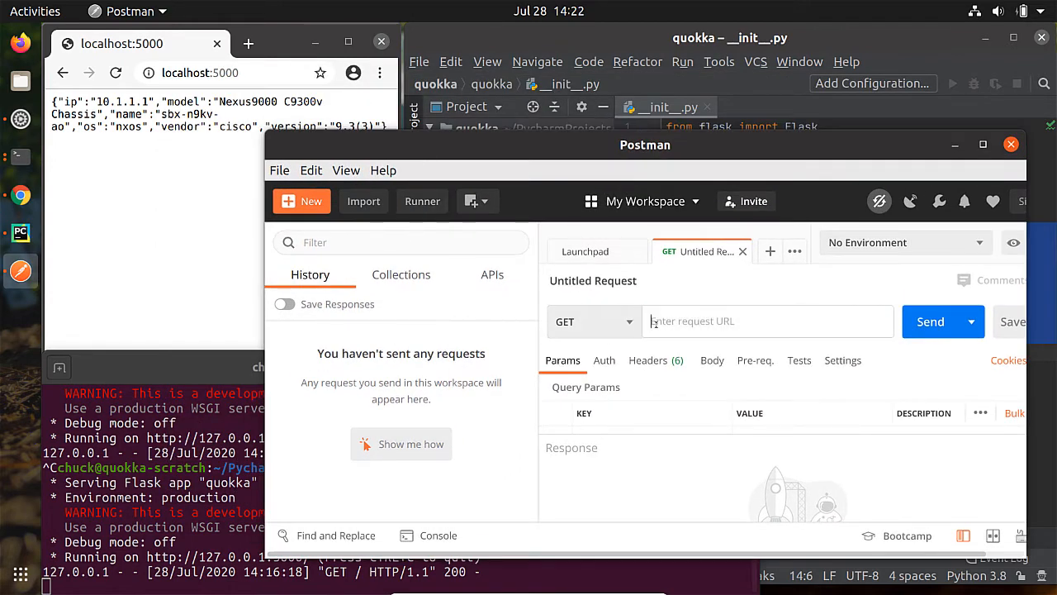
Send a GET request to localhost:5000 from Postman
{"action": "type", "text": "localhost"}
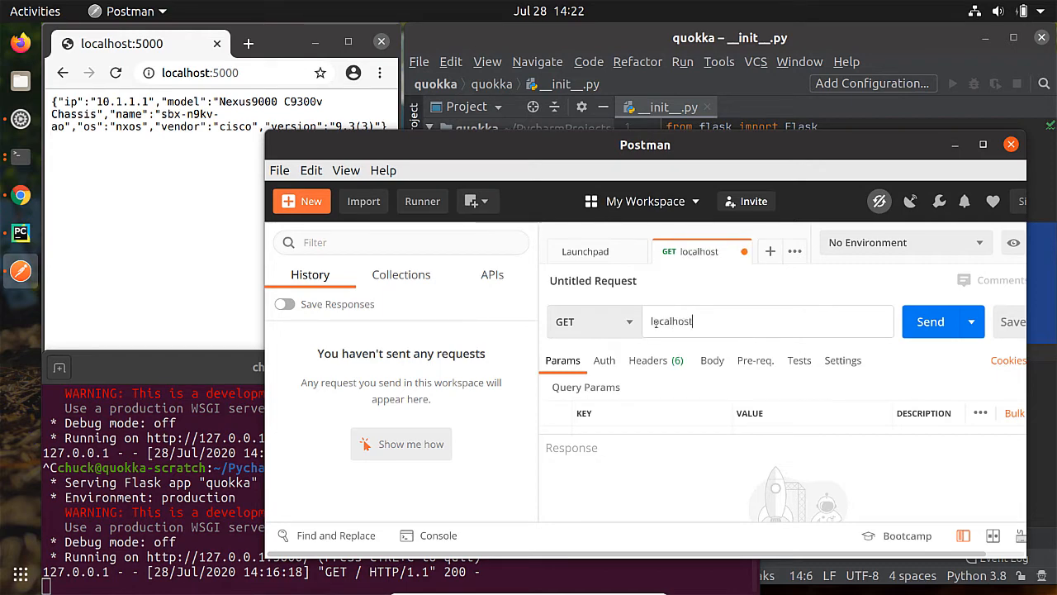
{"action": "type", "text": ":5000"}
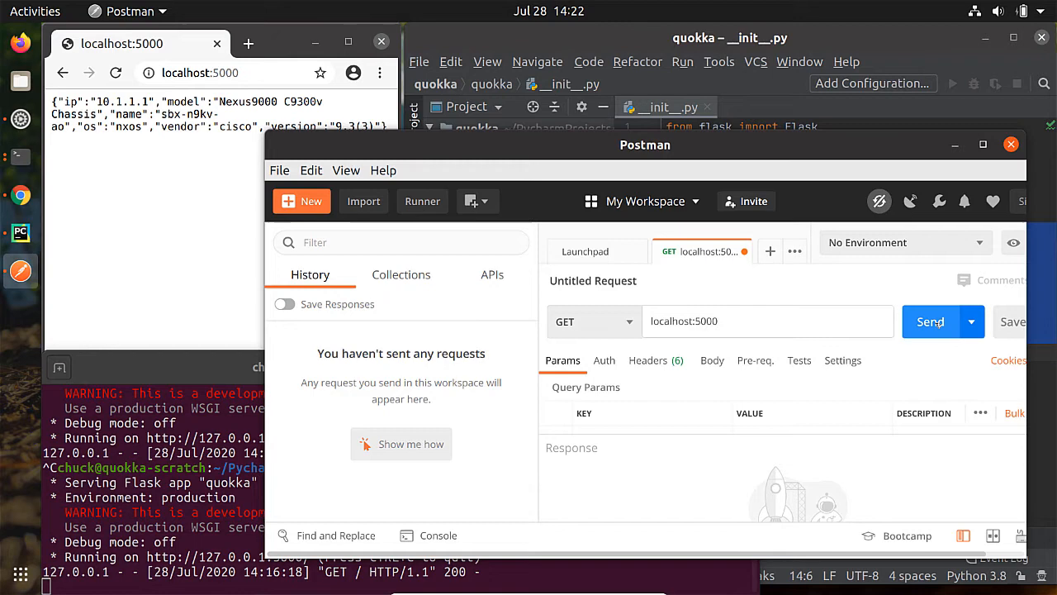
{"action": "left_click", "coordinate": [930, 320]}
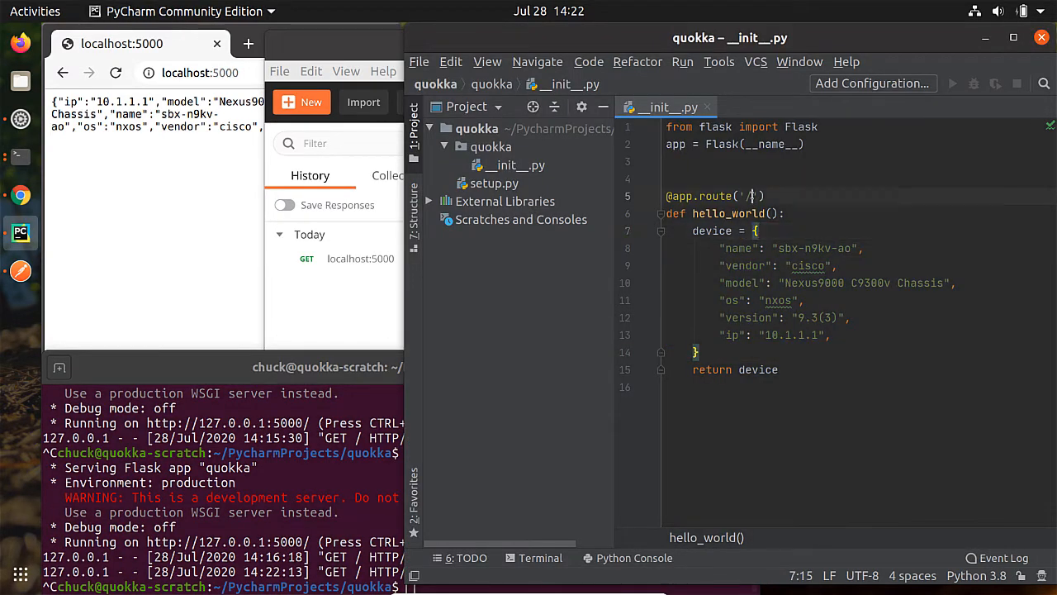
Change the route to '/device/', restart flask run, and load localhost:5000/device/ in Chrome
{"action": "type", "text": "device"}
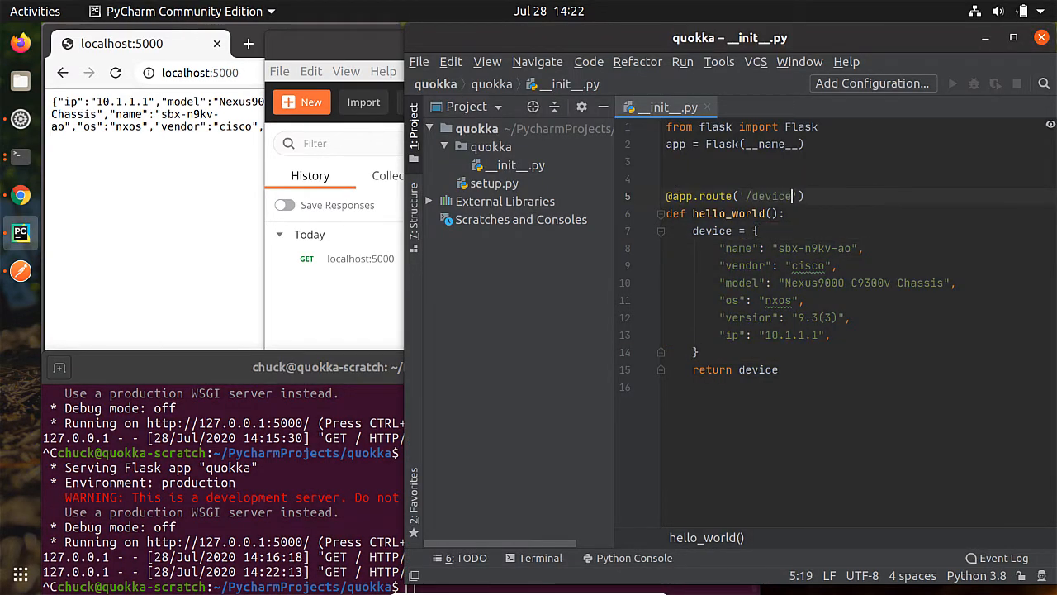
{"action": "type", "text": "/"}
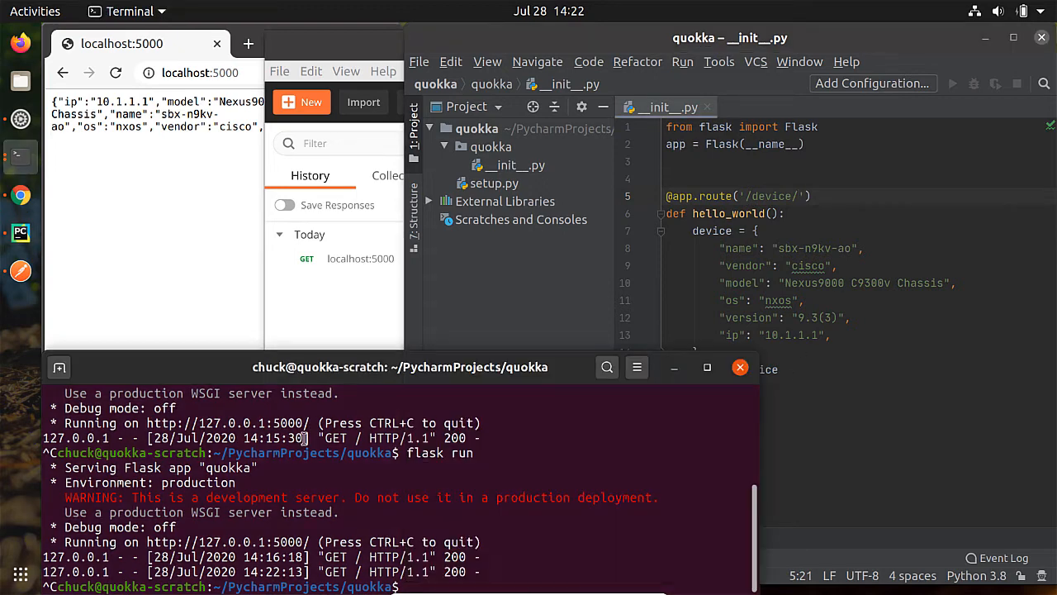
{"action": "type", "text": "flask run"}
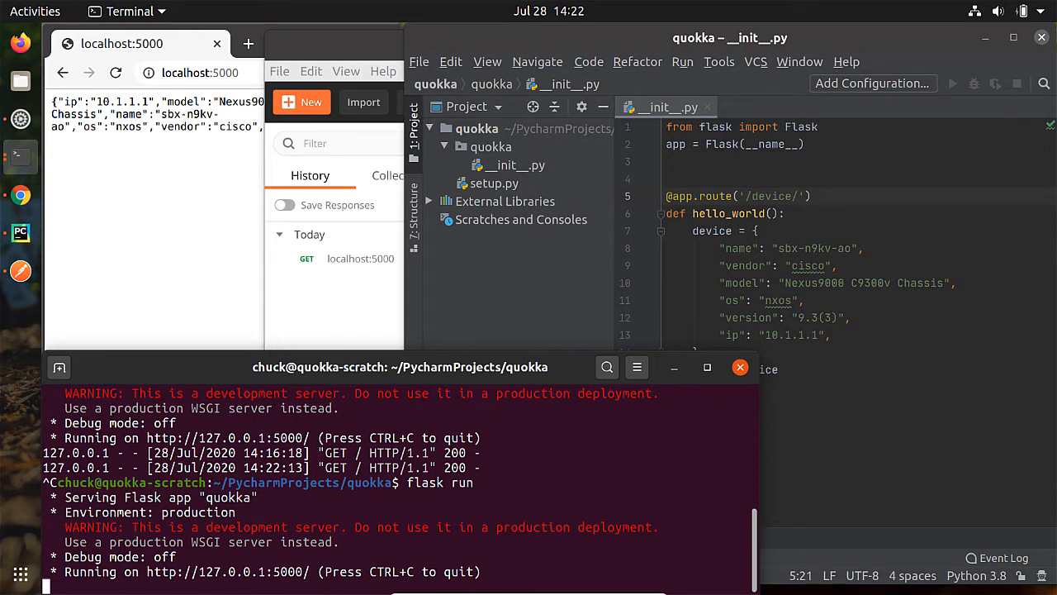
{"action": "left_click", "coordinate": [116, 72]}
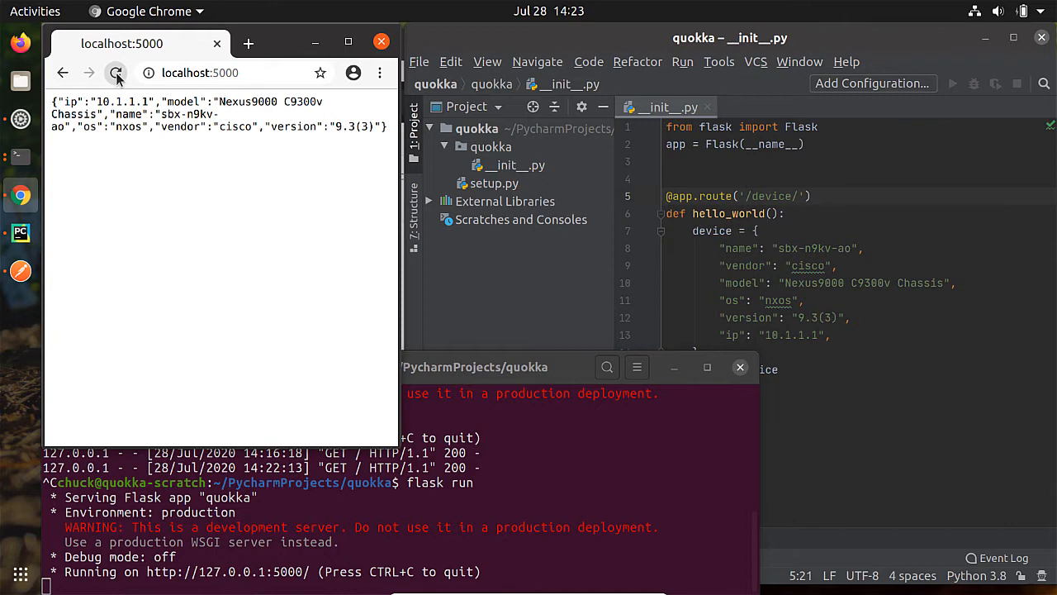
{"action": "left_click", "coordinate": [116, 73]}
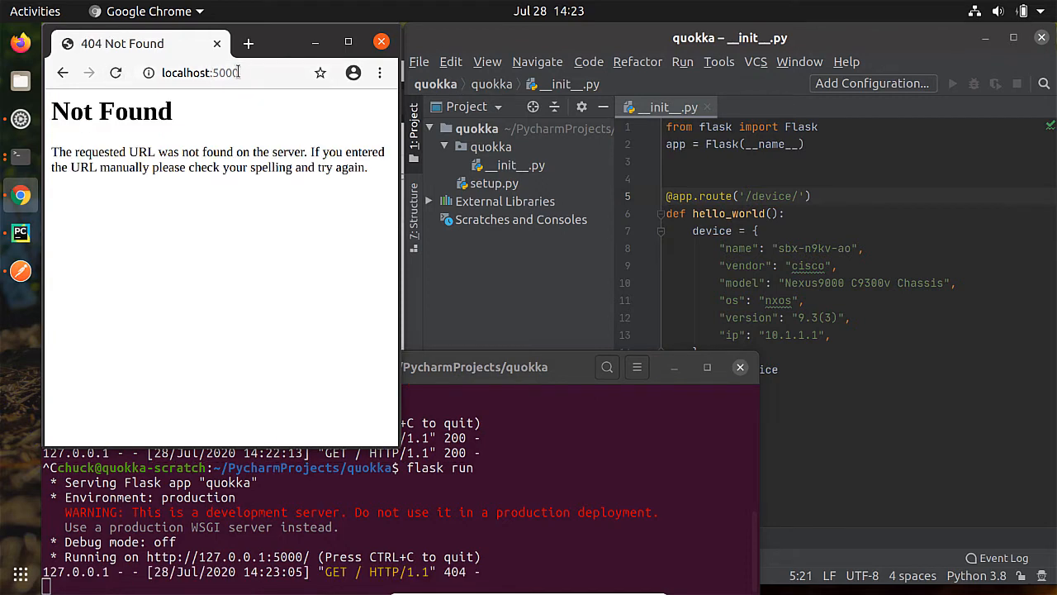
{"action": "type", "text": "/device/"}
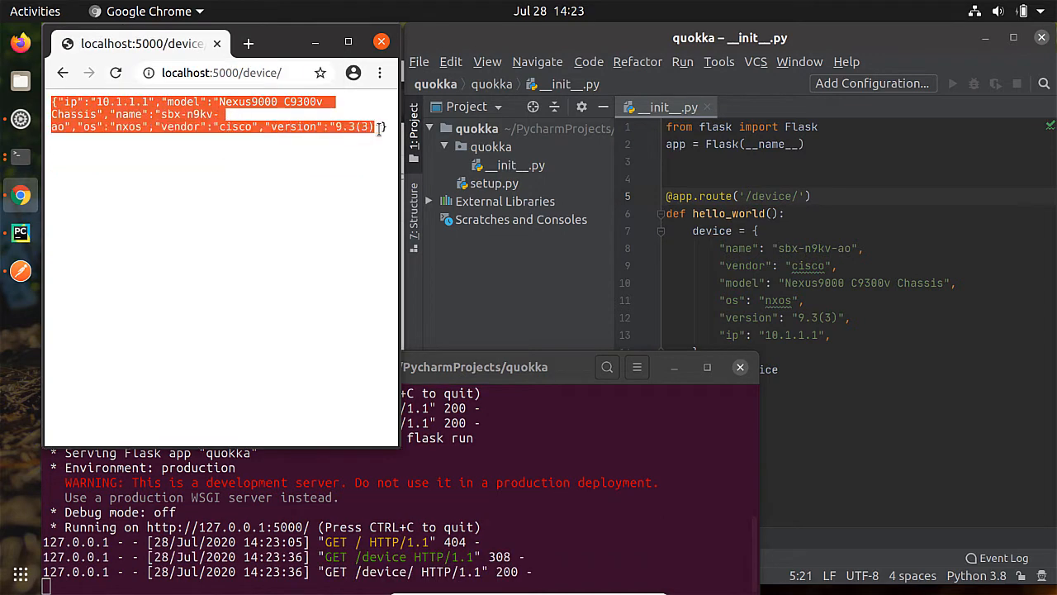
{"action": "left_click", "coordinate": [222, 73]}
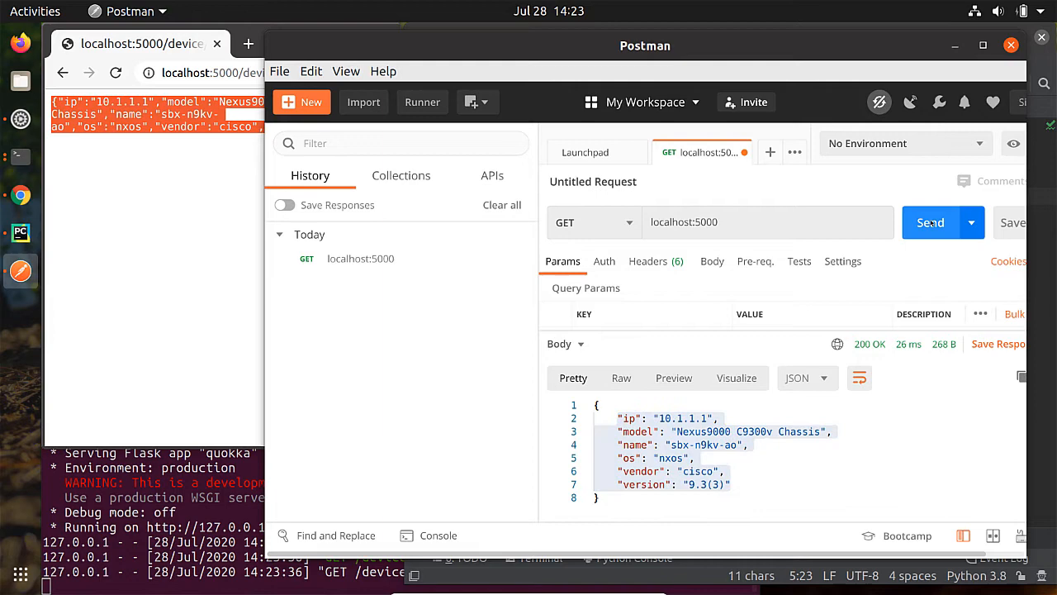
Resend localhost:5000 (404), then send localhost:5000/device to get the device JSON
{"action": "left_click", "coordinate": [930, 221]}
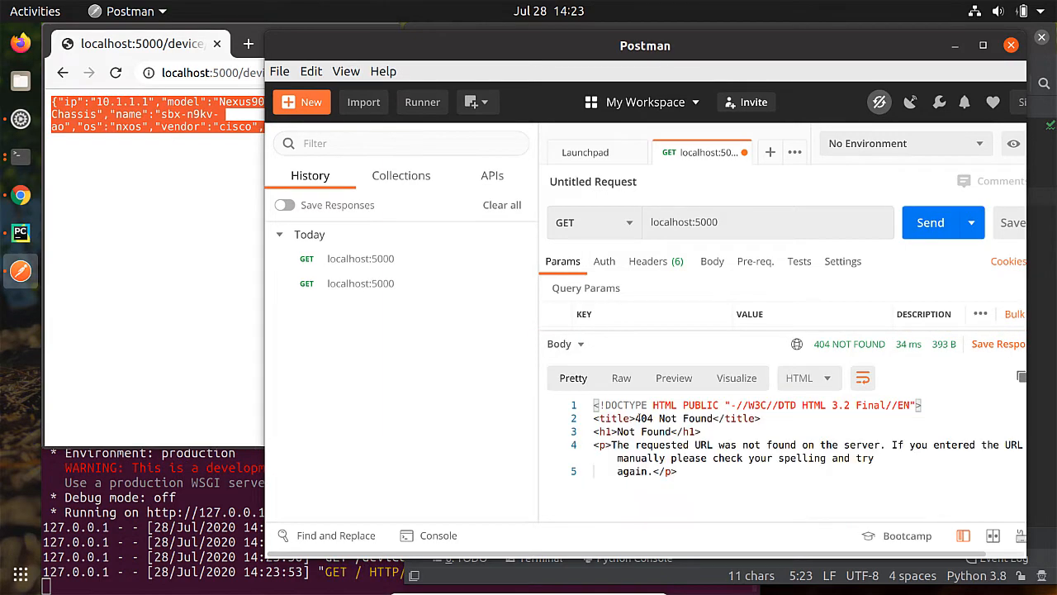
{"action": "double_click", "coordinate": [653, 418]}
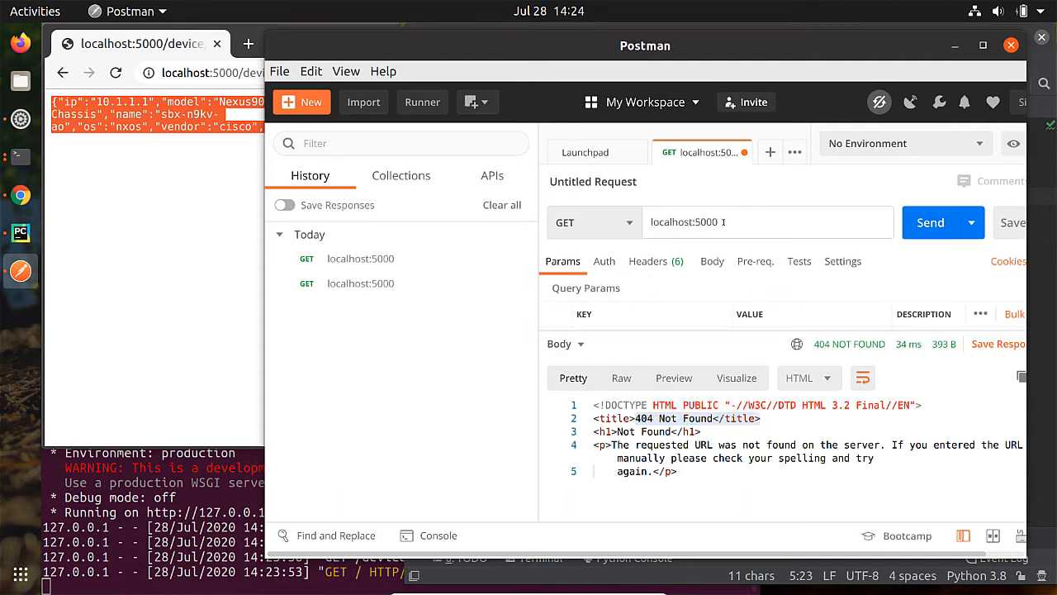
{"action": "type", "text": "/device"}
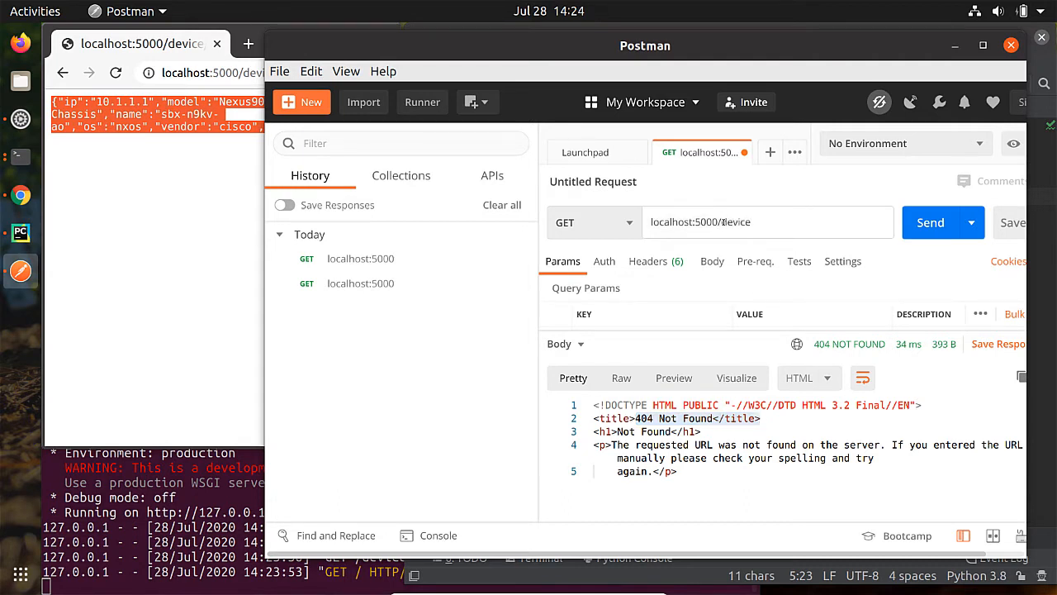
{"action": "left_click", "coordinate": [930, 222]}
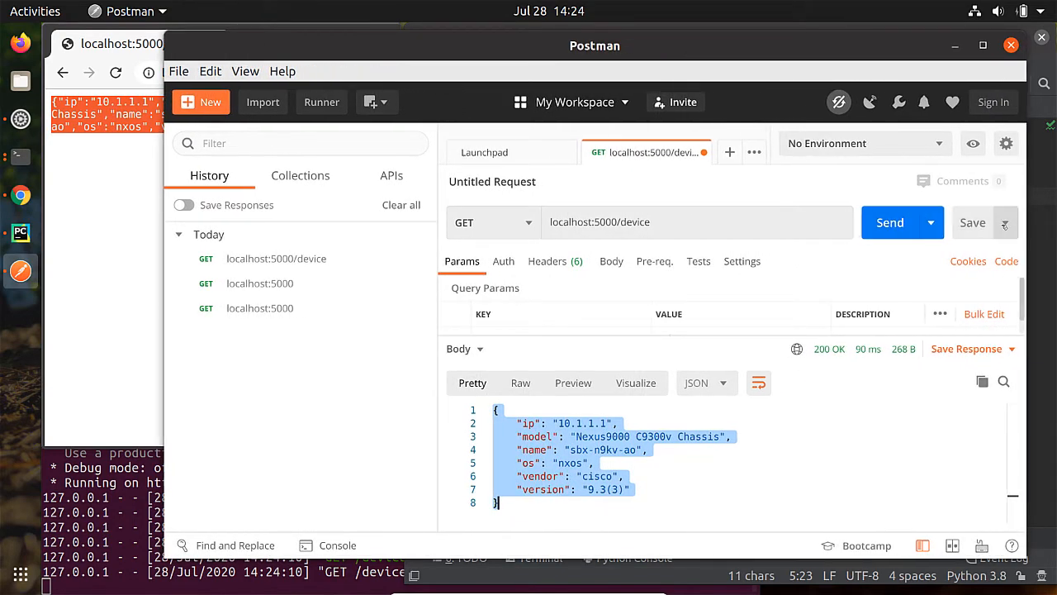
Save the /device request into a new Postman collection named quokka
{"action": "left_click", "coordinate": [972, 221]}
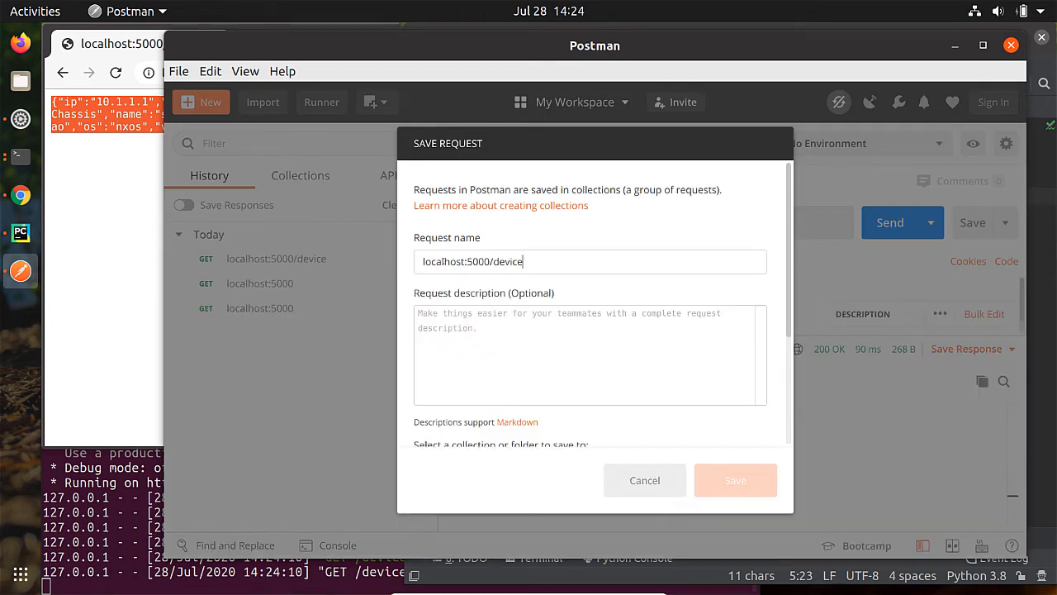
{"action": "scroll", "scroll_direction": "down", "scroll_amount": 3}
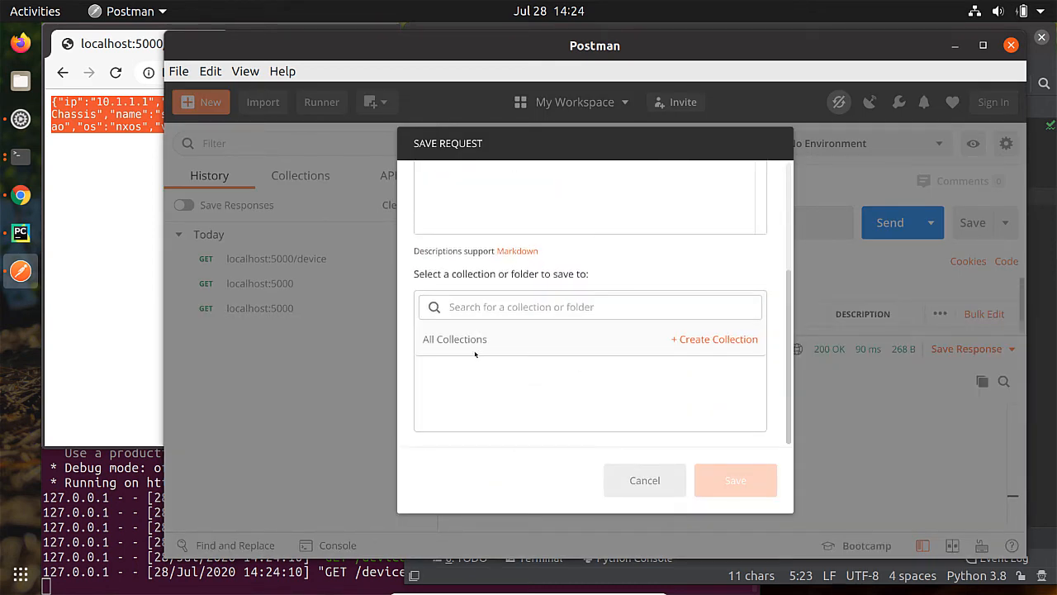
{"action": "left_click", "coordinate": [714, 339]}
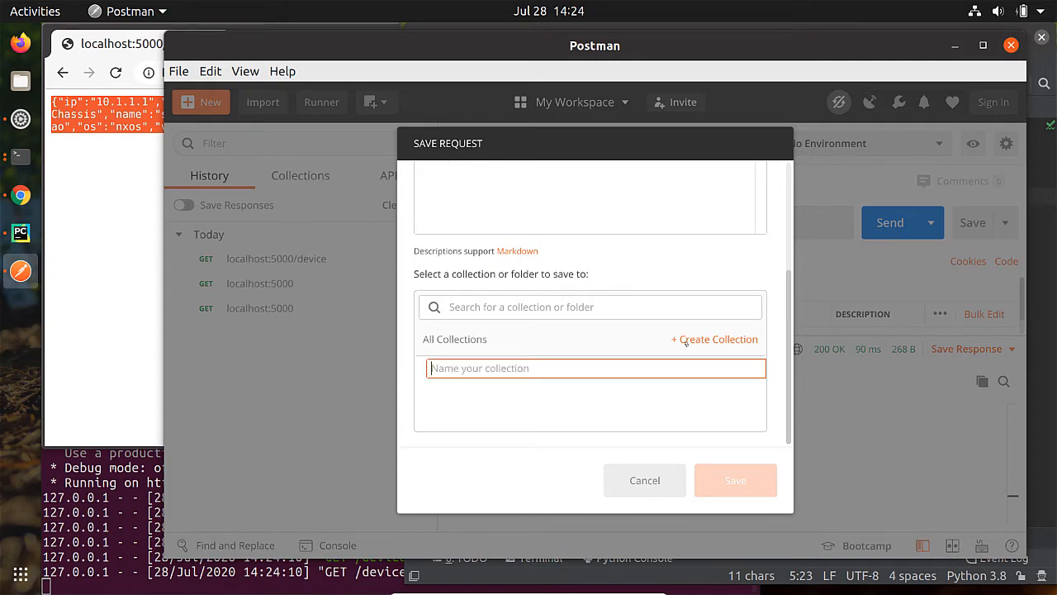
{"action": "type", "text": "quokka"}
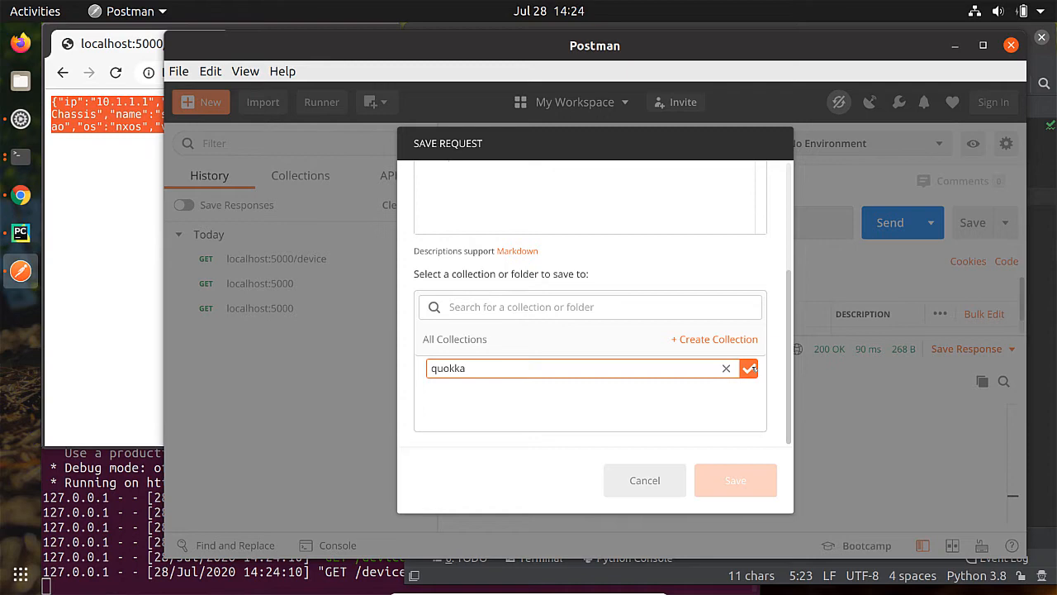
{"action": "left_click", "coordinate": [749, 368]}
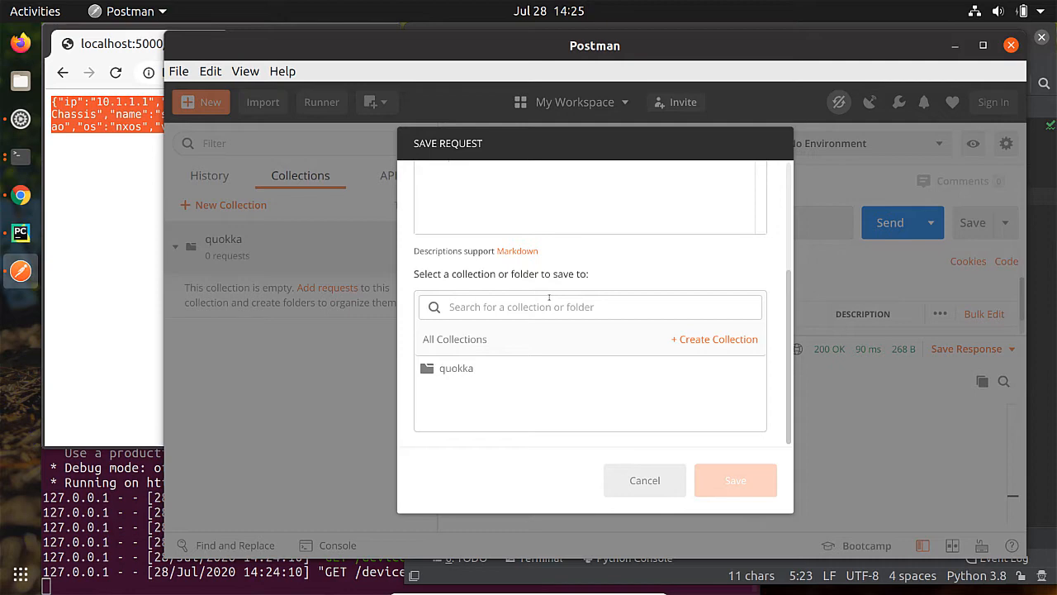
{"action": "mouse_move", "coordinate": [456, 367]}
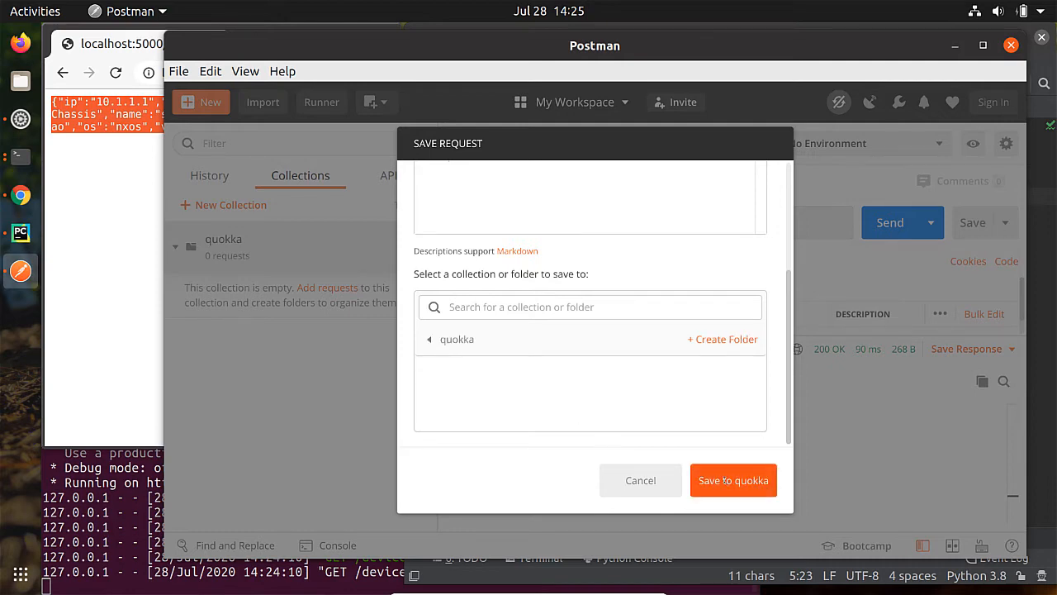
{"action": "left_click", "coordinate": [733, 479]}
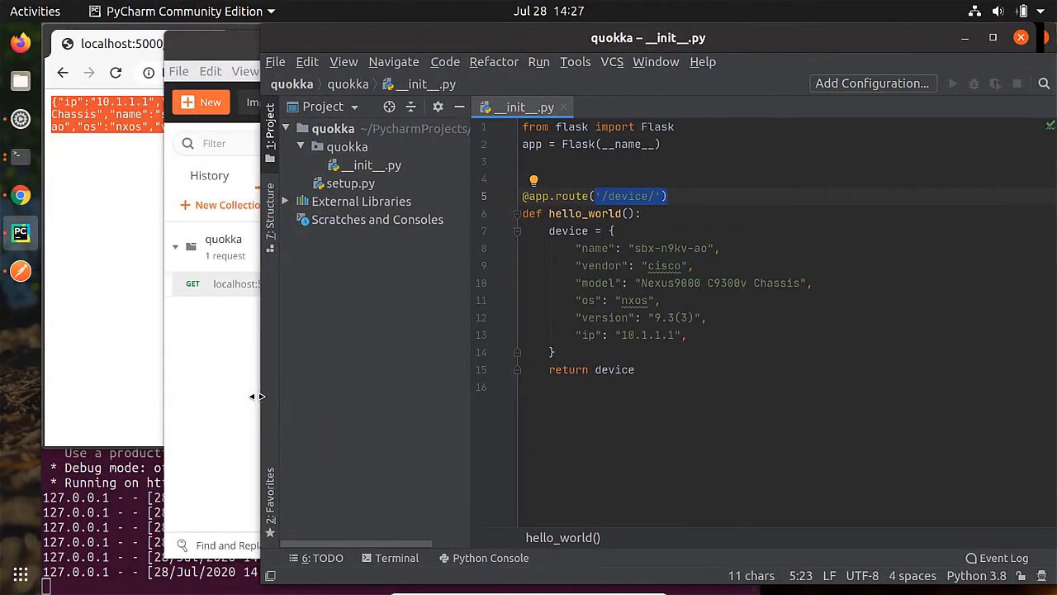
Create controller, models and views Python packages inside the quokka package
{"action": "right_click", "coordinate": [347, 145]}
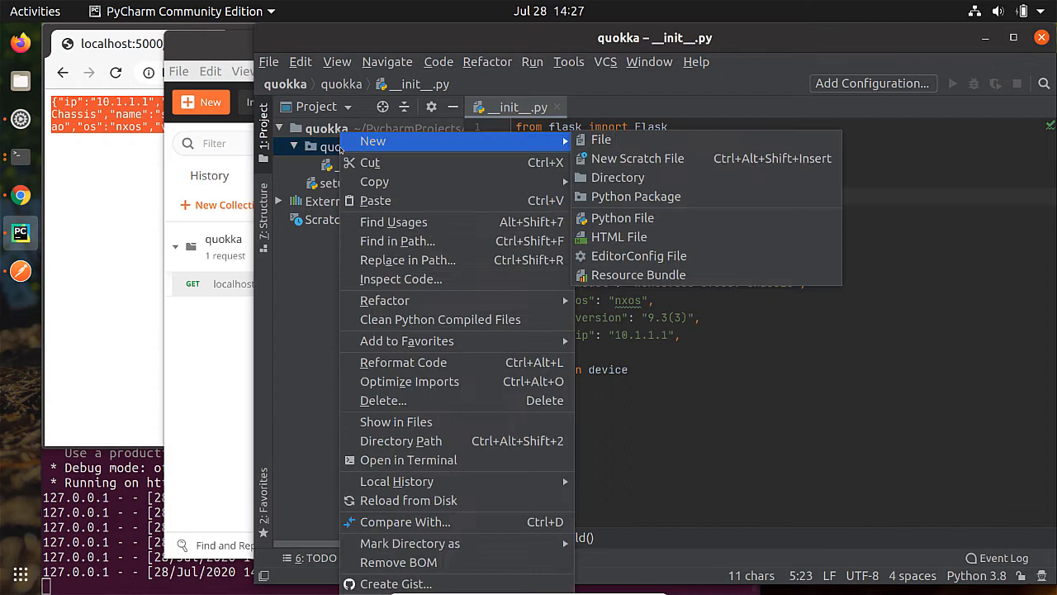
{"action": "mouse_move", "coordinate": [636, 196]}
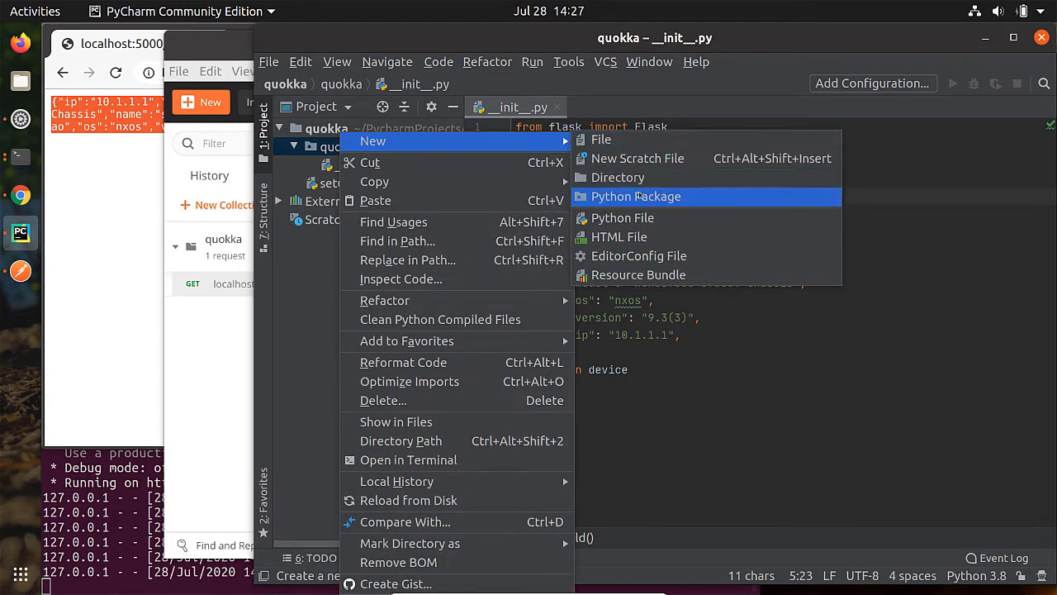
{"action": "left_click", "coordinate": [636, 195]}
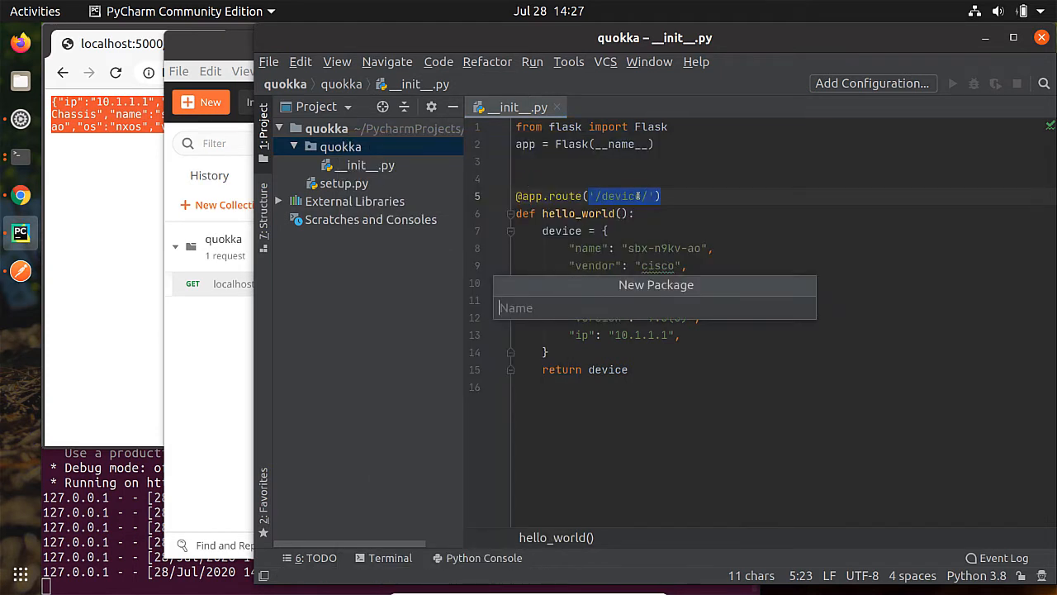
{"action": "type", "text": "controll"}
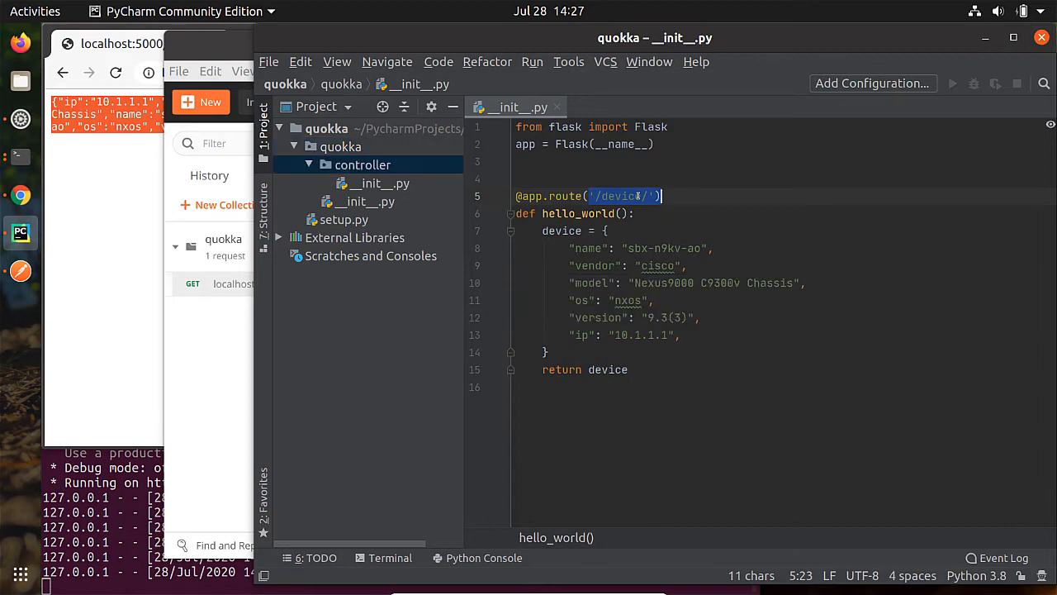
{"action": "right_click", "coordinate": [340, 145]}
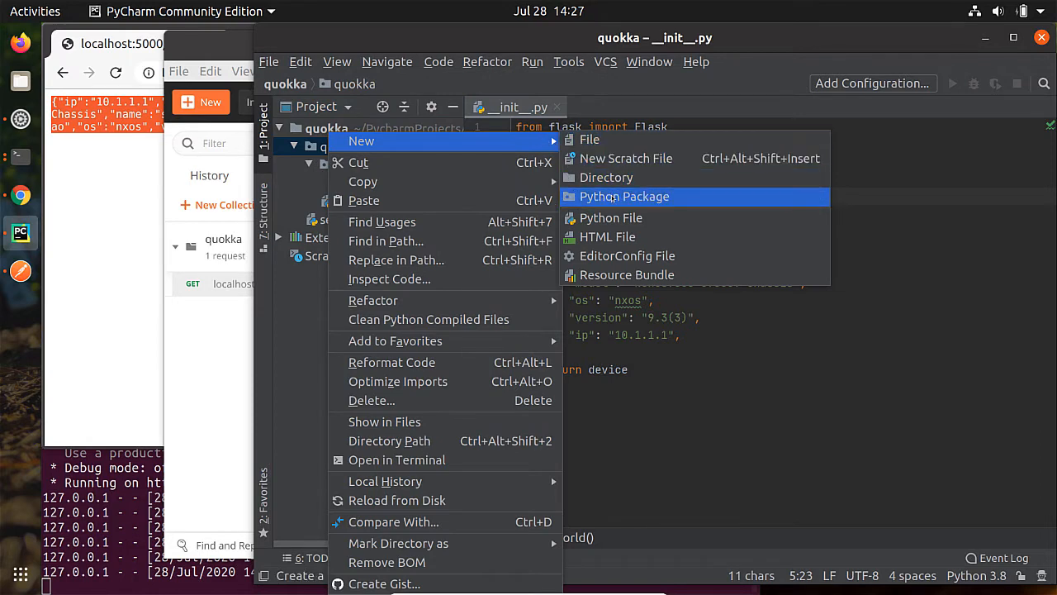
{"action": "left_click", "coordinate": [625, 195]}
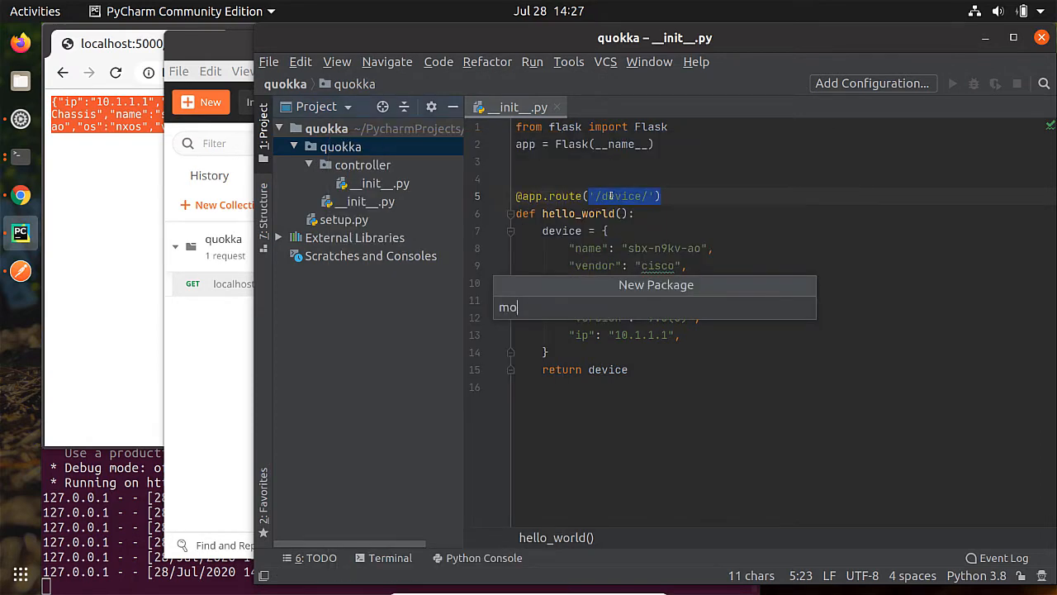
{"action": "type", "text": "dels"}
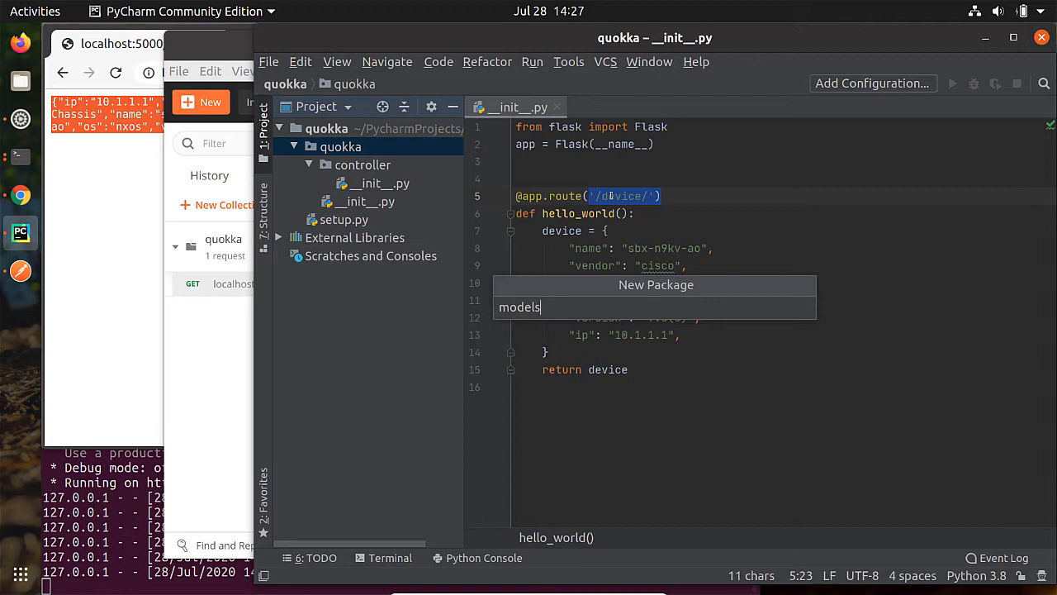
{"action": "key", "text": "Return"}
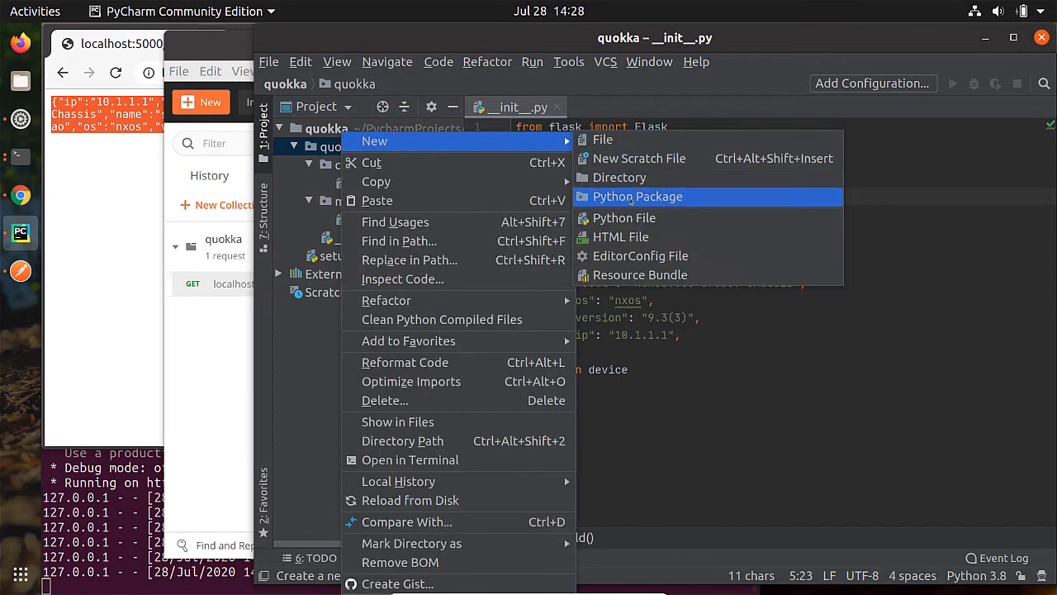
{"action": "left_click", "coordinate": [638, 197]}
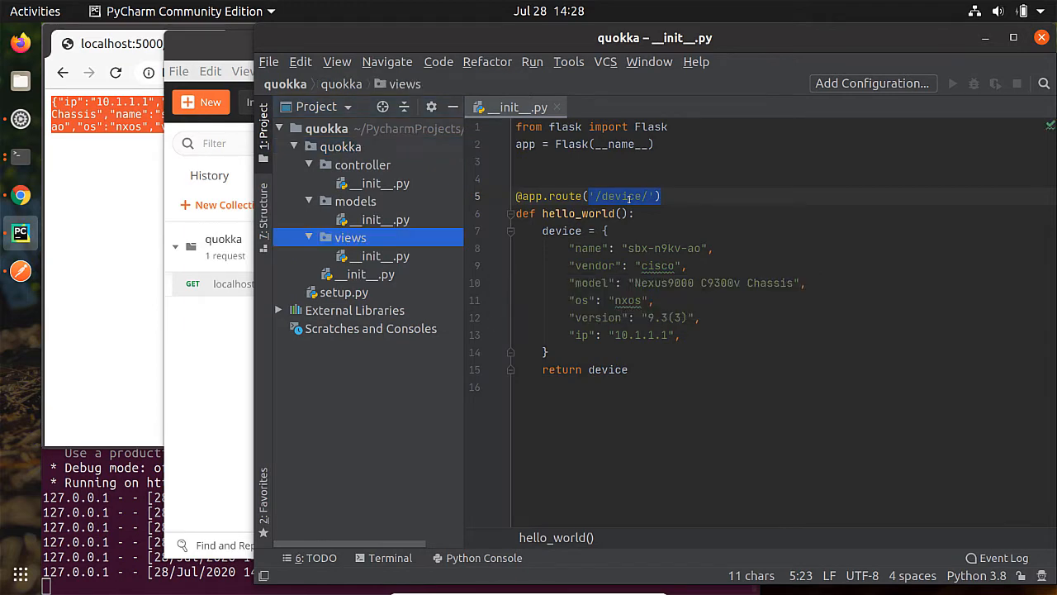
{"action": "left_click", "coordinate": [341, 145]}
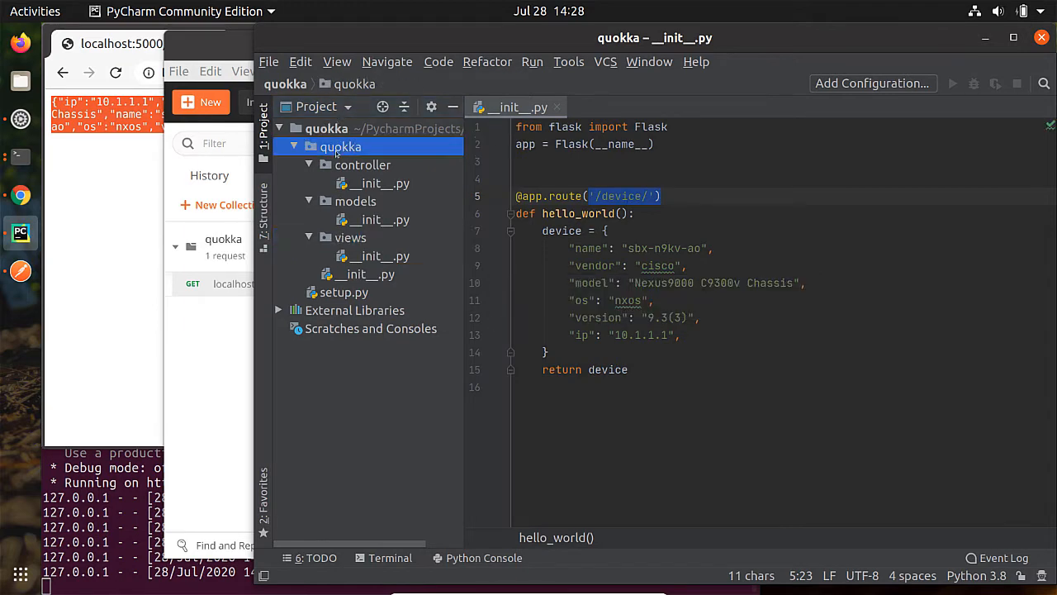
Create a data directory inside the quokka package
{"action": "right_click", "coordinate": [340, 145]}
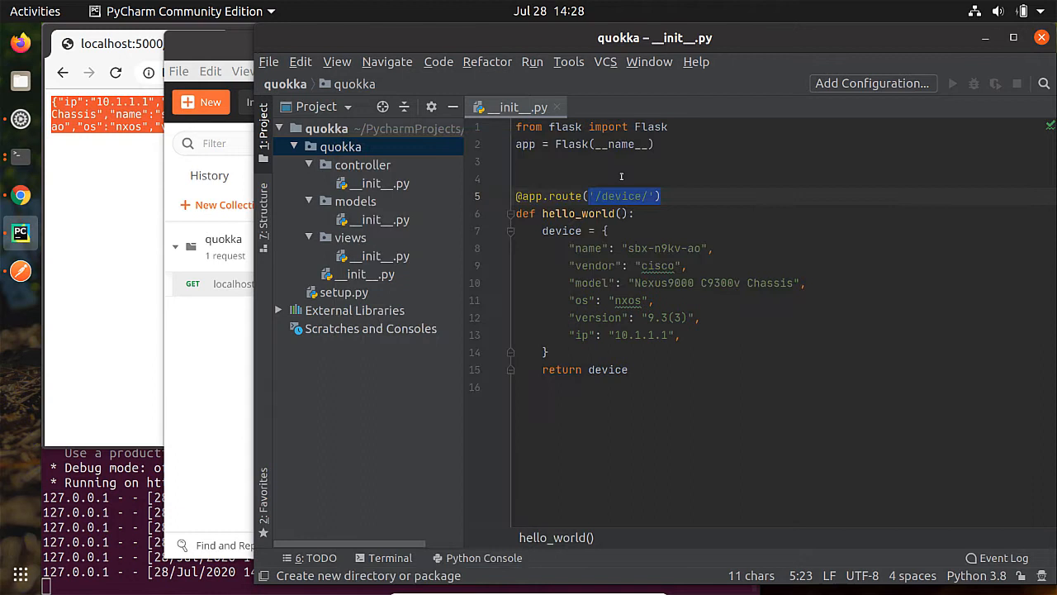
{"action": "type", "text": "data"}
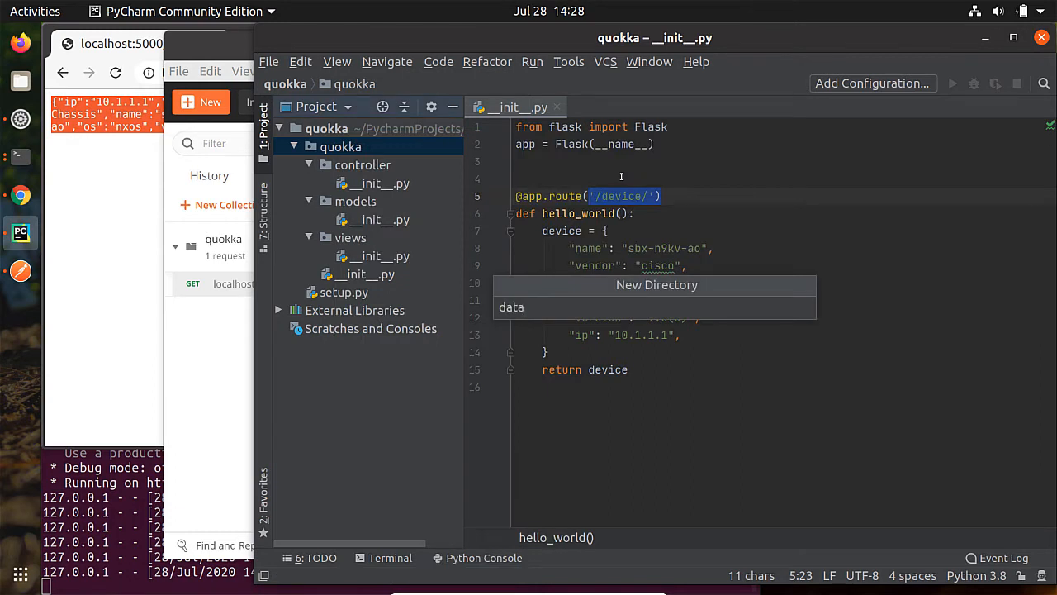
{"action": "key", "text": "Return"}
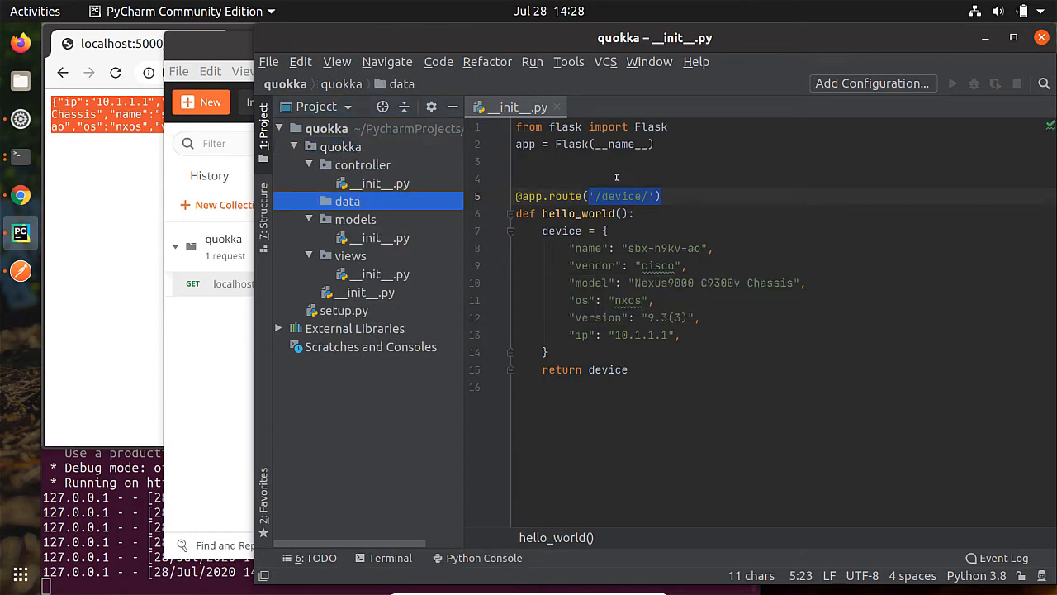
Create an empty devices.yaml file in the data folder and open it for editing
{"action": "right_click", "coordinate": [347, 202]}
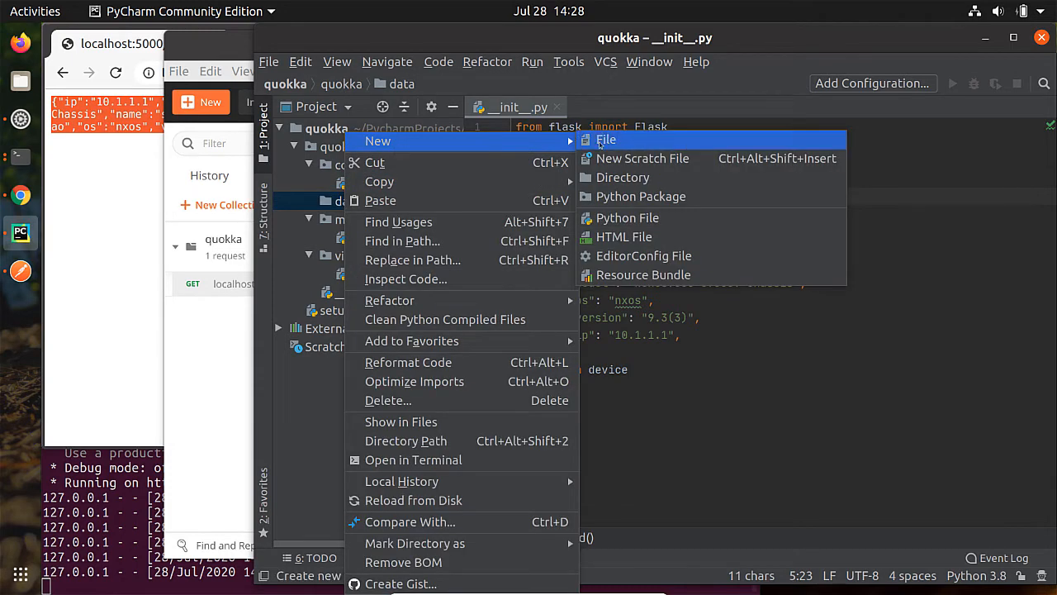
{"action": "left_click", "coordinate": [606, 139]}
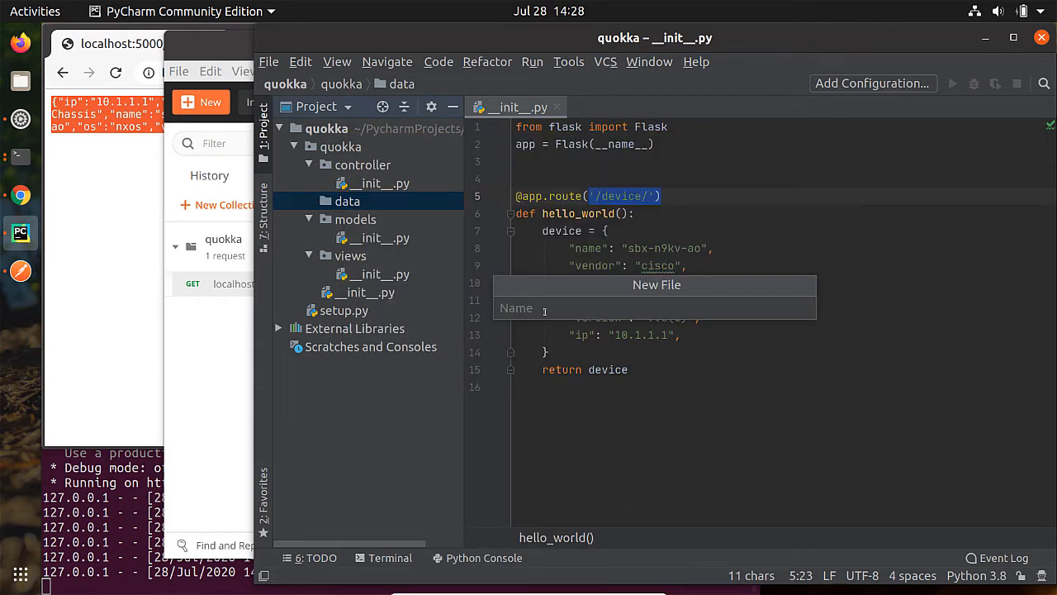
{"action": "type", "text": "devices"}
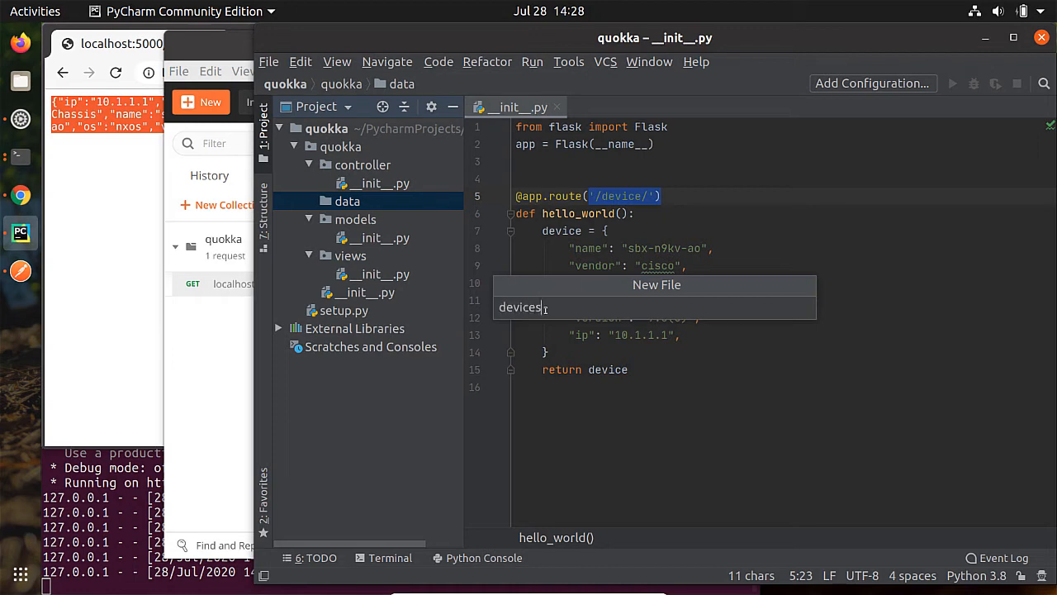
{"action": "key", "text": "Return"}
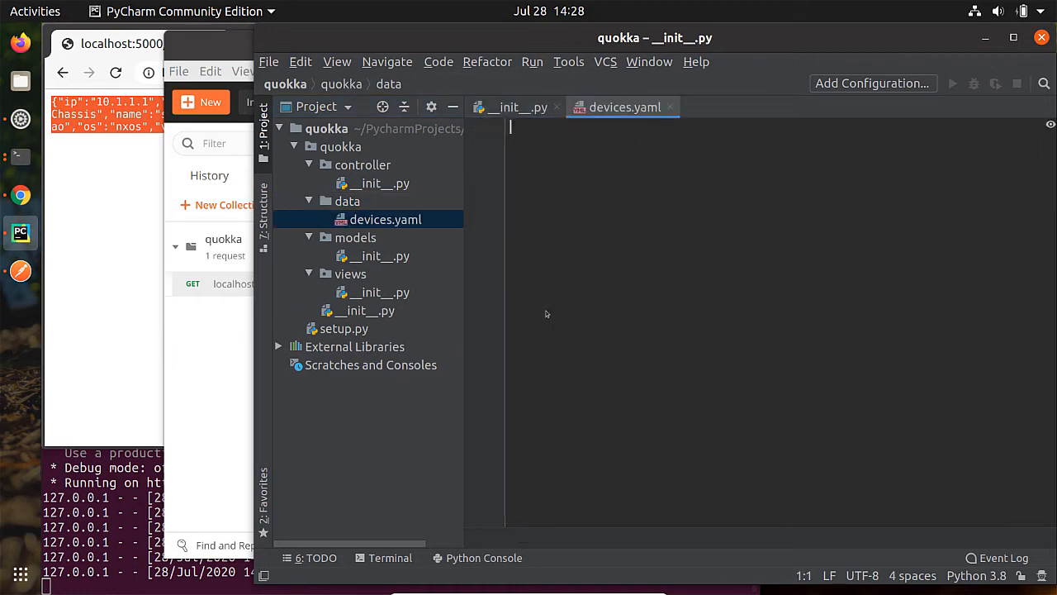
{"action": "left_click", "coordinate": [625, 108]}
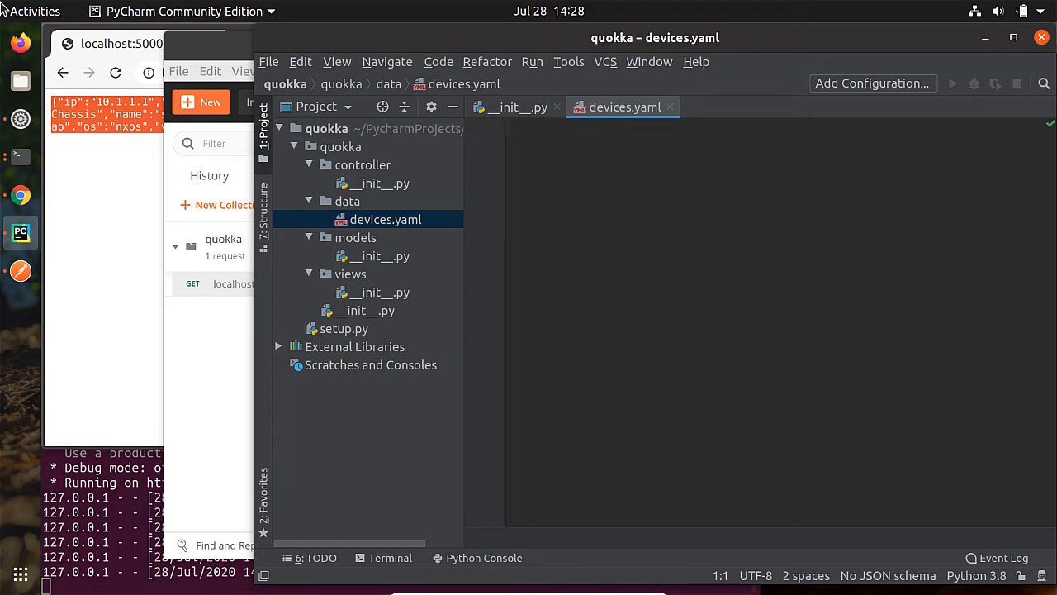
Paste the device inventory into devices.yaml and review the first device entry
{"action": "right_click", "coordinate": [520, 152]}
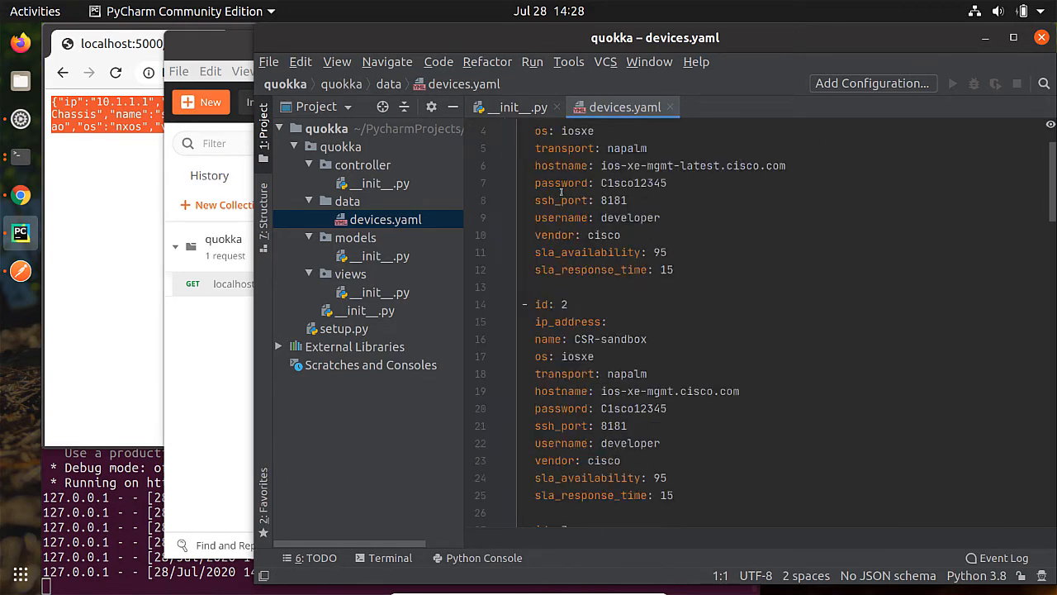
{"action": "scroll", "scroll_direction": "down", "scroll_amount": 3}
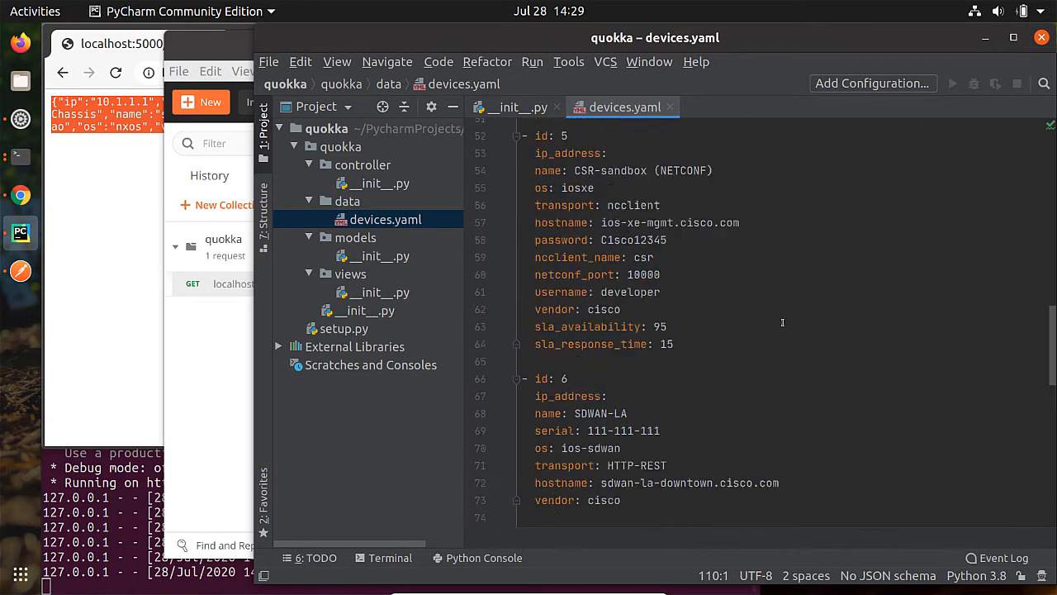
{"action": "scroll", "scroll_direction": "up", "scroll_amount": 3}
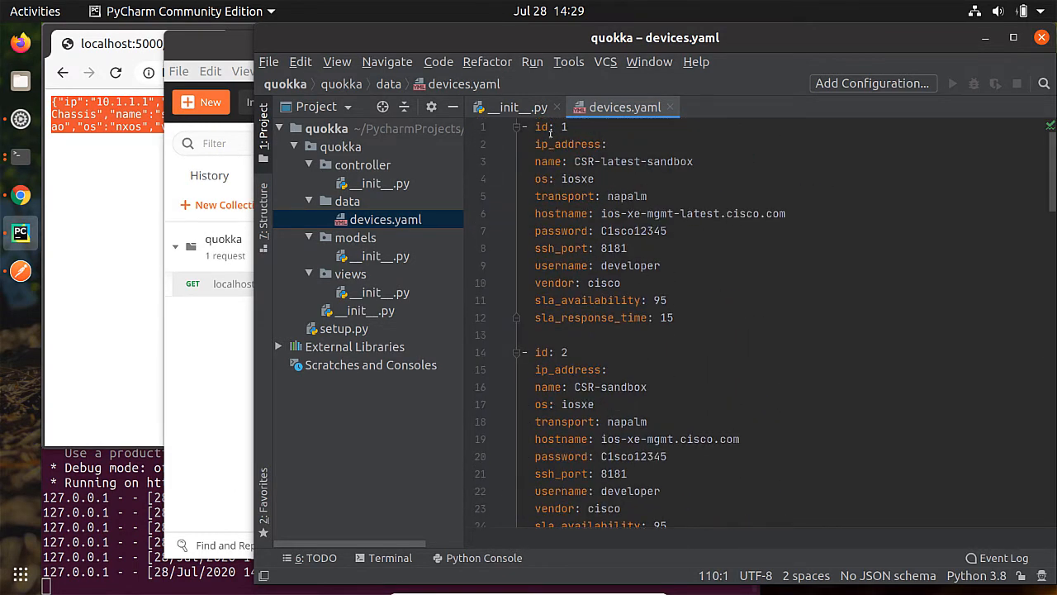
{"action": "left_click_drag", "start_coordinate": [540, 126], "coordinate": [674, 317]}
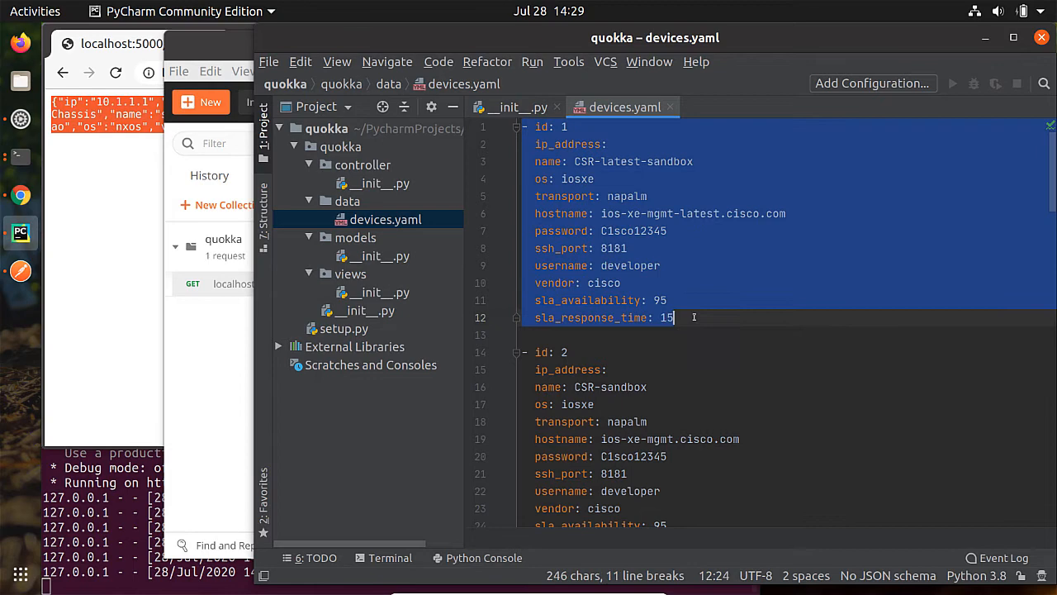
Review device 7's HTTP-REST transport and ip_address, then return to __init__.py
{"action": "scroll", "scroll_direction": "down", "scroll_amount": 3}
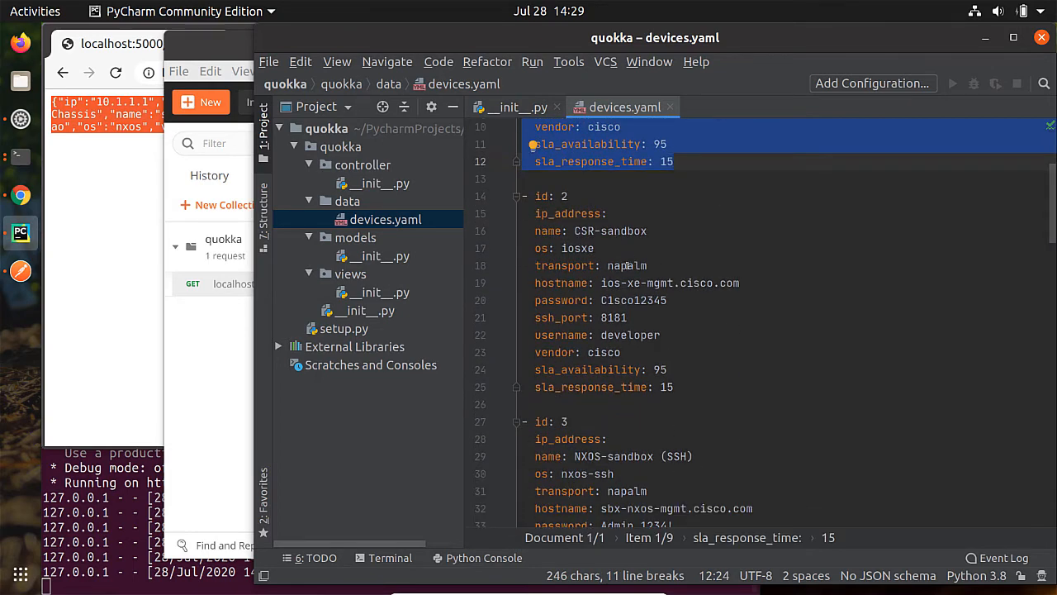
{"action": "scroll", "scroll_direction": "down", "scroll_amount": 3}
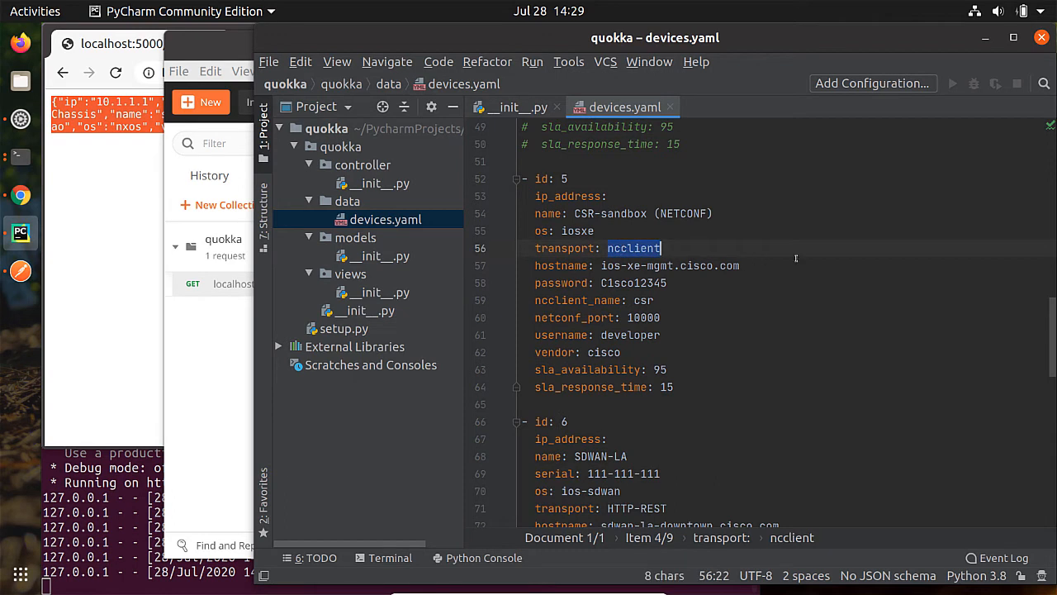
{"action": "scroll", "scroll_direction": "down", "scroll_amount": 3}
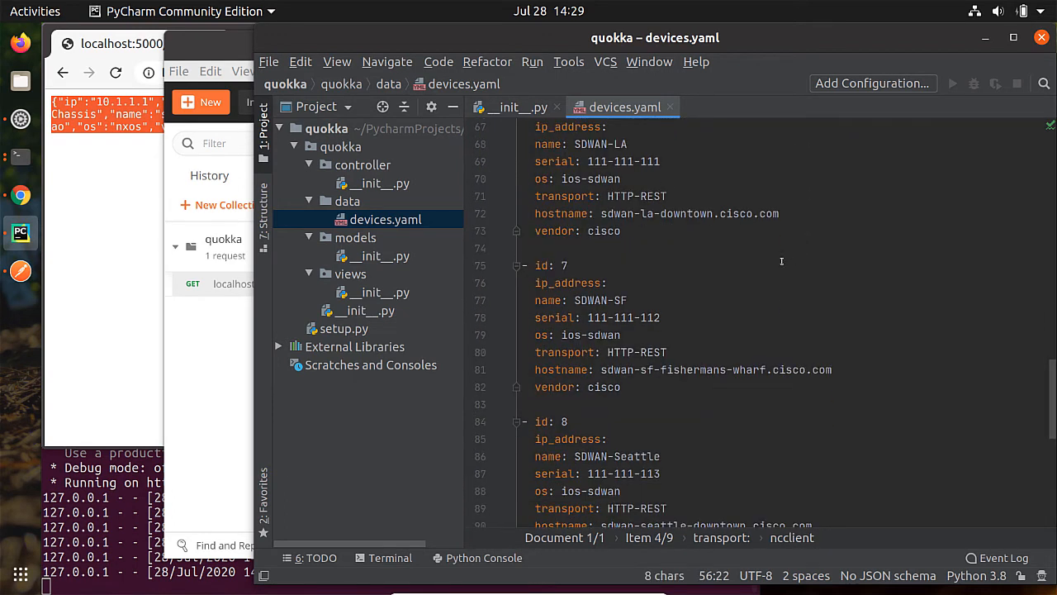
{"action": "double_click", "coordinate": [637, 352]}
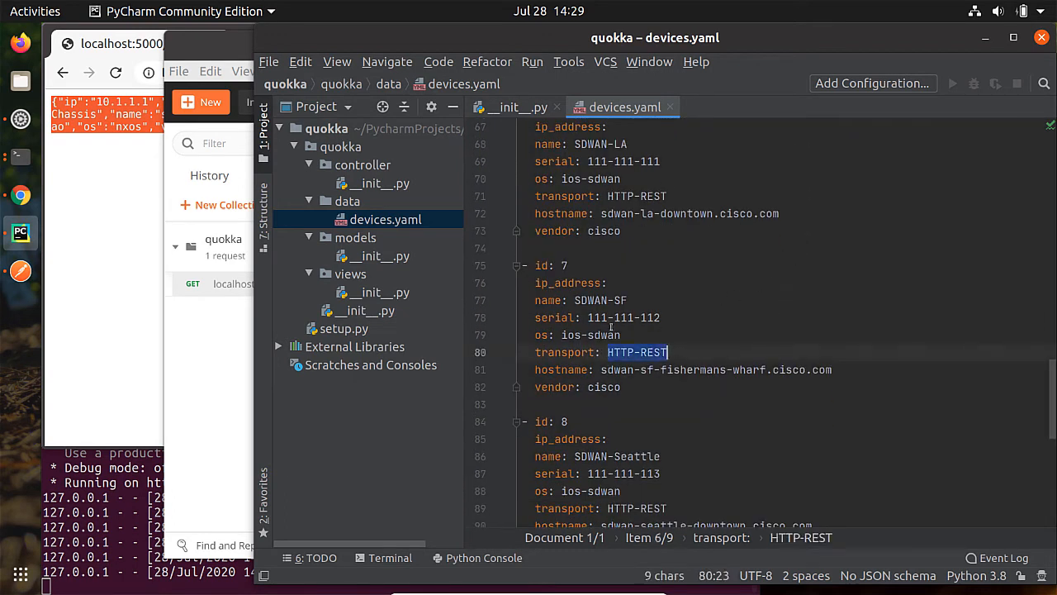
{"action": "double_click", "coordinate": [601, 301]}
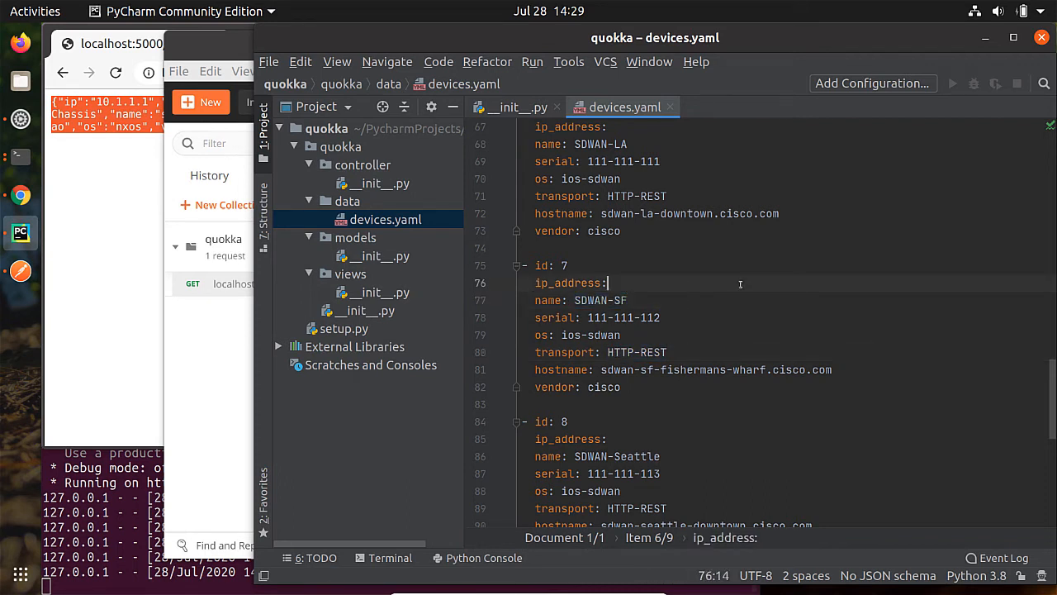
{"action": "mouse_move", "coordinate": [514, 107]}
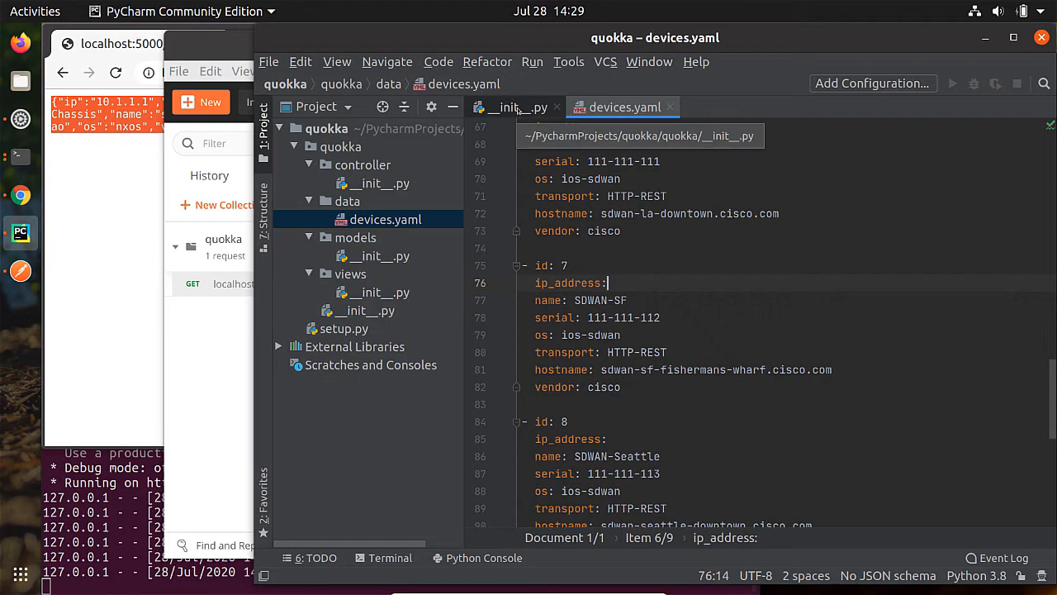
{"action": "left_click", "coordinate": [512, 107]}
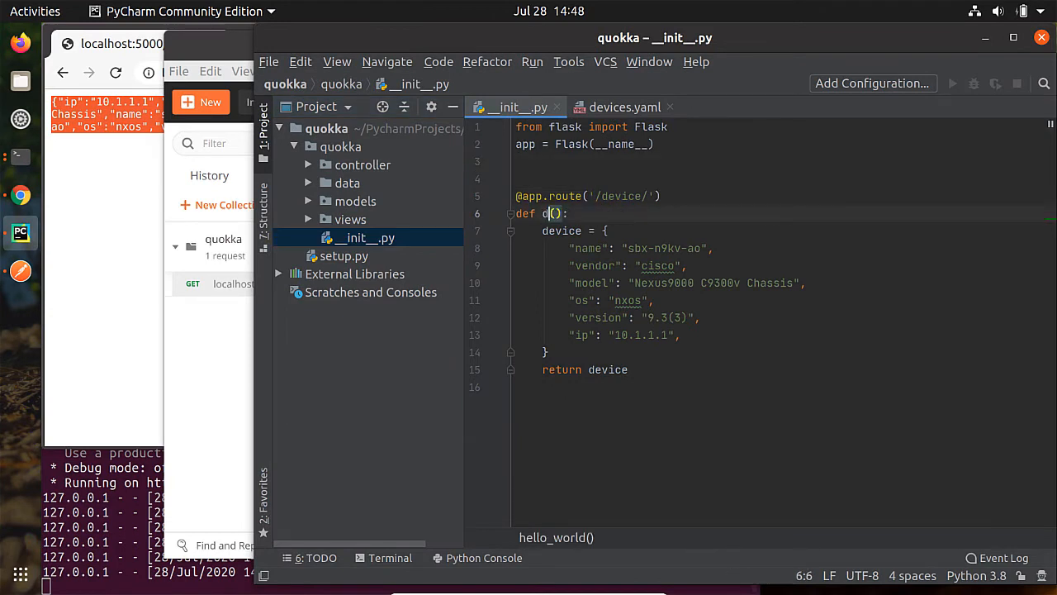
Define import_devices() with a with-block opening quokka/data/devices.yaml as devices_file
{"action": "type", "text": "evice"}
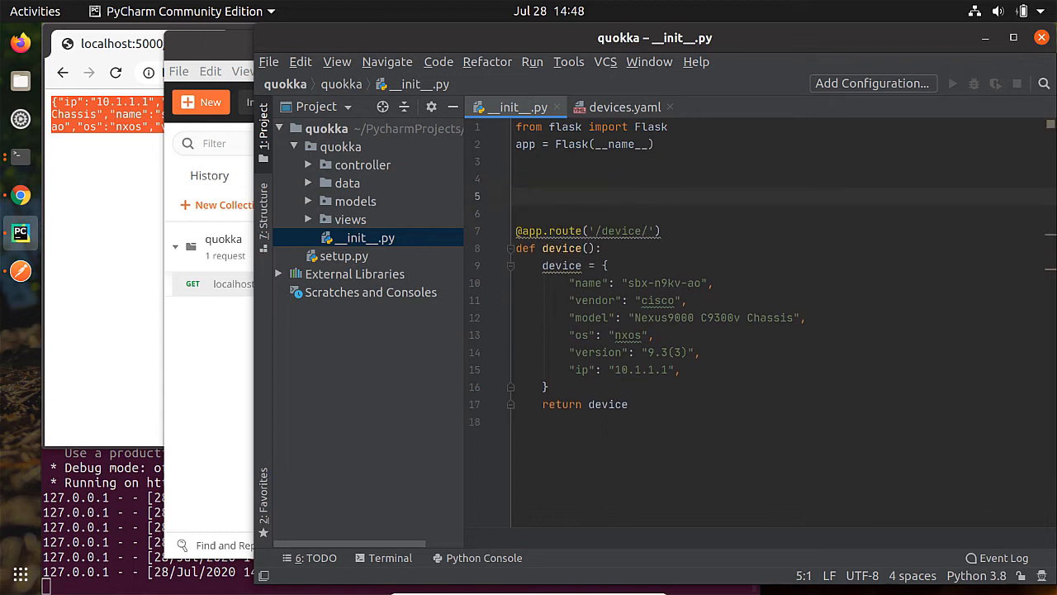
{"action": "type", "text": "def i"}
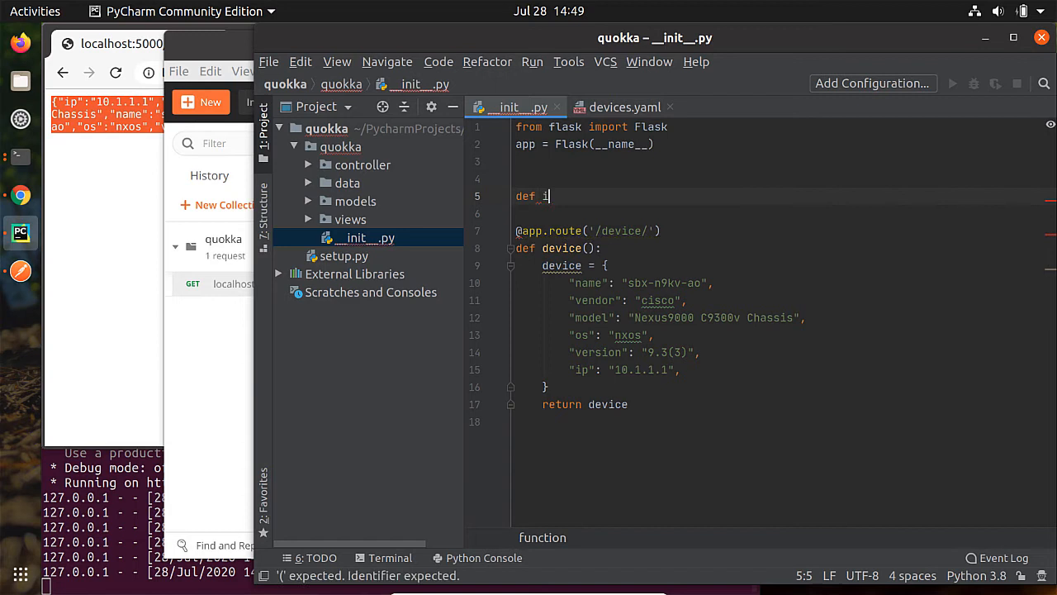
{"action": "type", "text": "mport_devices"}
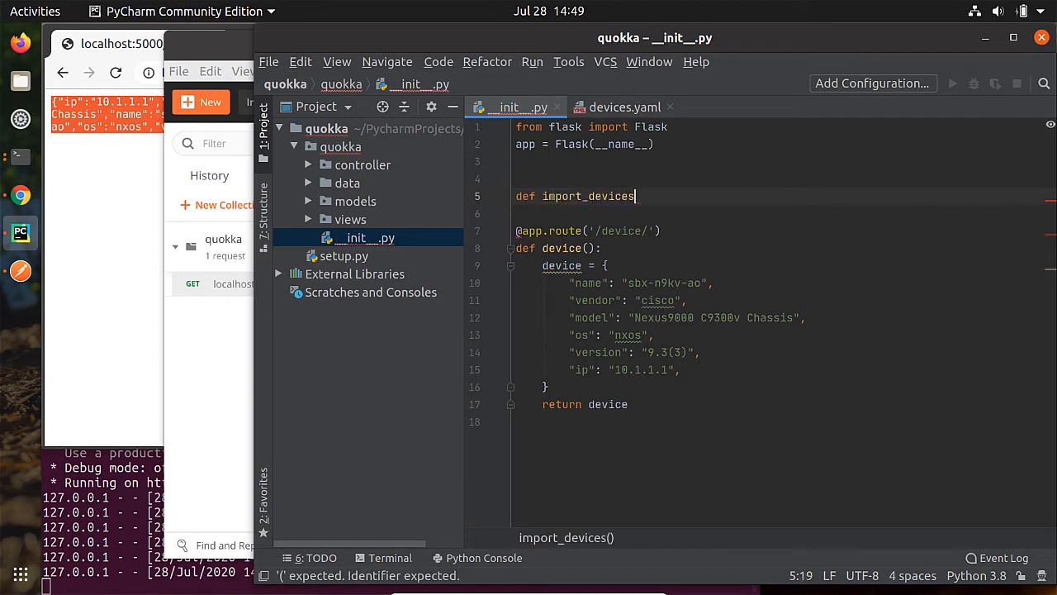
{"action": "type", "text": "():"}
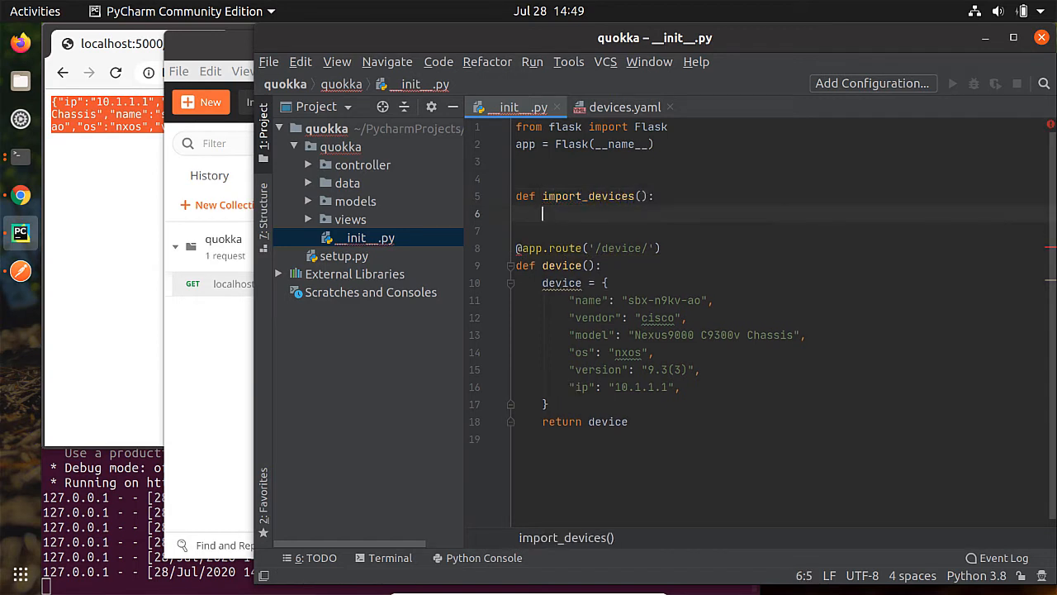
{"action": "type", "text": "with open(\"quo"}
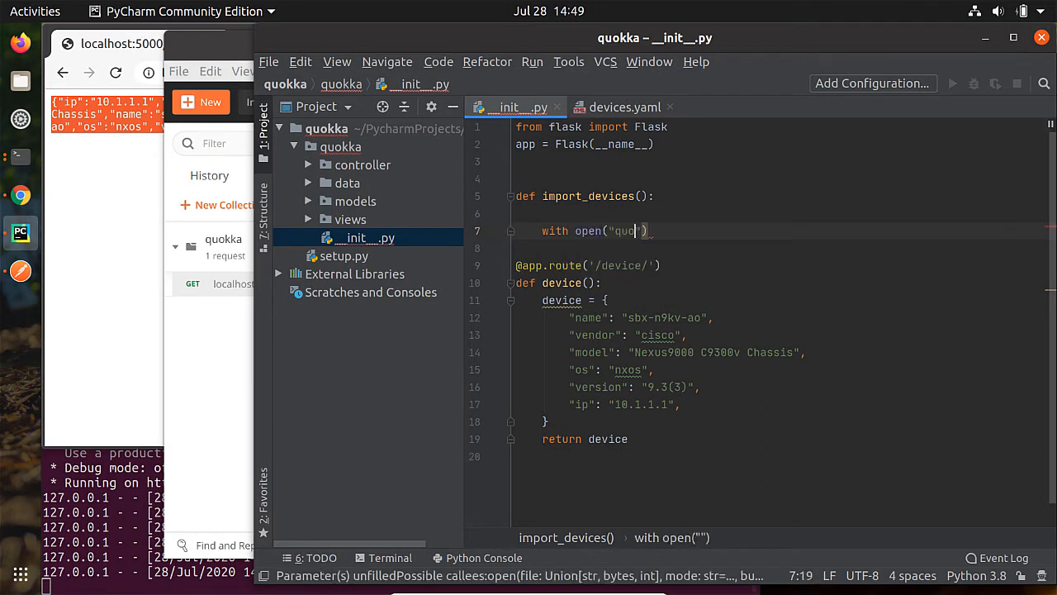
{"action": "type", "text": "kka/data/"}
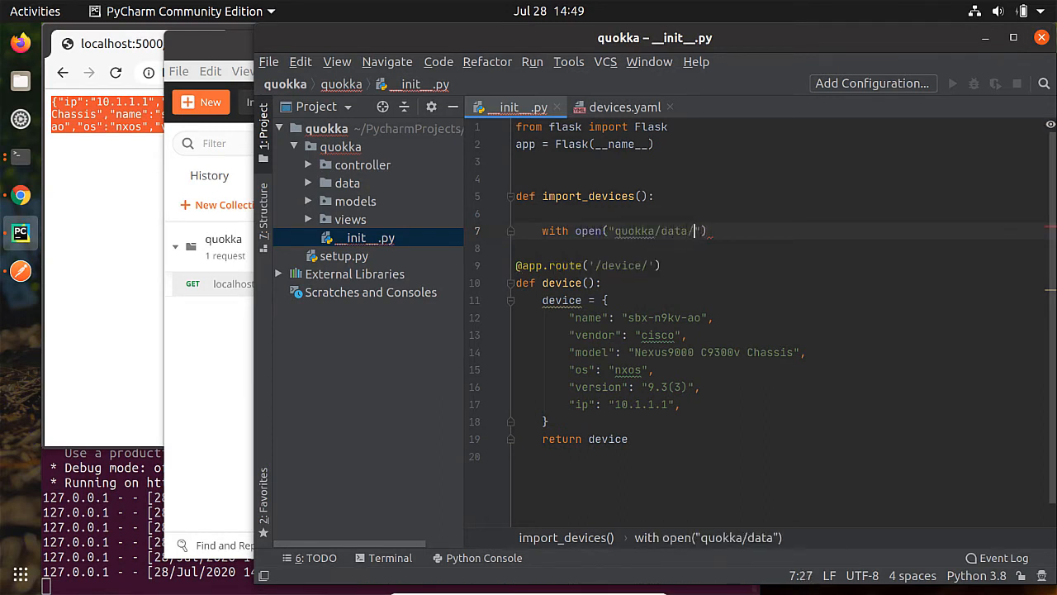
{"action": "type", "text": "devices.yam"}
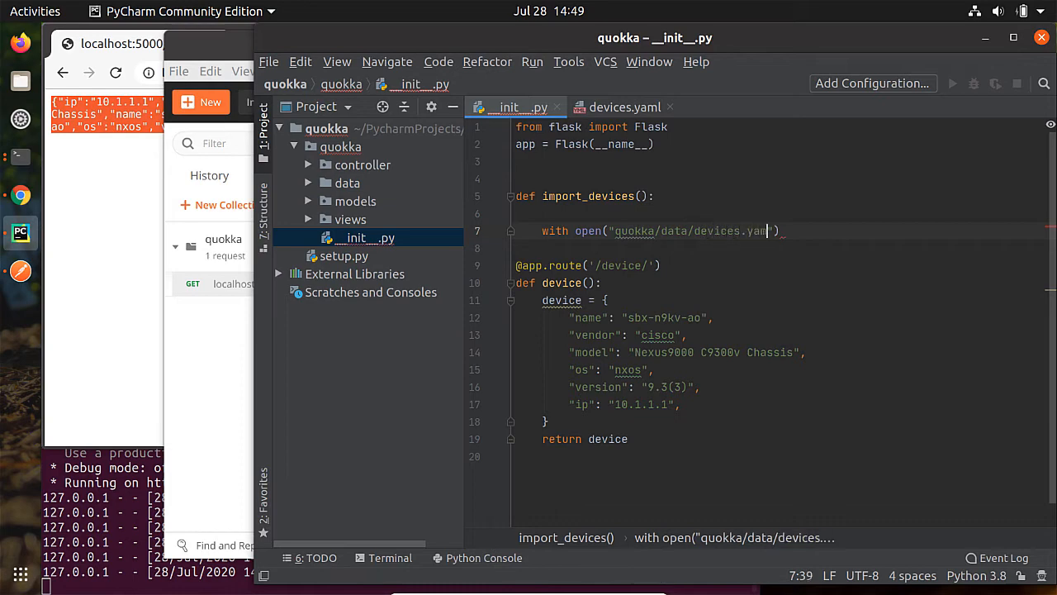
{"action": "type", "text": "l"}
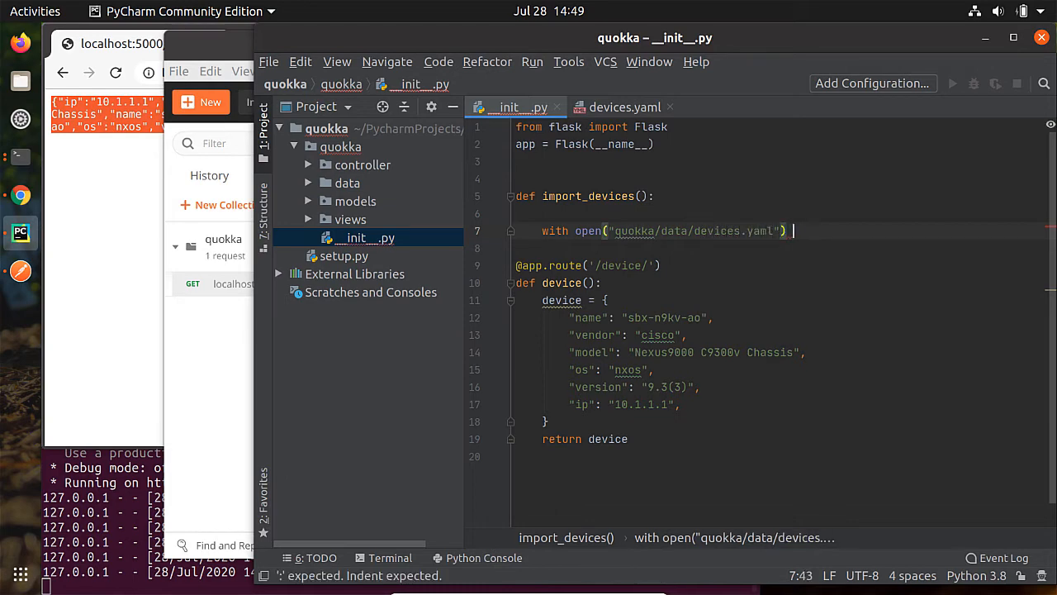
{"action": "type", "text": "as devices_fil"}
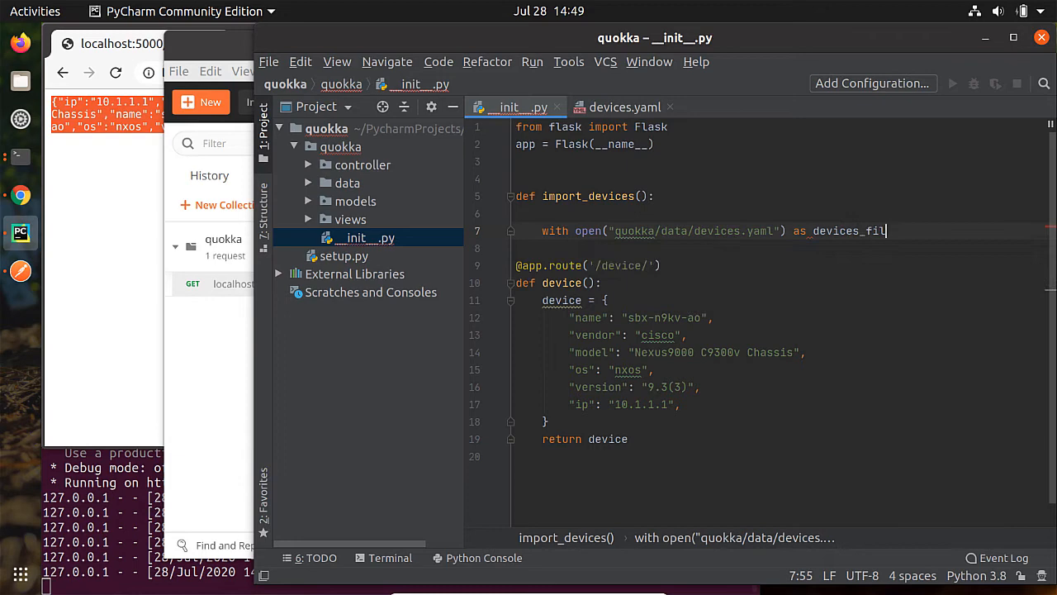
{"action": "key", "text": "Return"}
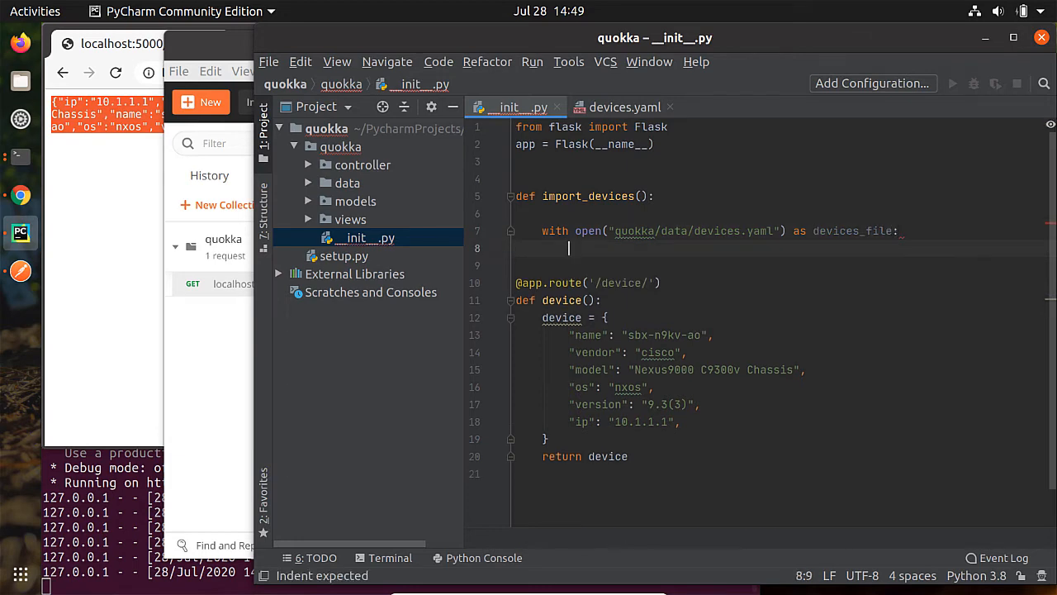
Load the file into devices with yaml.safe_load(devices_file.read())
{"action": "type", "text": "devices ="}
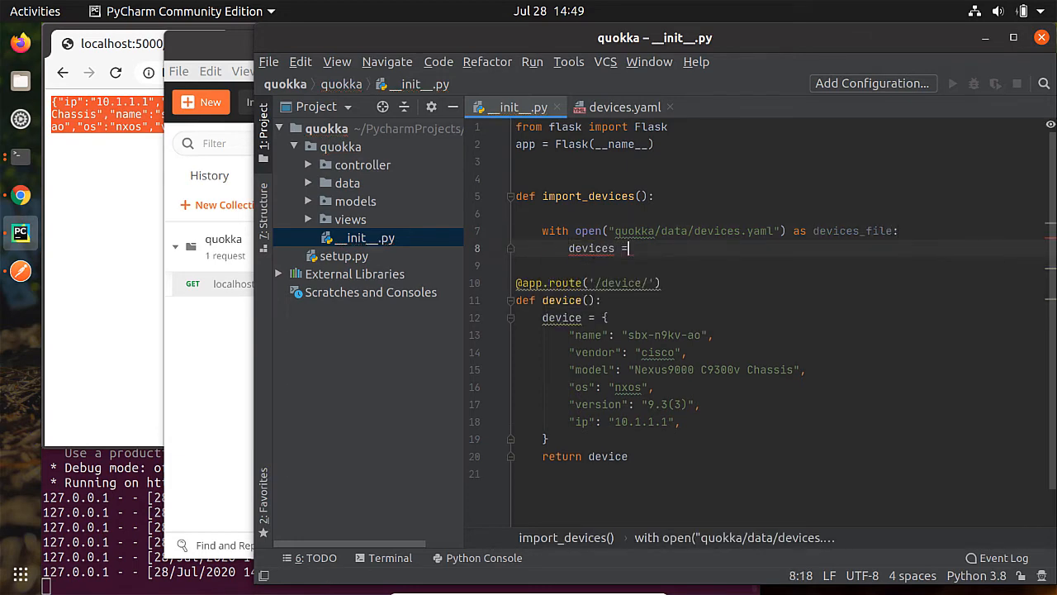
{"action": "type", "text": "yaml."}
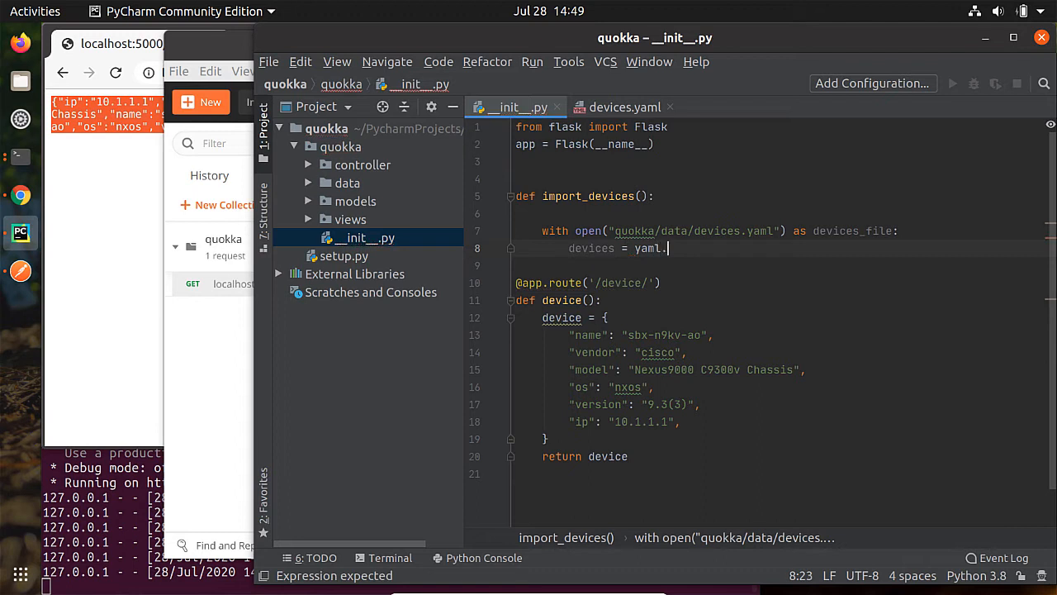
{"action": "type", "text": "safe_l"}
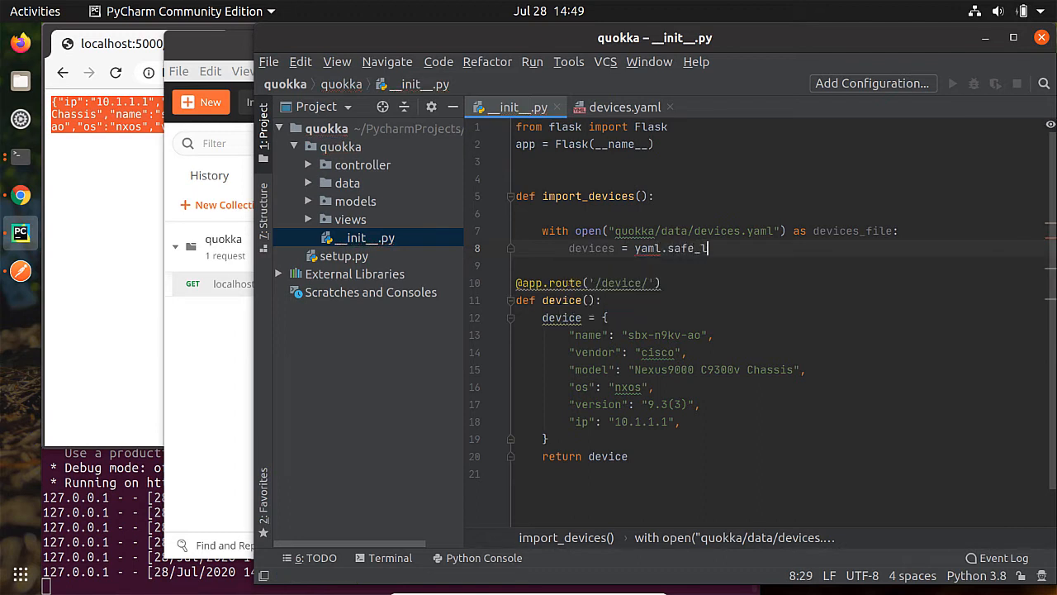
{"action": "type", "text": "oad()"}
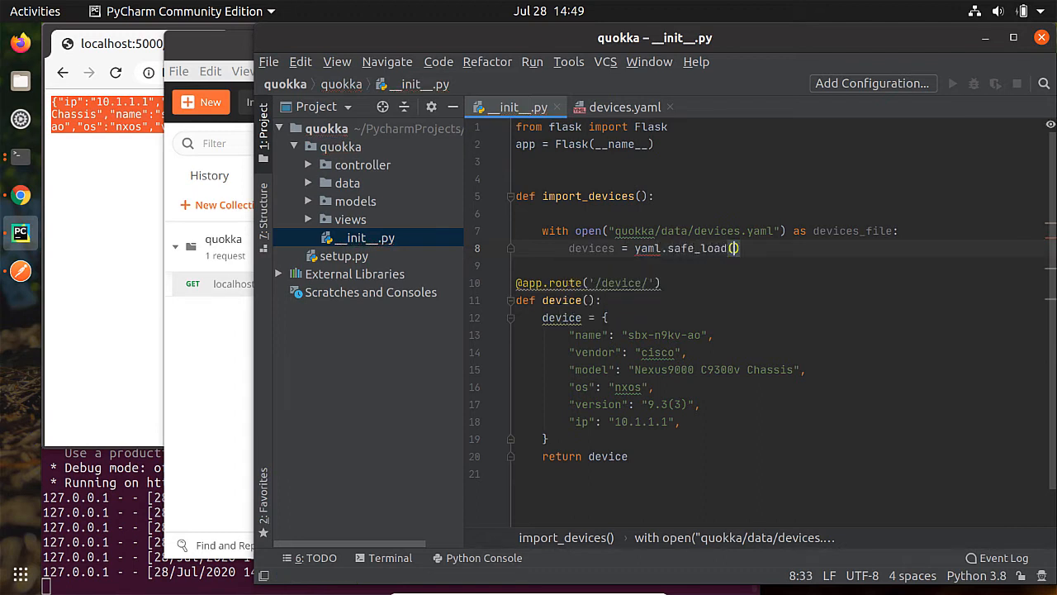
{"action": "type", "text": "devices_file.read("}
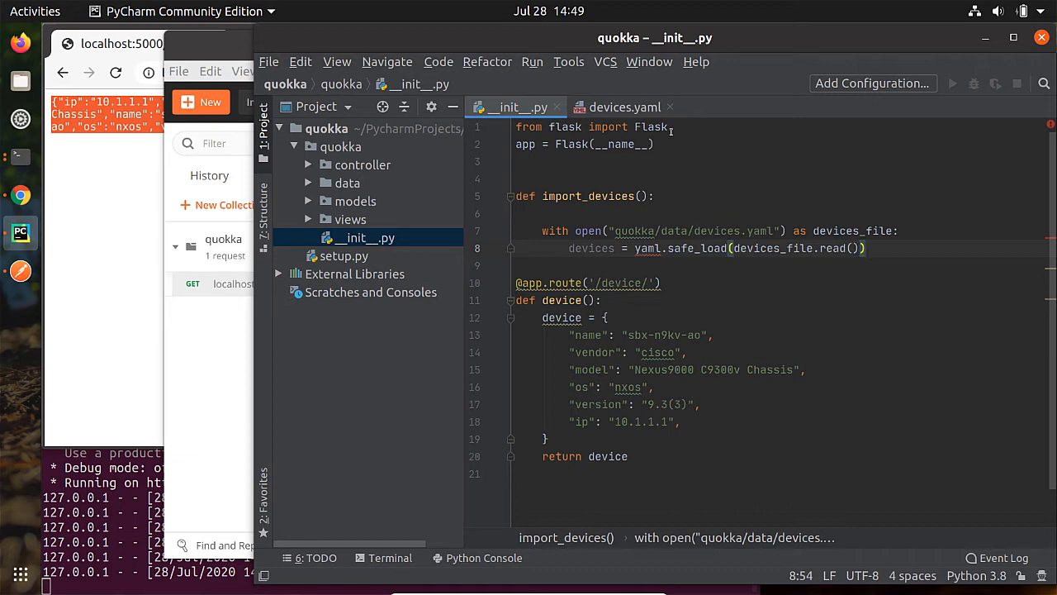
{"action": "left_click", "coordinate": [653, 144]}
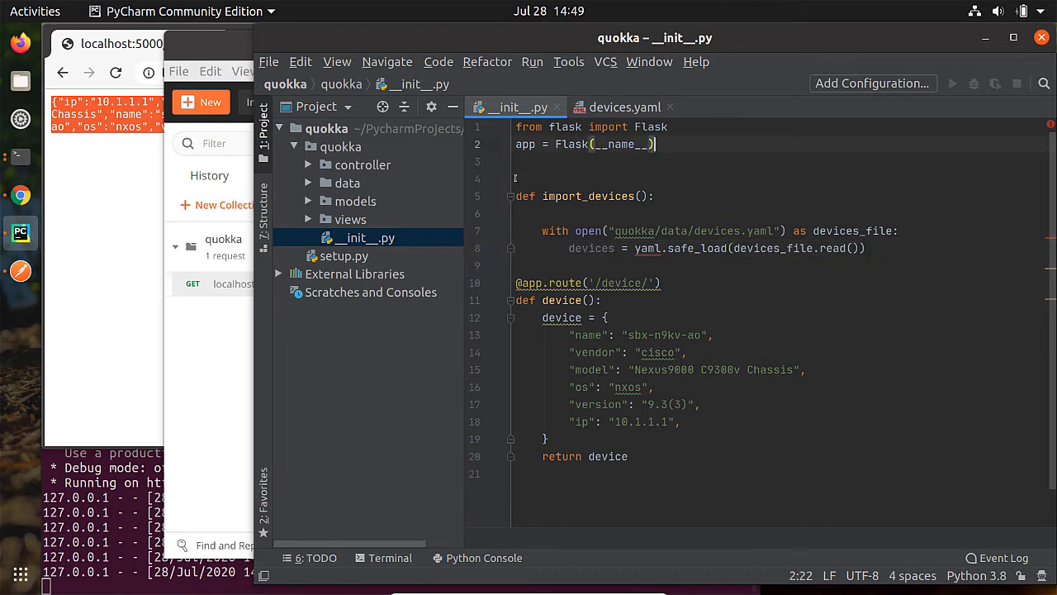
Add 'import yaml' above import_devices and end the function with 'return devices'
{"action": "type", "text": "import"}
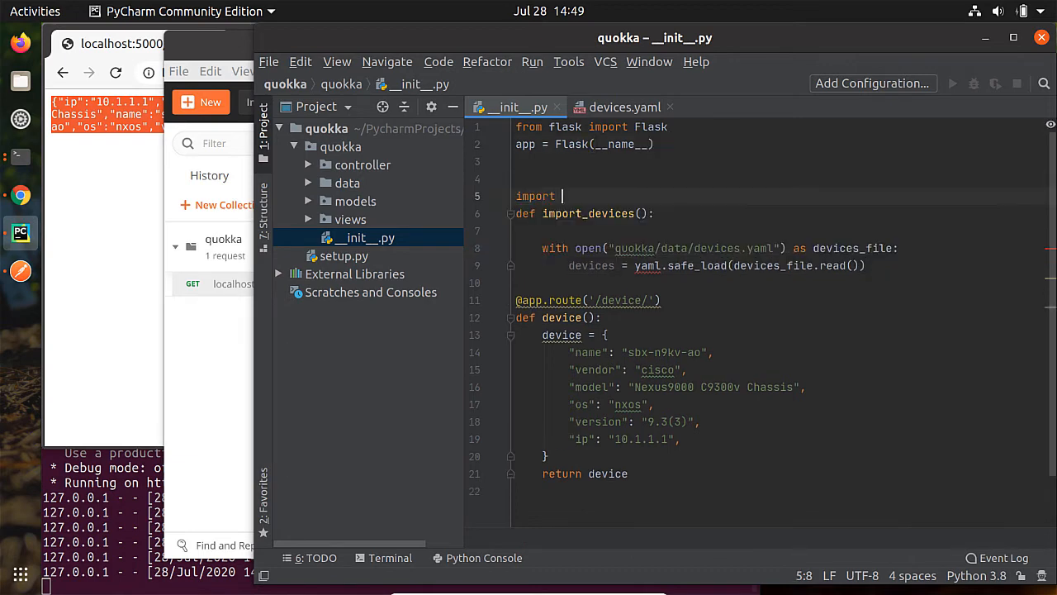
{"action": "type", "text": "yaml"}
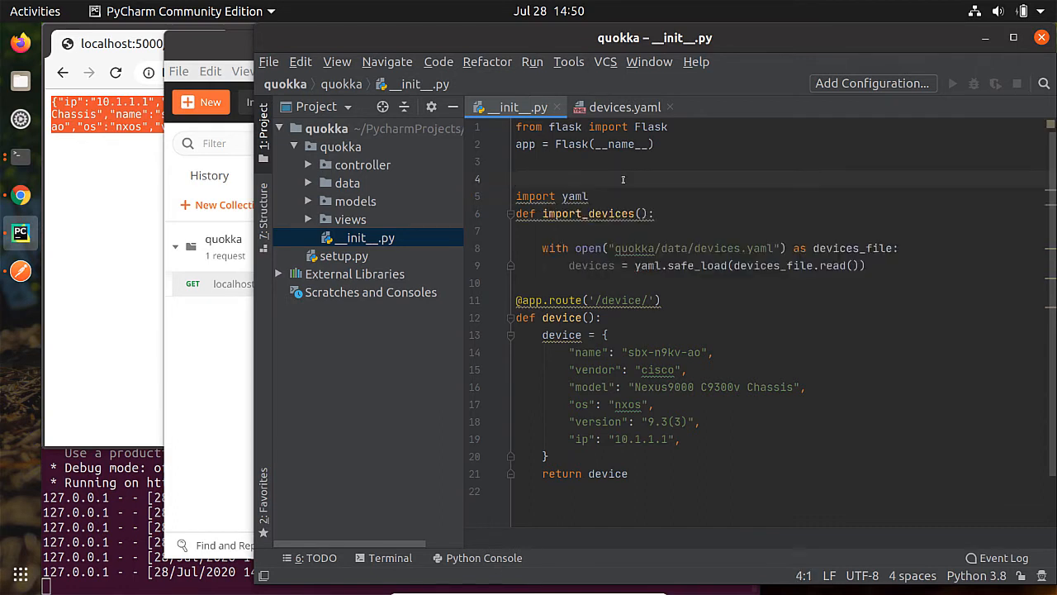
{"action": "left_click", "coordinate": [867, 264]}
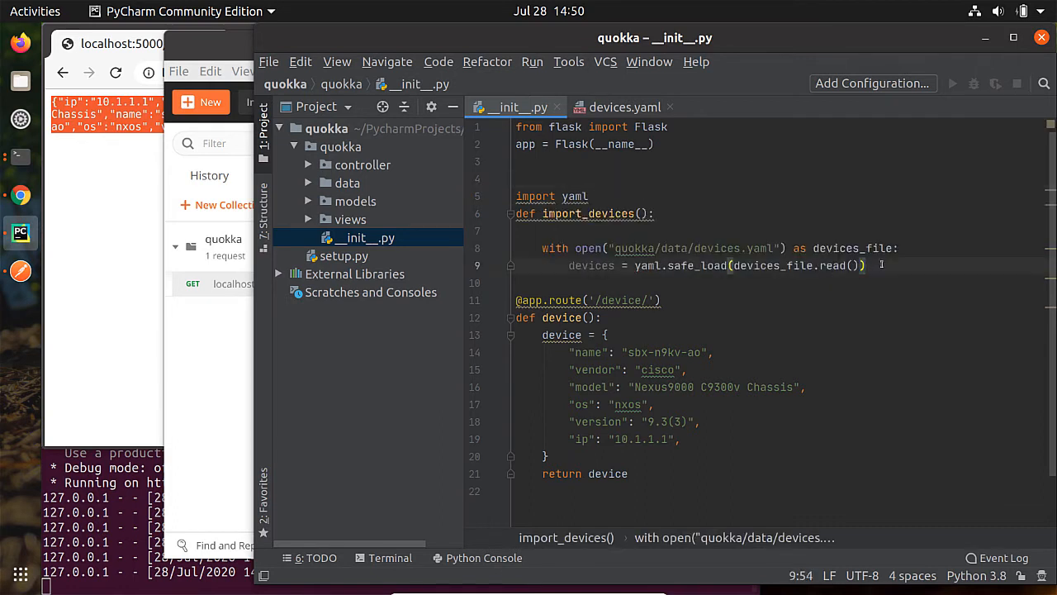
{"action": "key", "text": "Return"}
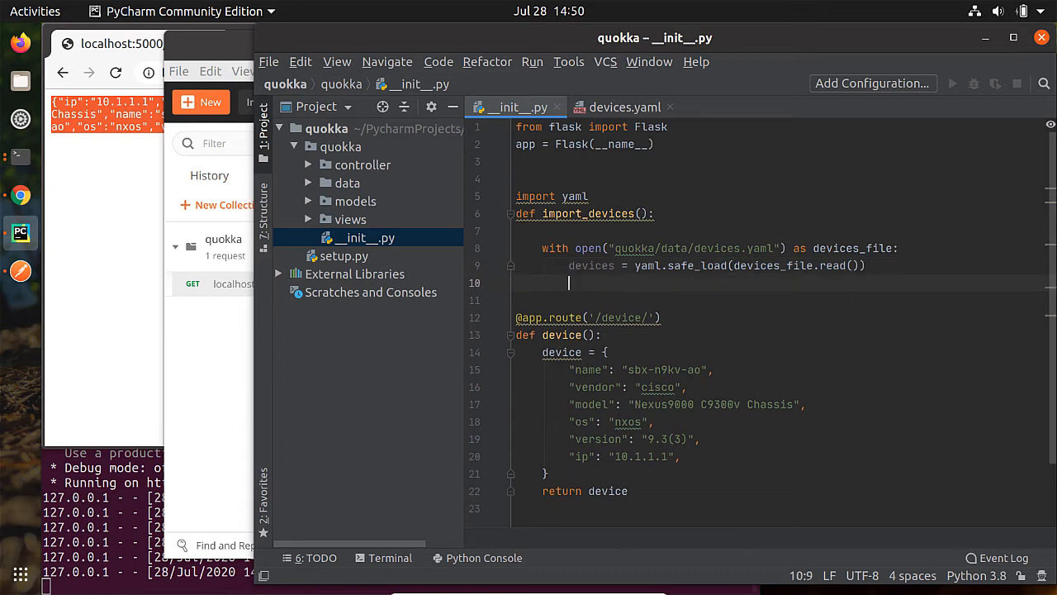
{"action": "type", "text": "return devices"}
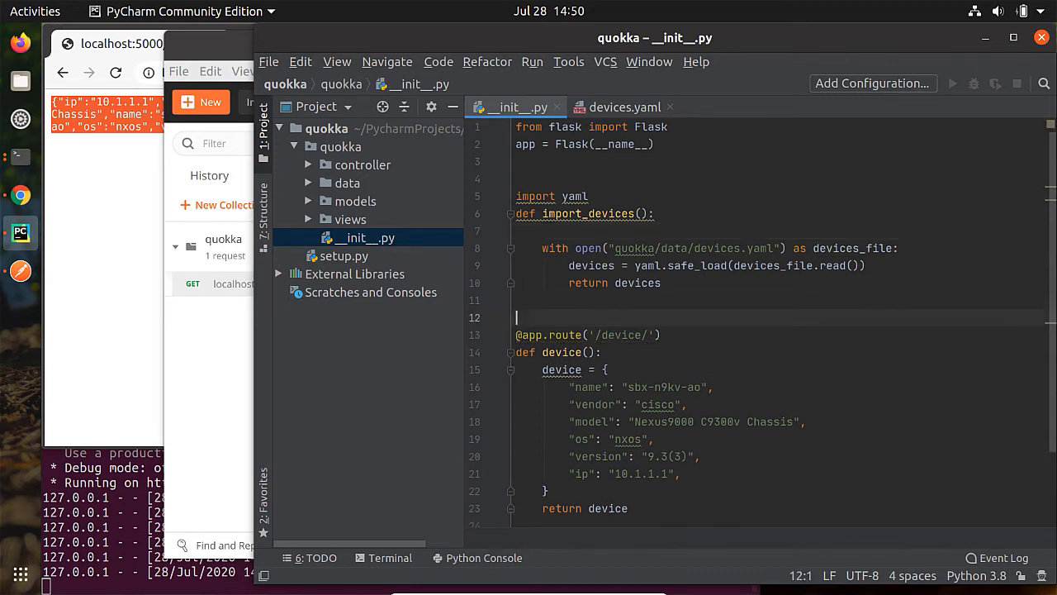
Make the route '/devices/' with devices() calling import_devices() and returning {"devices": devices}
{"action": "scroll", "scroll_direction": "down", "scroll_amount": 3}
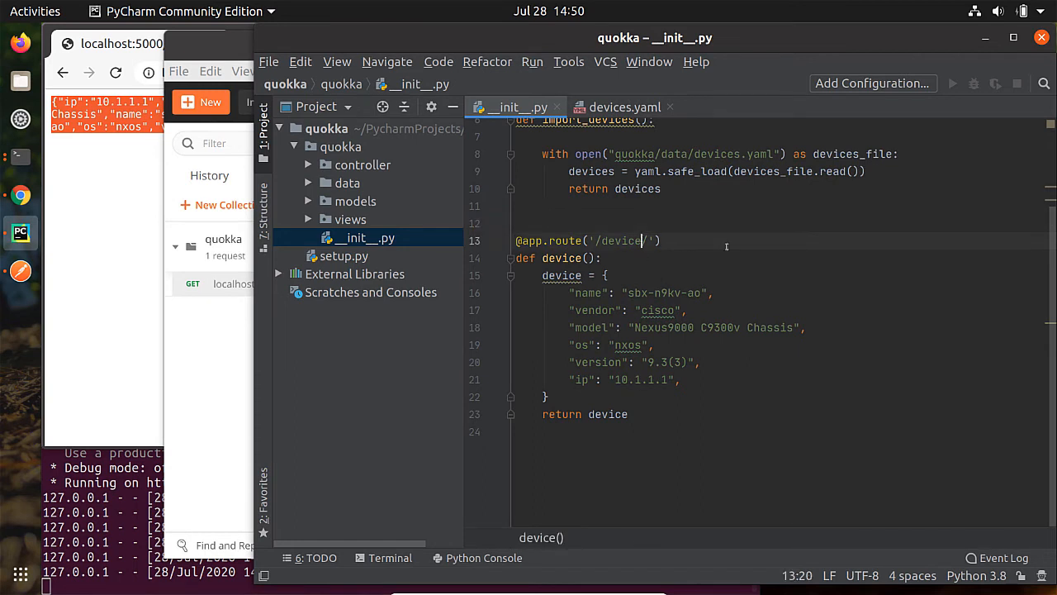
{"action": "type", "text": "s"}
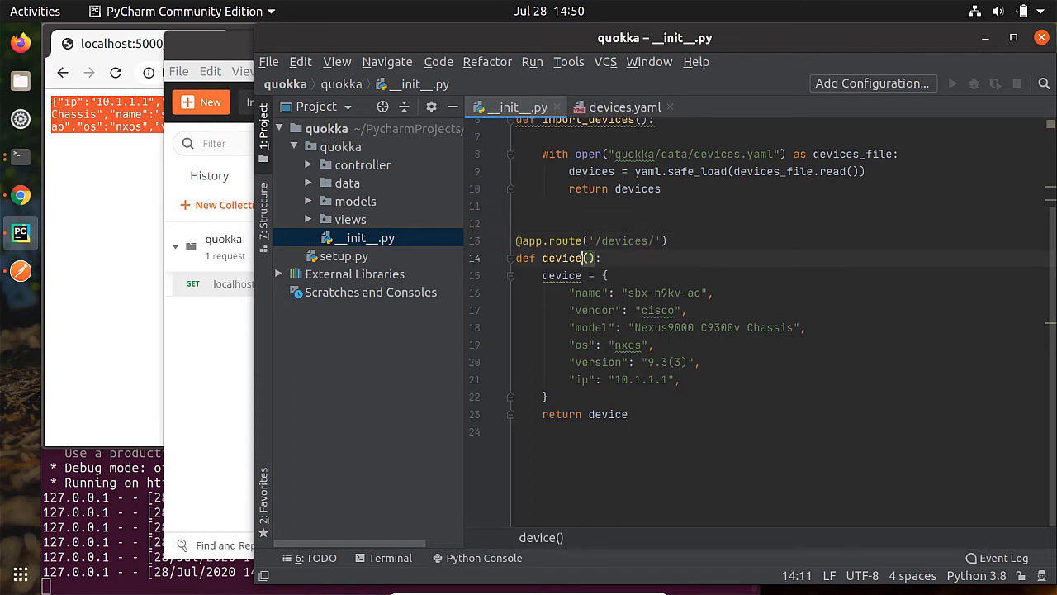
{"action": "type", "text": "s"}
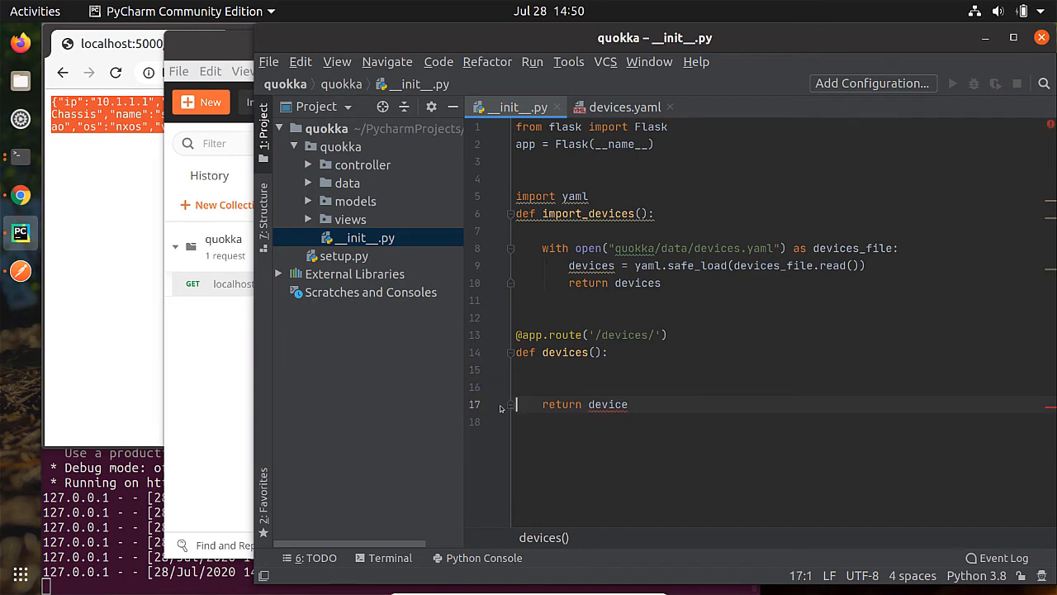
{"action": "type", "text": "devices"}
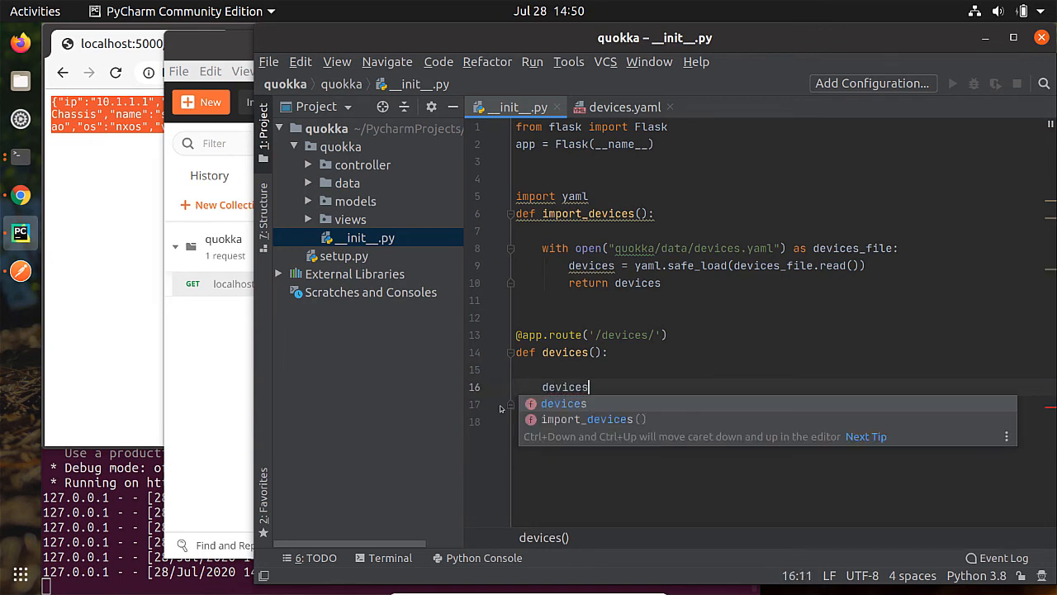
{"action": "type", "text": "= import_devices("}
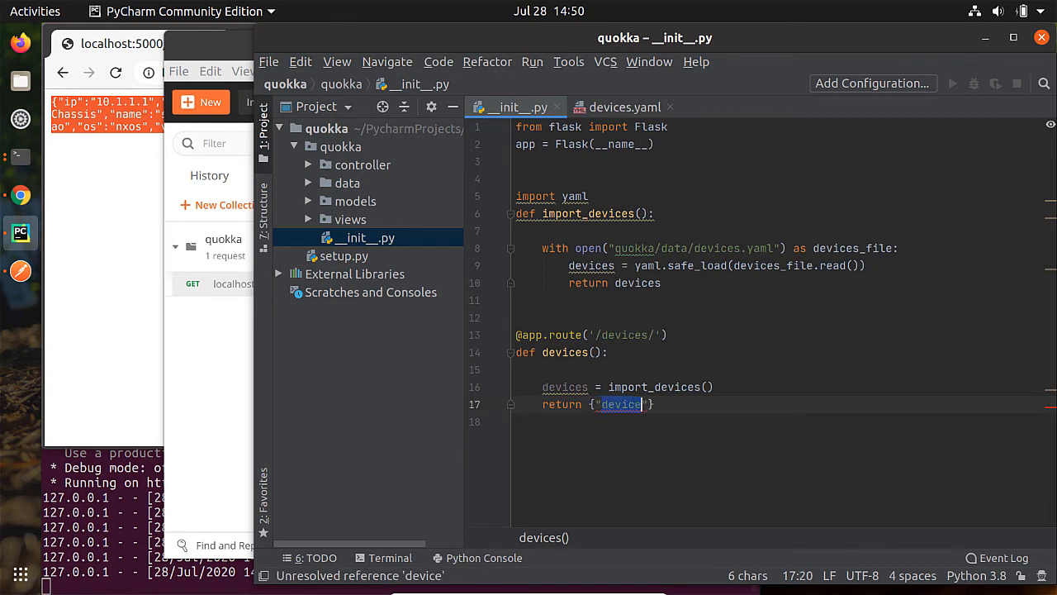
{"action": "type", "text": "d"}
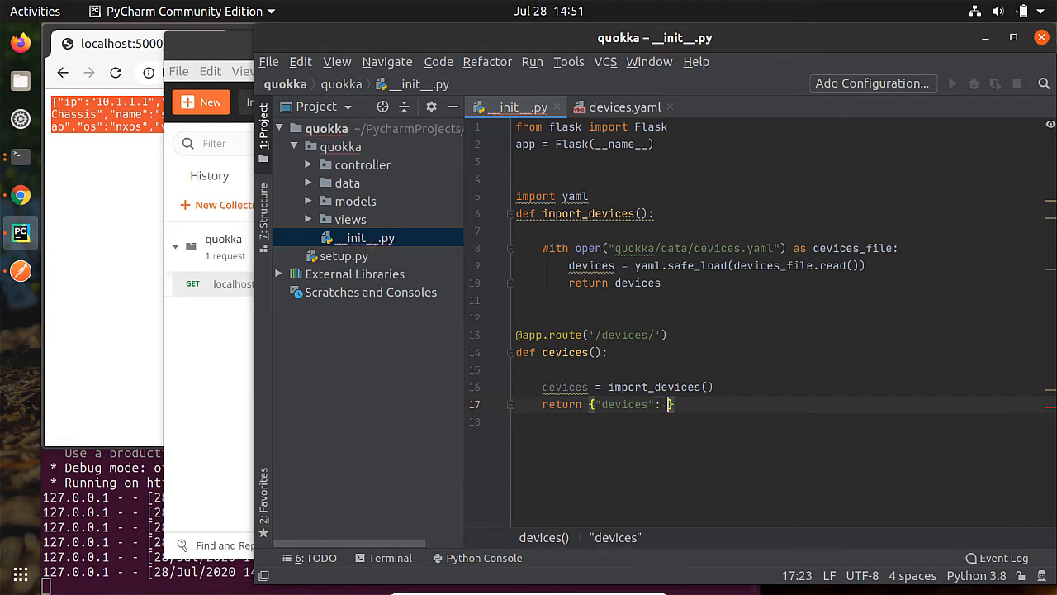
{"action": "type", "text": "devices"}
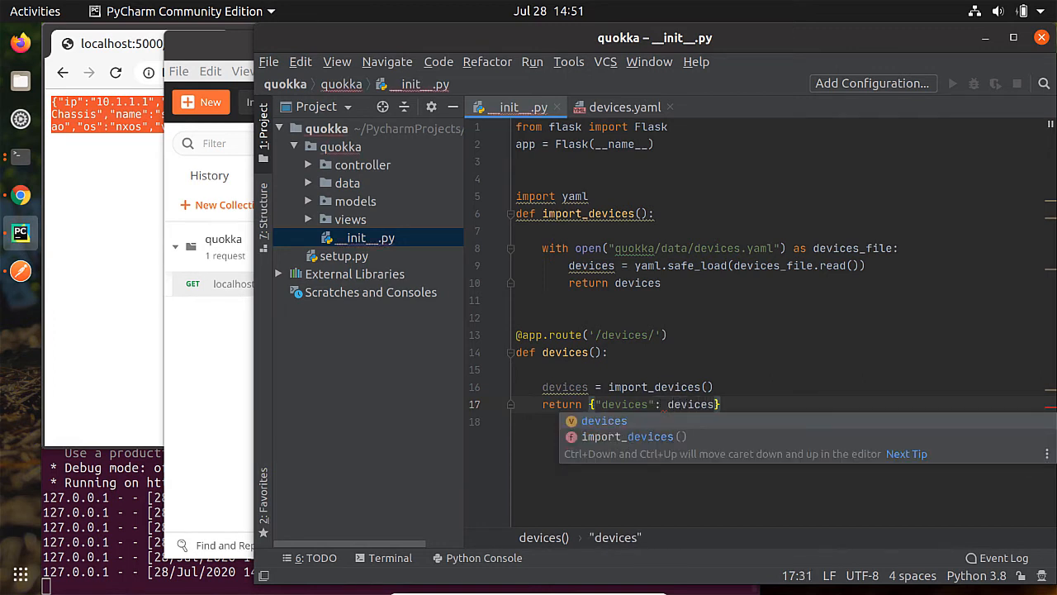
{"action": "key", "text": "Escape"}
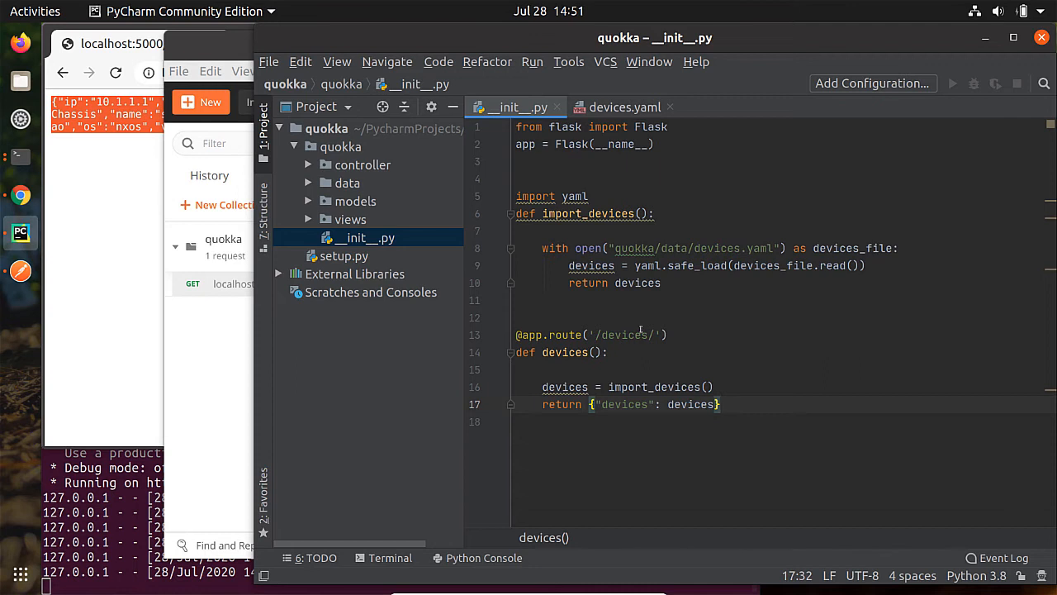
Stop the Flask server in Terminal and relaunch it with 'flask run' on 127.0.0.1:5000
{"action": "left_click", "coordinate": [719, 403]}
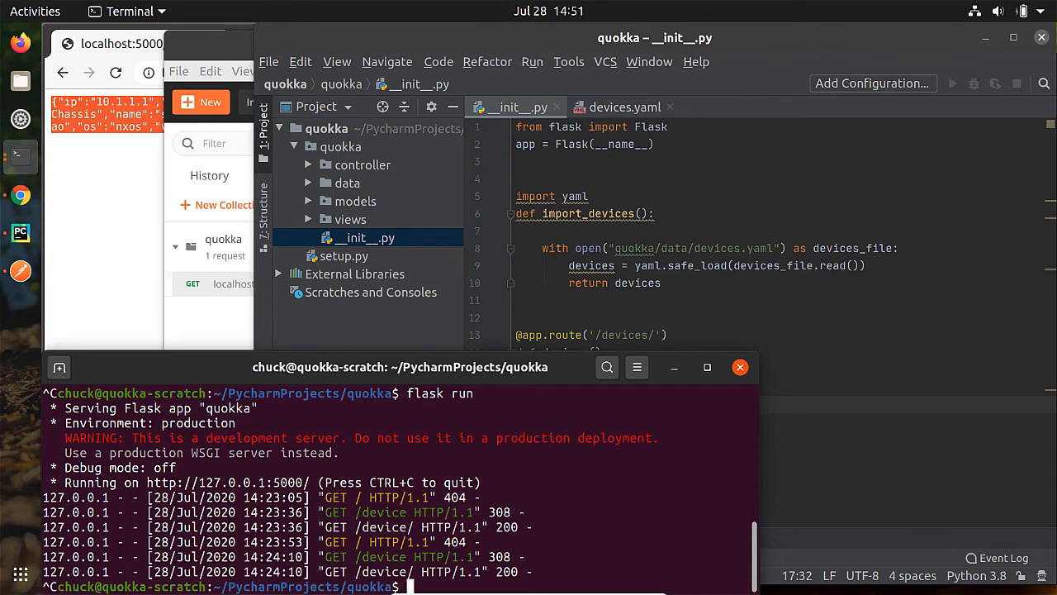
{"action": "type", "text": "flask run"}
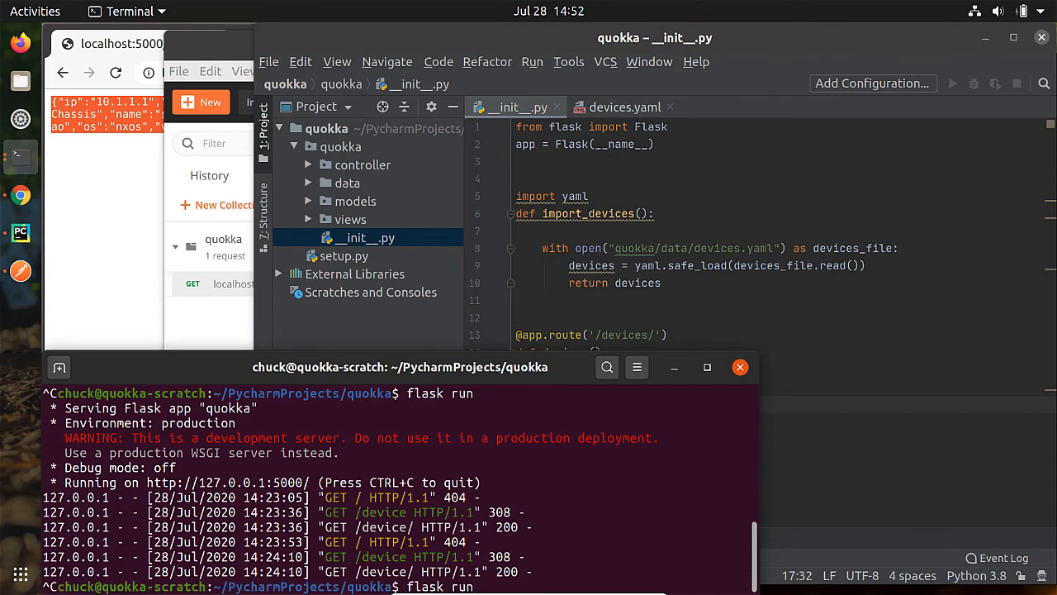
{"action": "scroll", "scroll_direction": "down", "scroll_amount": 3}
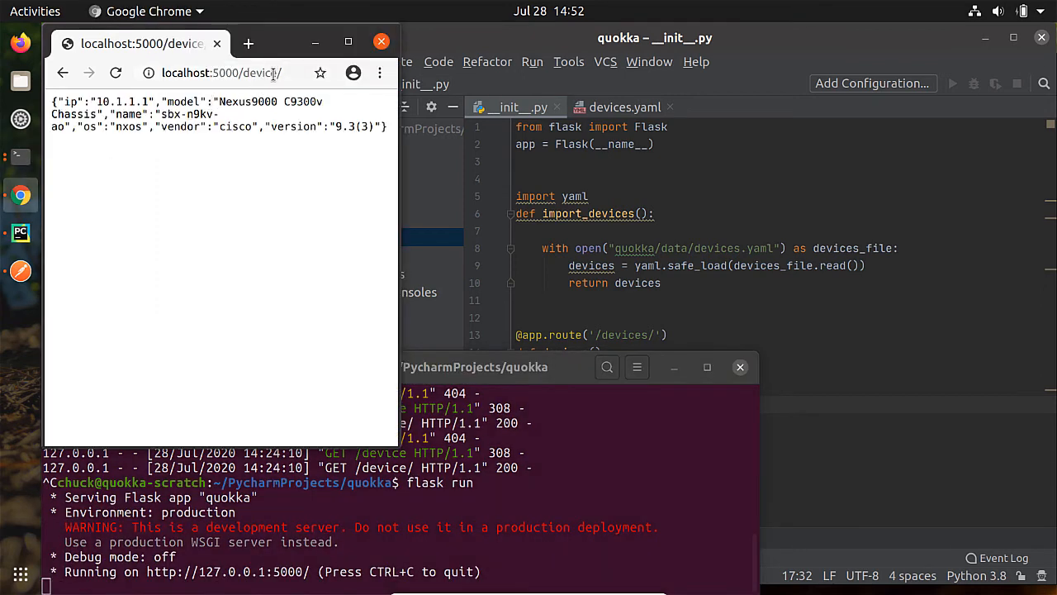
Load localhost:5000/devices/ in Chrome to show the JSON devices list
{"action": "left_click", "coordinate": [223, 73]}
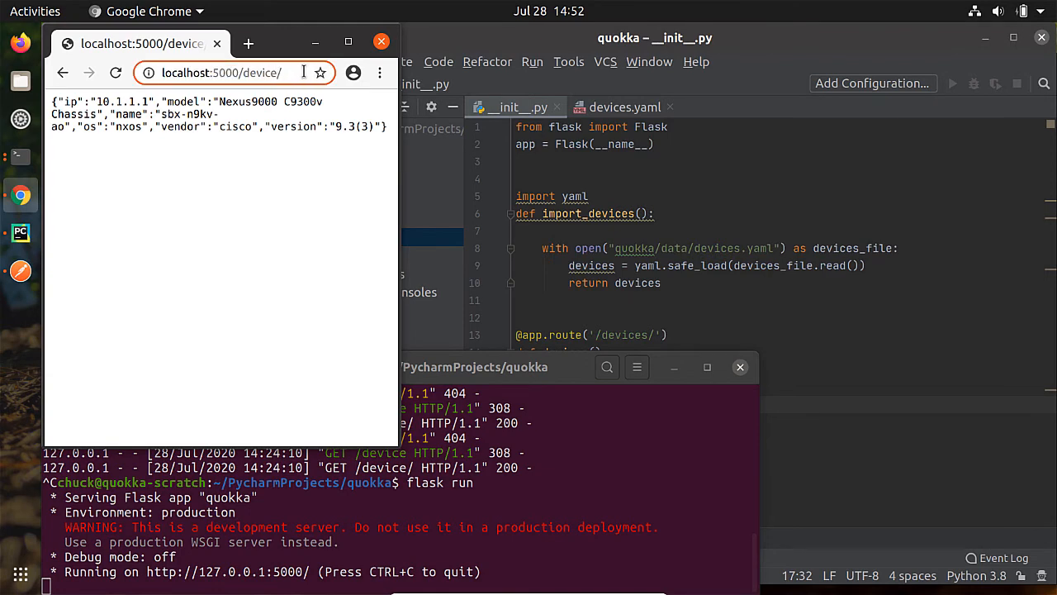
{"action": "key", "text": "Return"}
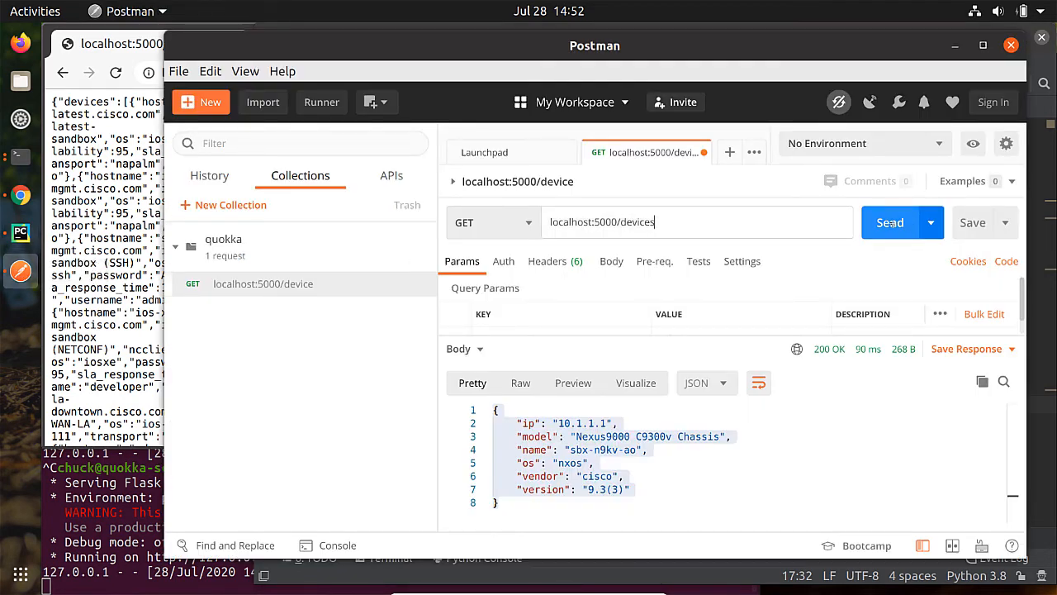
Send the GET to localhost:5000/devices in Postman and scroll the 200 OK devices list
{"action": "left_click", "coordinate": [889, 222]}
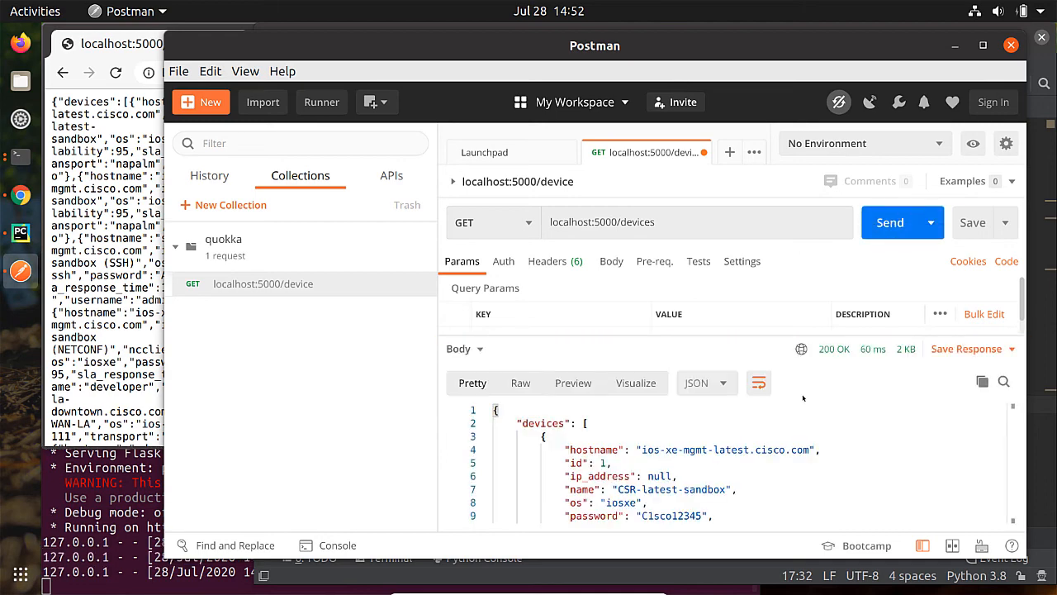
{"action": "scroll", "scroll_direction": "down", "scroll_amount": 3}
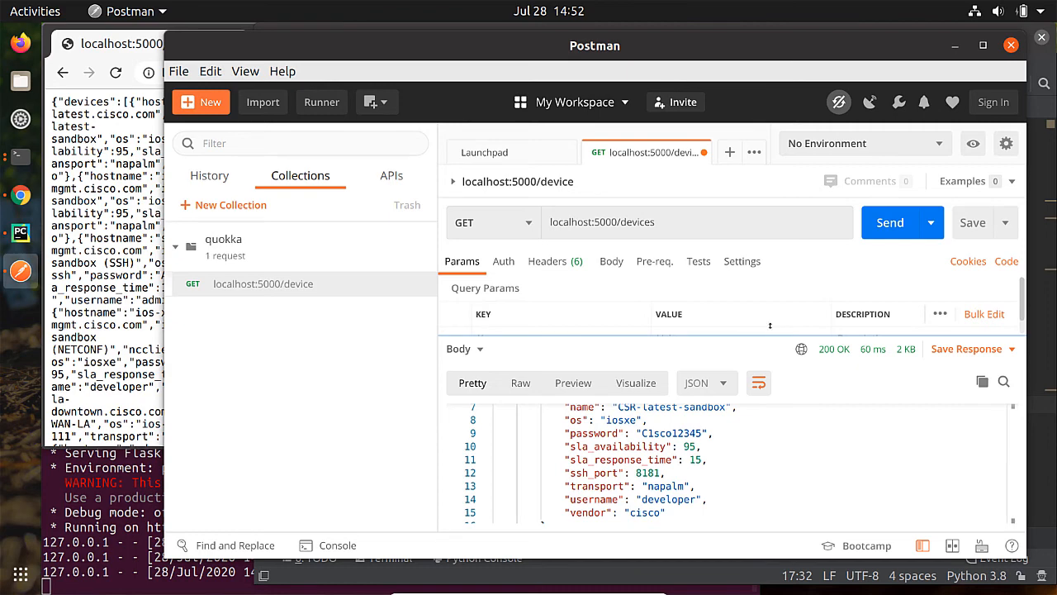
{"action": "scroll", "scroll_direction": "down", "scroll_amount": 3}
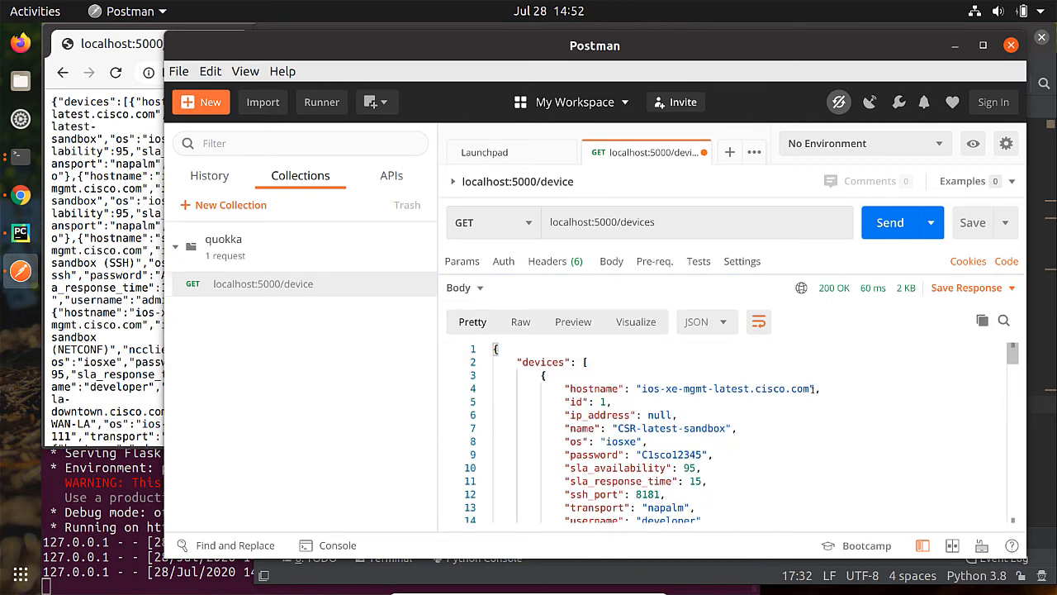
{"action": "scroll", "scroll_direction": "down", "scroll_amount": 3}
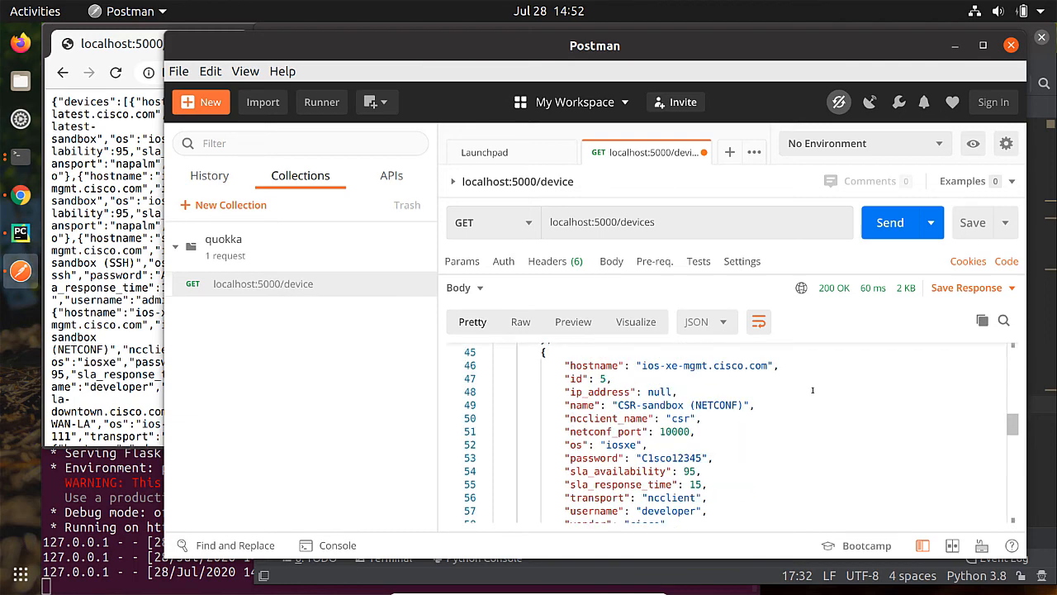
{"action": "scroll", "scroll_direction": "down", "scroll_amount": 3}
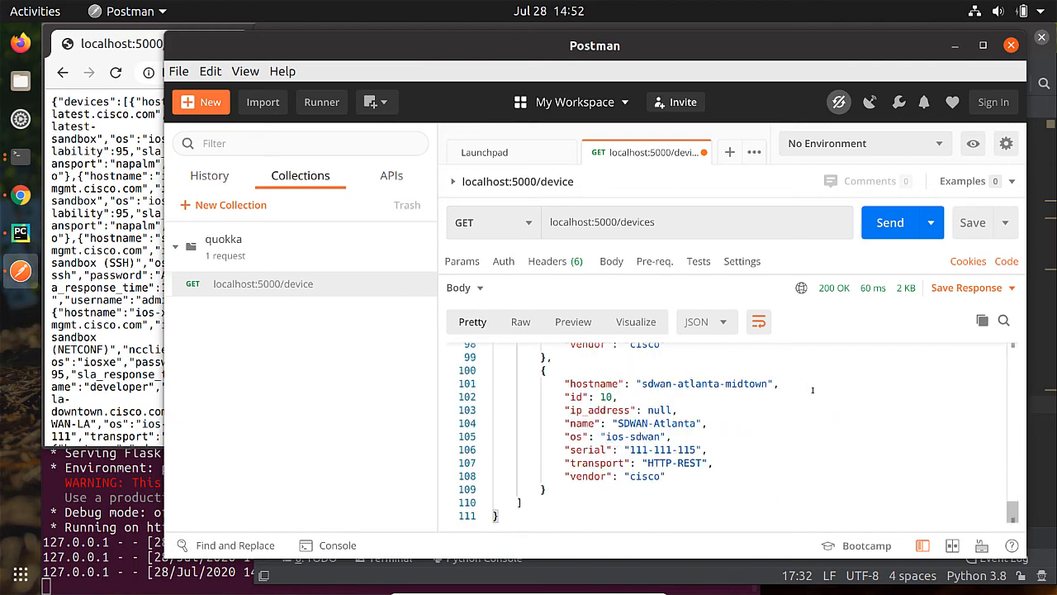